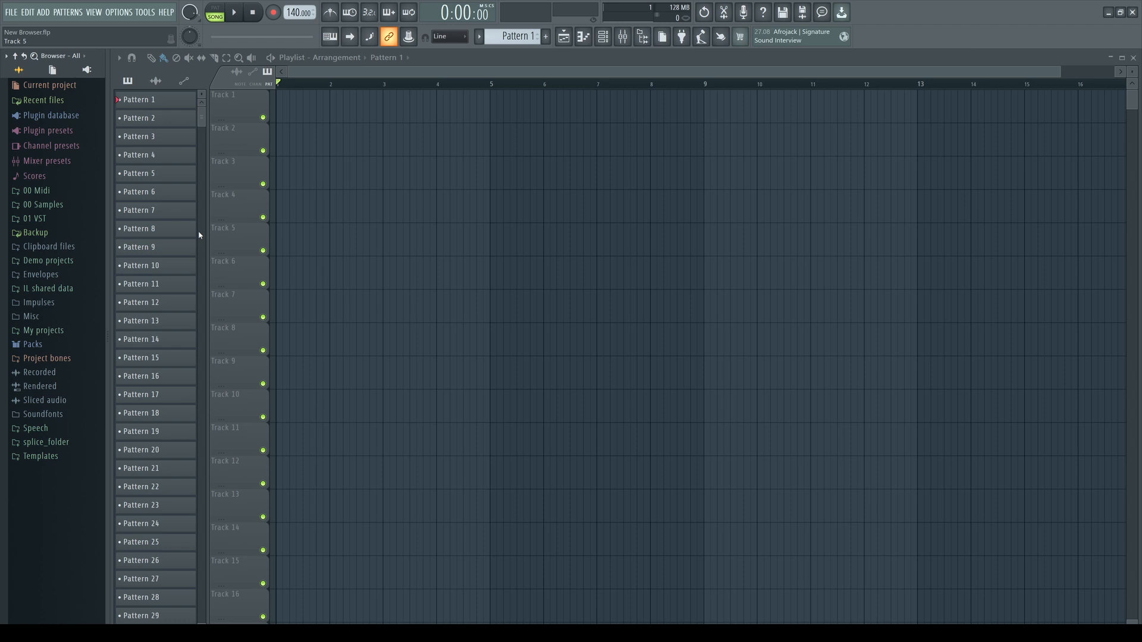
mouse_move(108, 252)
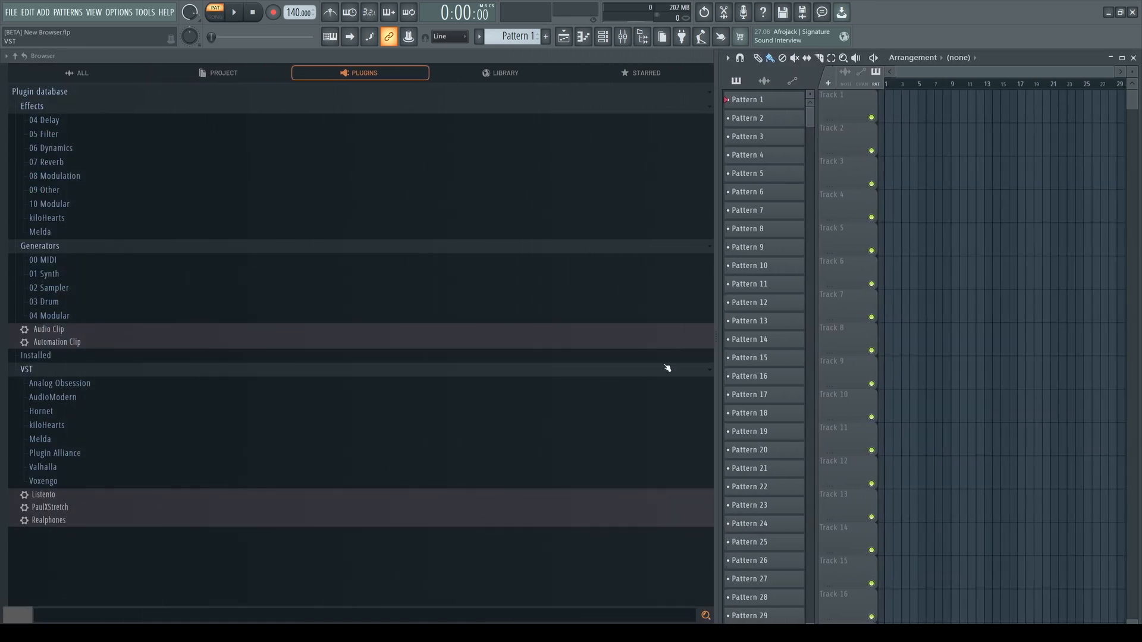
Switch the beta browser through the Plugins tab back to the All tab listing every folder
left_click(82, 73)
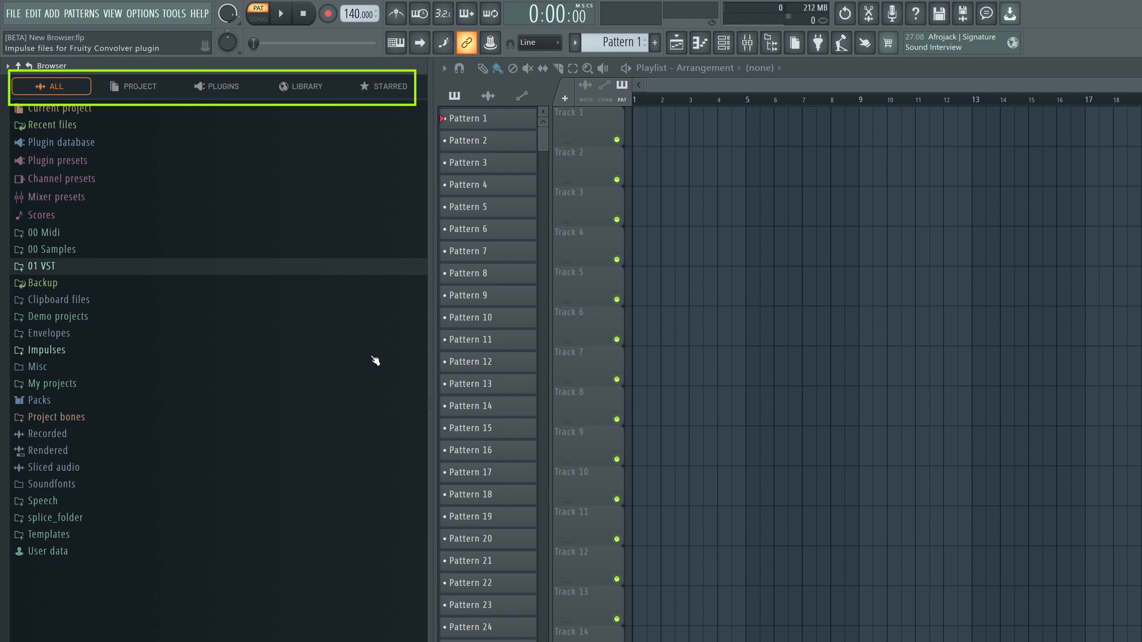
left_click(7, 66)
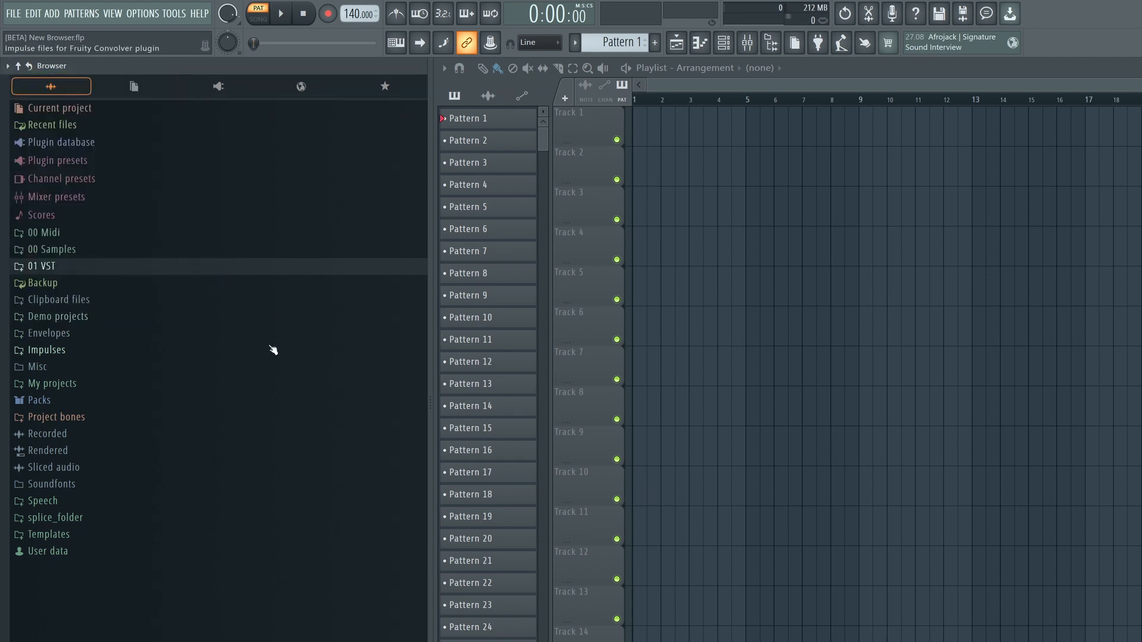
left_click(7, 65)
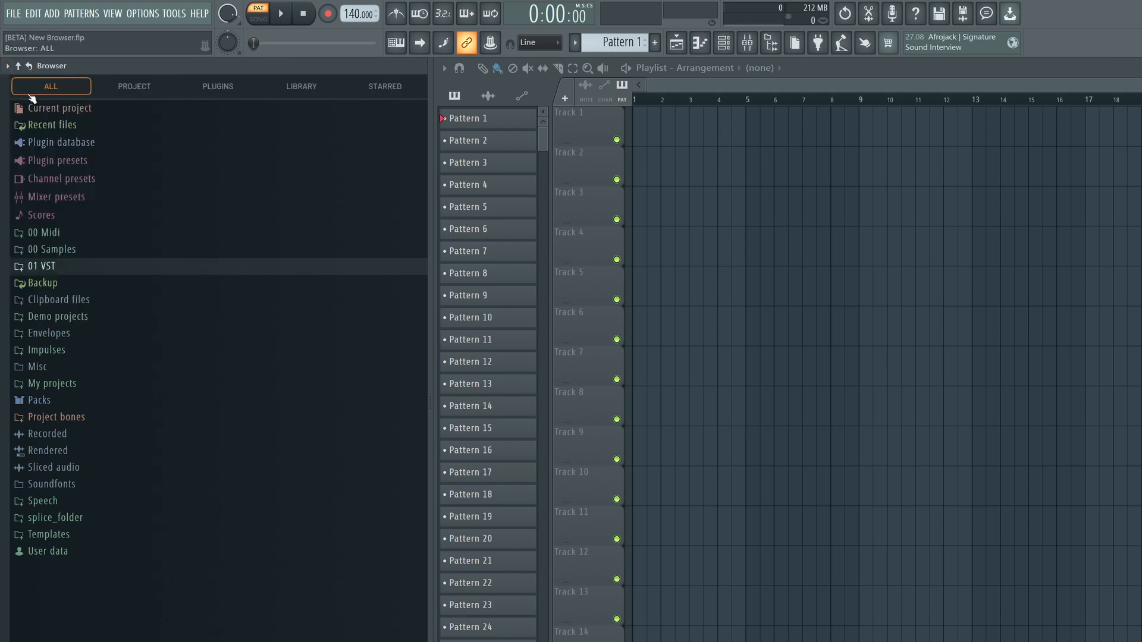
left_click(7, 66)
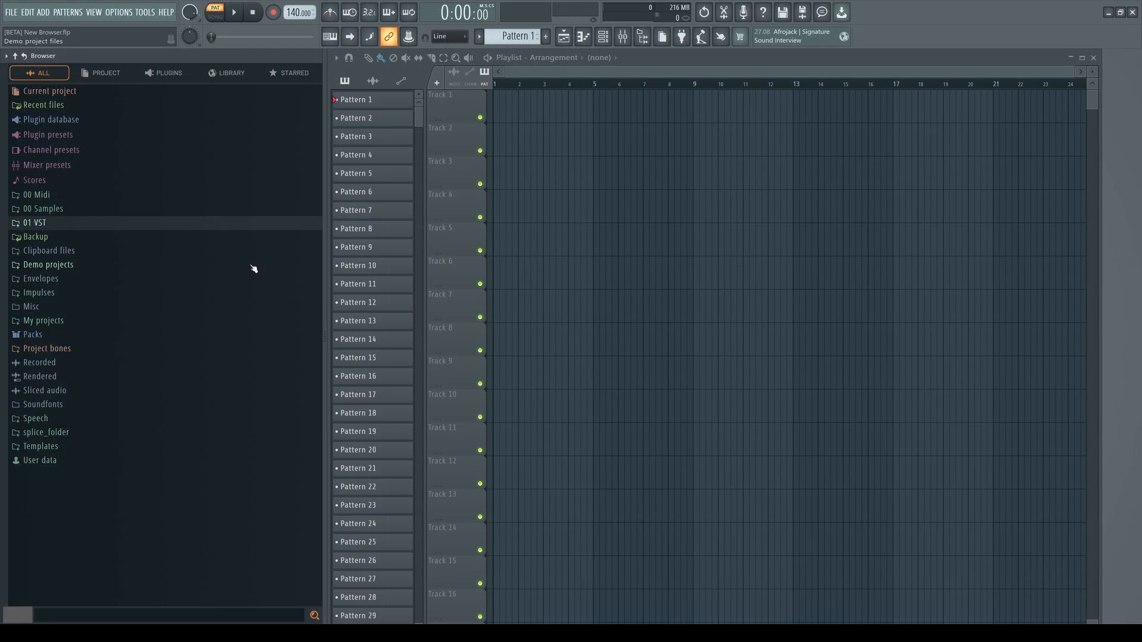
Browse the Library tab's Harmor preset packs, then show the empty Starred view
left_click(232, 72)
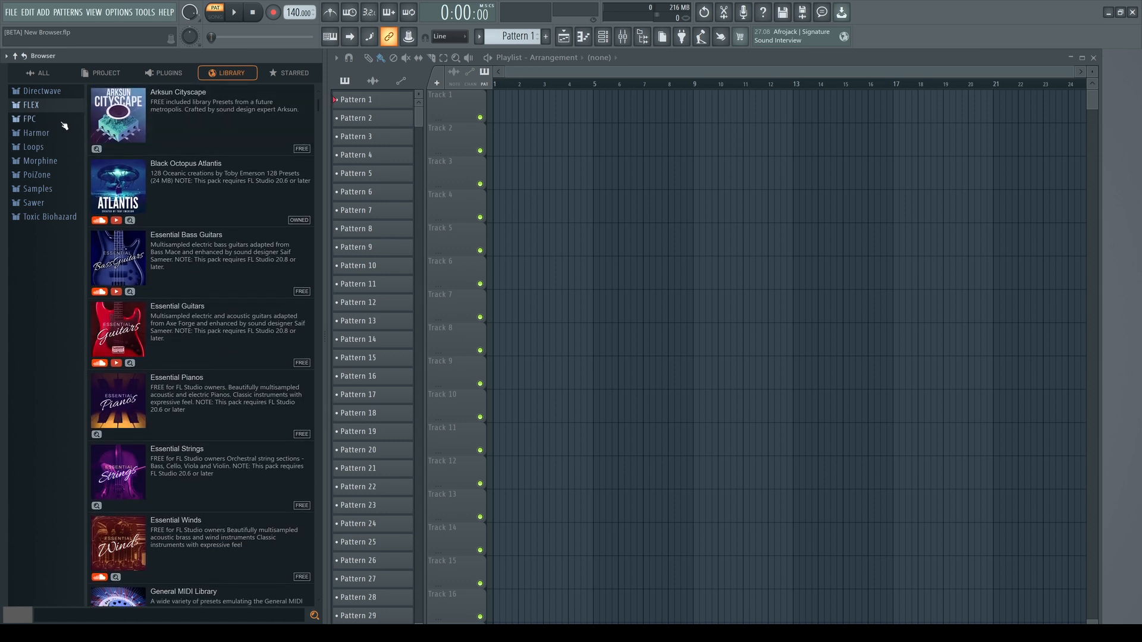
left_click(35, 132)
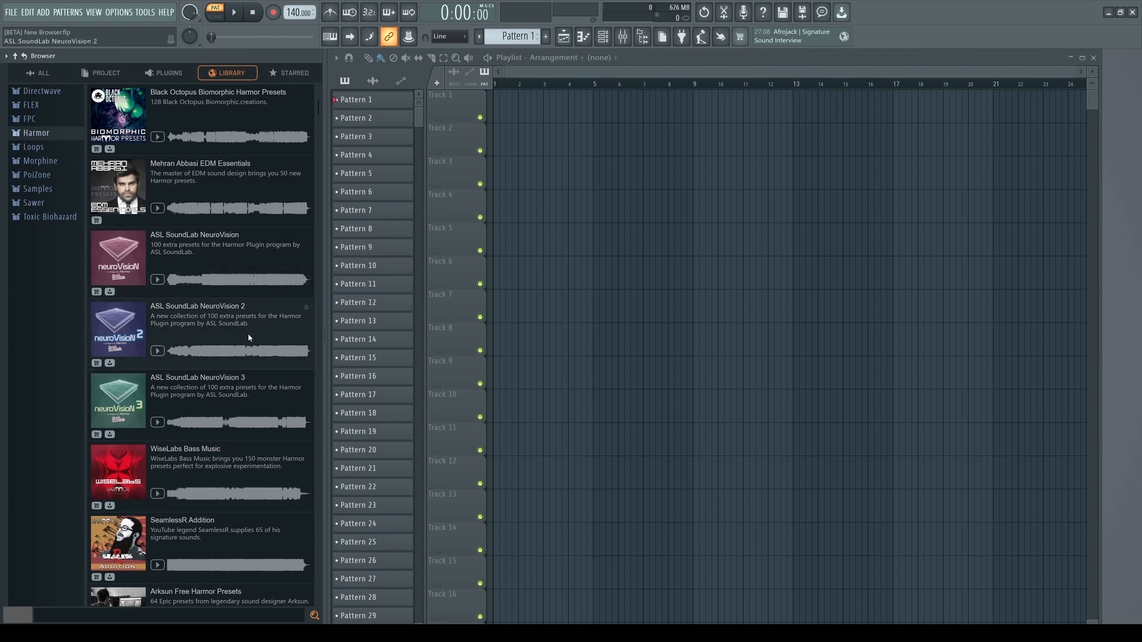
left_click(290, 72)
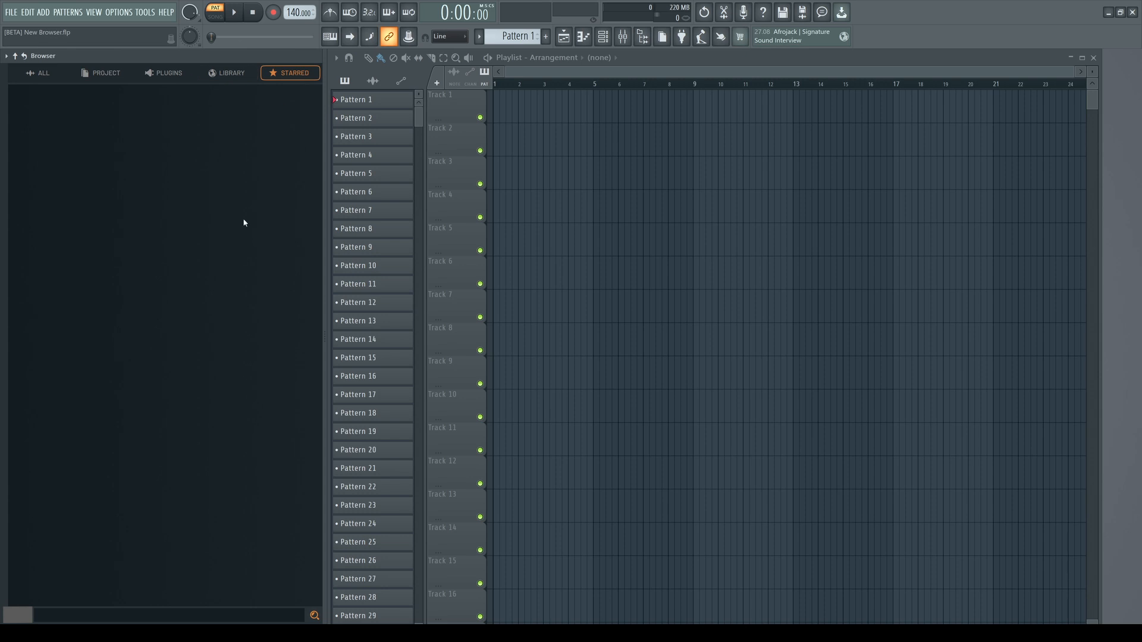
Star kick samples under Packs > Drums > Kicks, check Starred, then show the Plugins tab
left_click(37, 72)
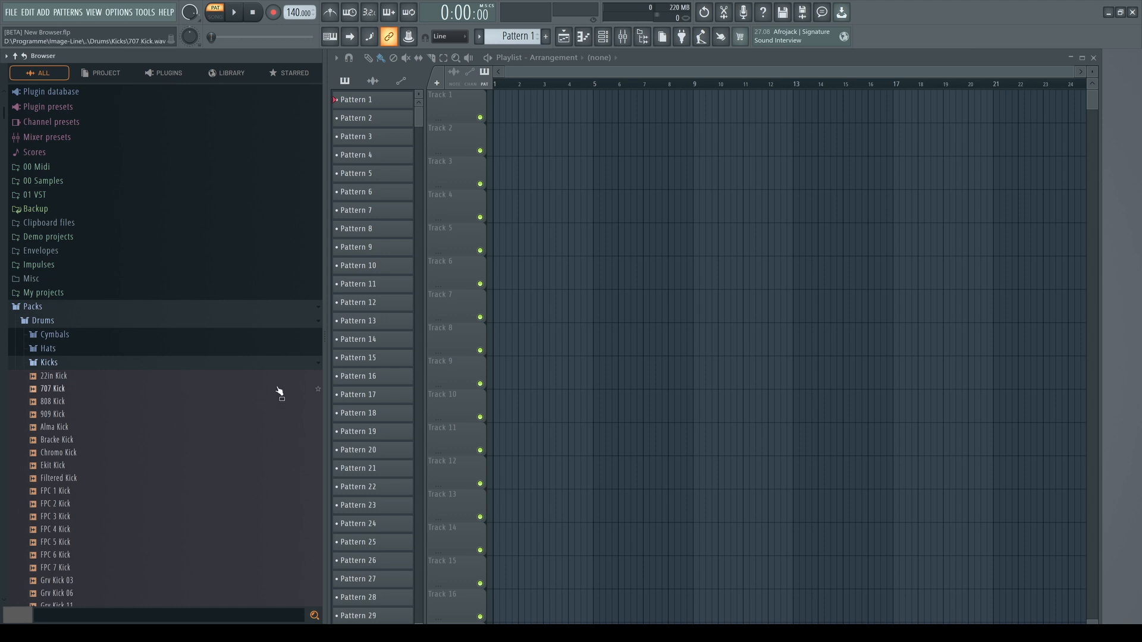
left_click(54, 388)
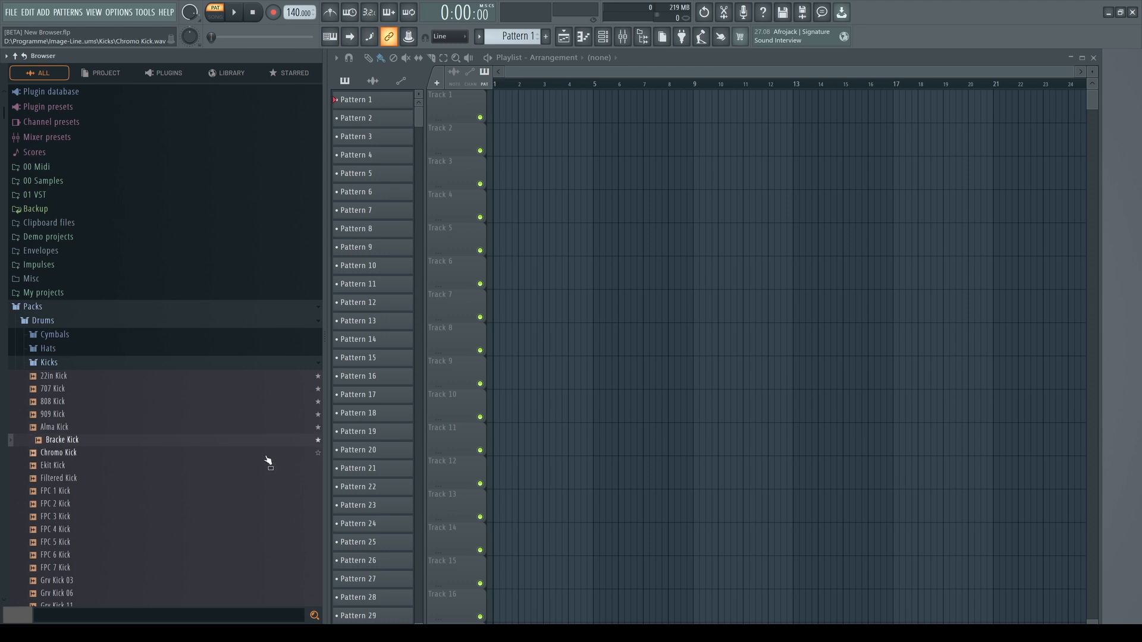
left_click(290, 72)
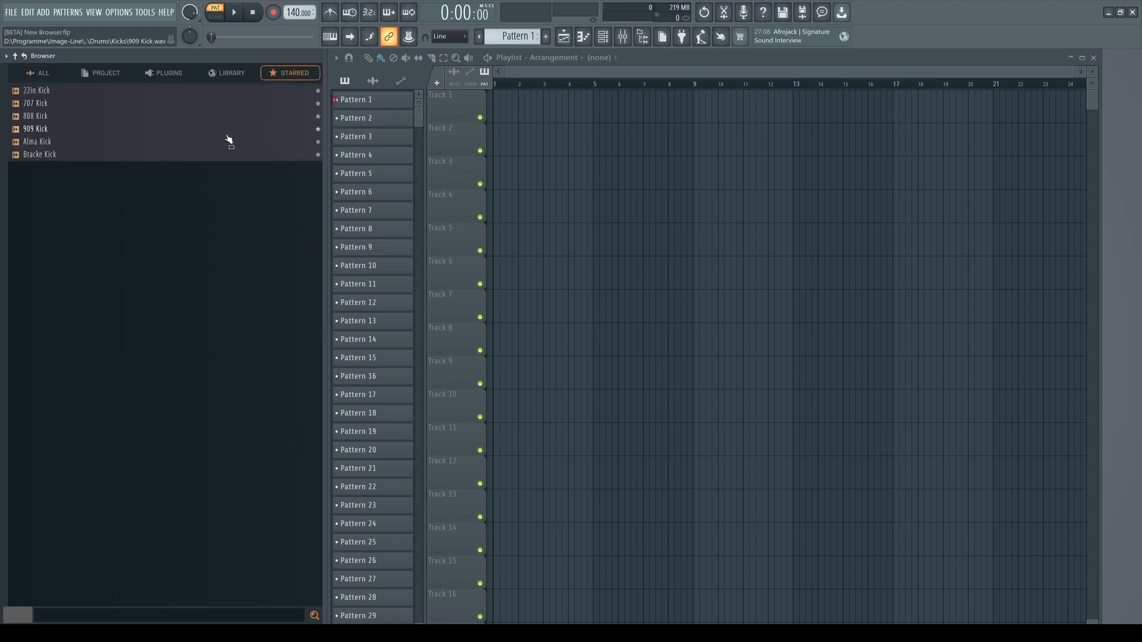
left_click(164, 73)
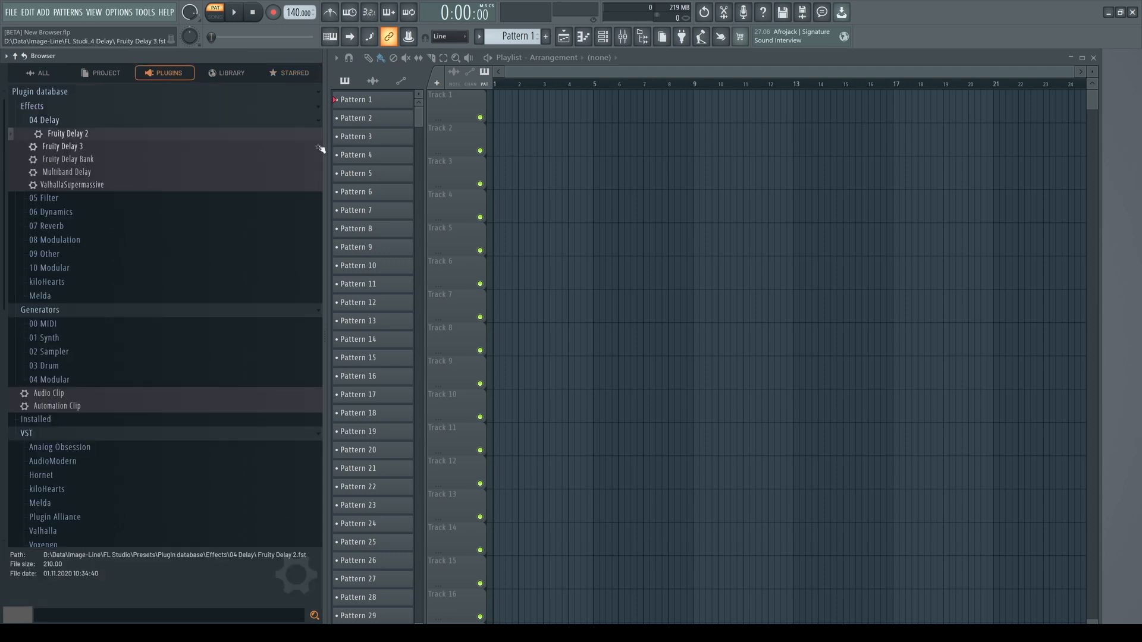
left_click(294, 73)
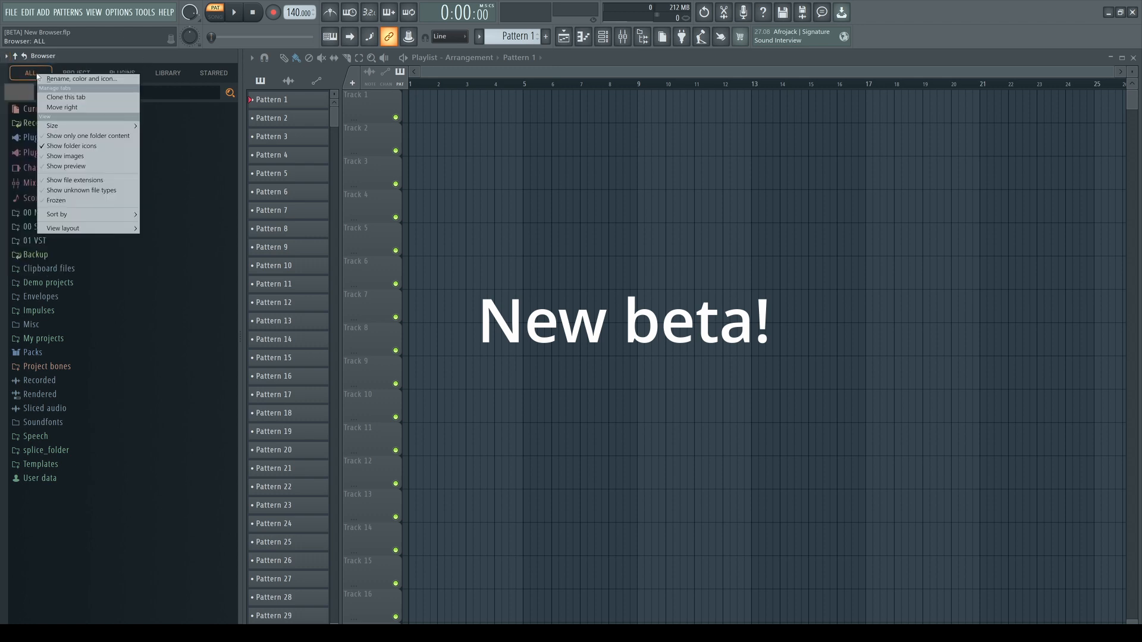
mouse_move(66, 167)
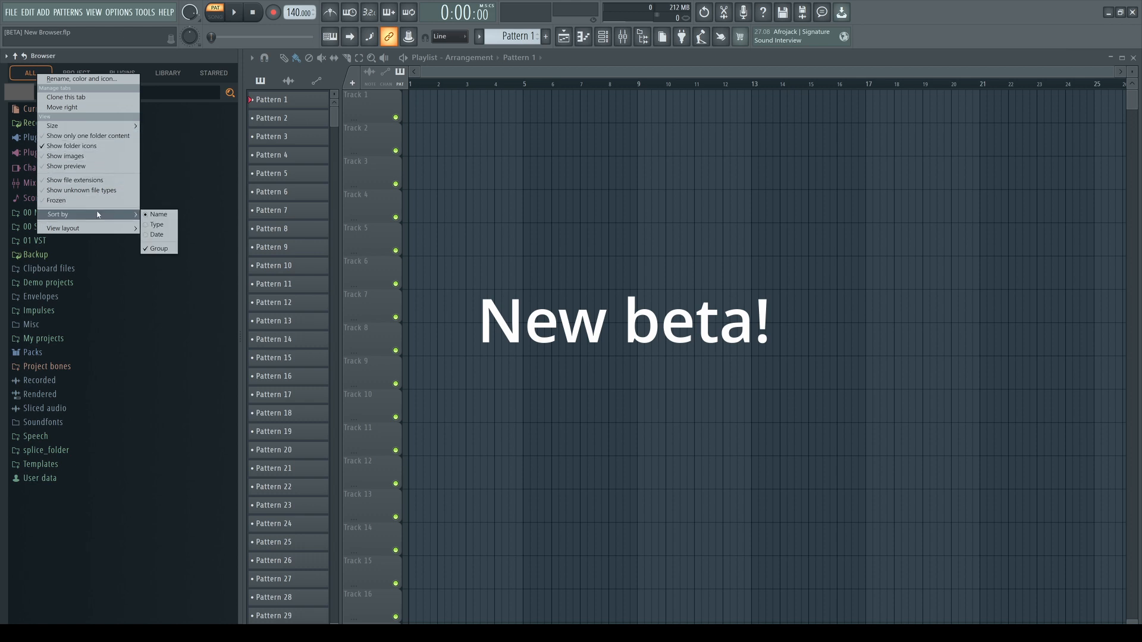
mouse_move(110, 61)
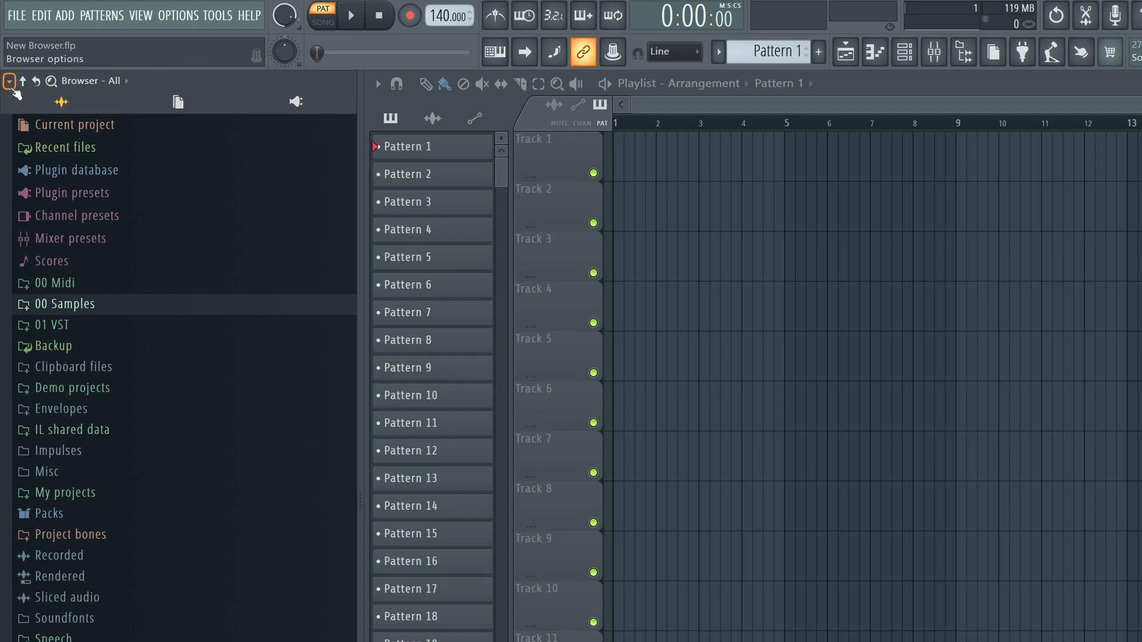
Sort the old browser by name and untick Sort by > Group on the beta's All tab
left_click(10, 81)
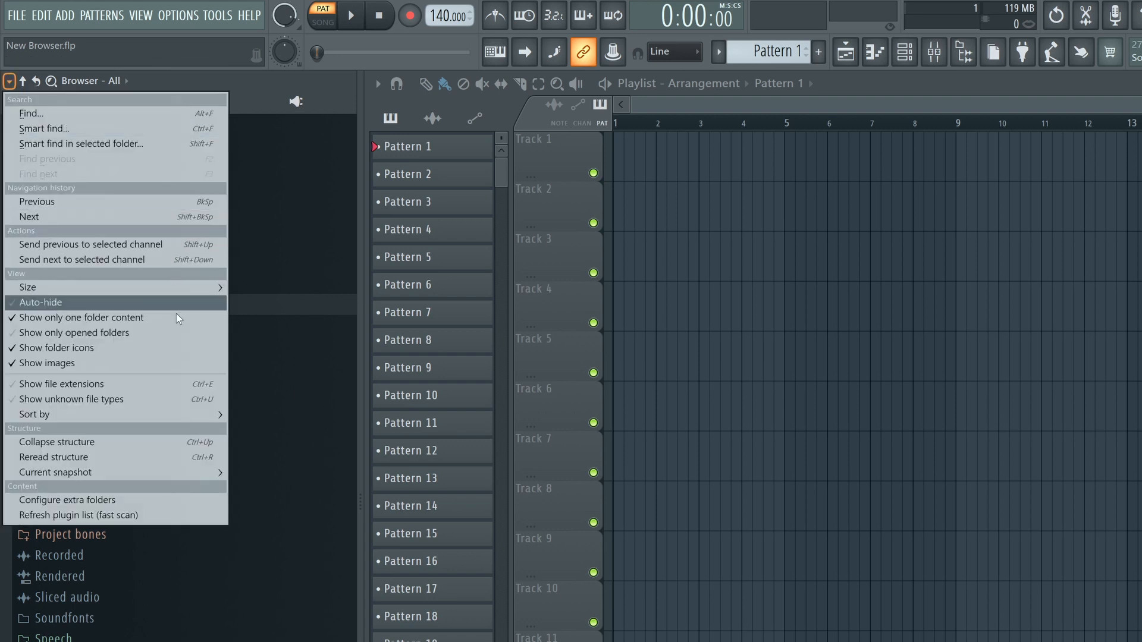
left_click(34, 414)
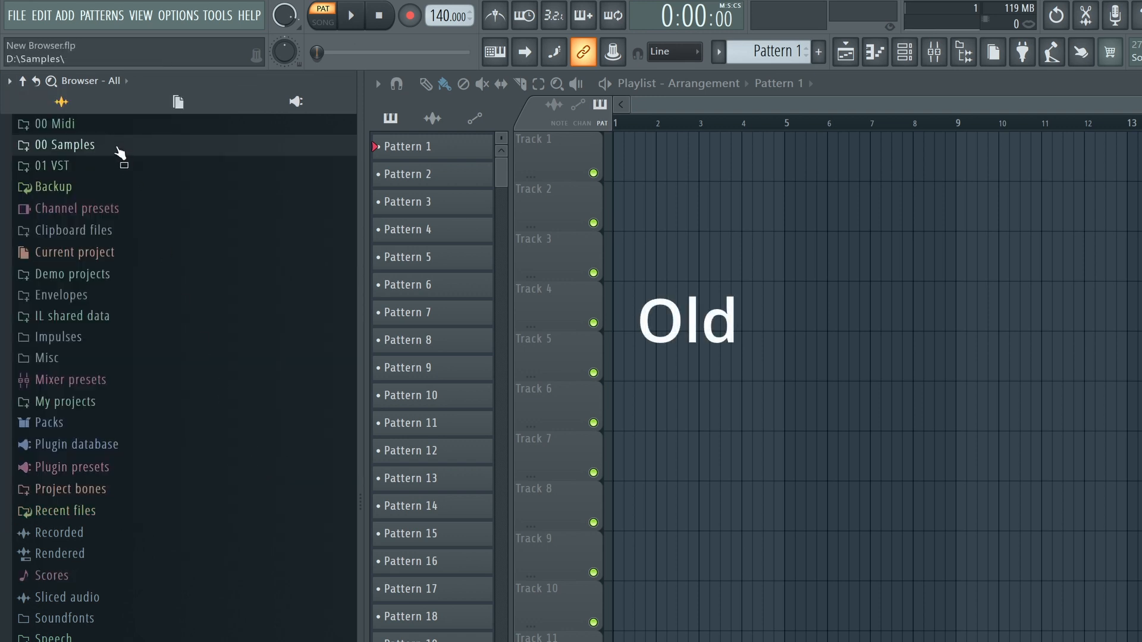
left_click(55, 123)
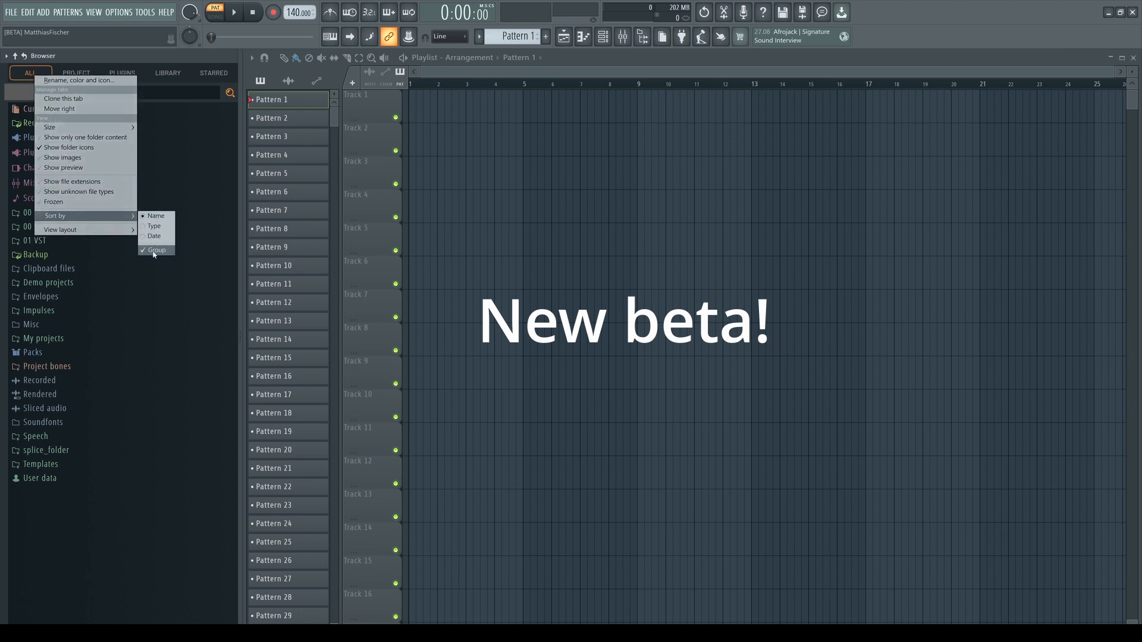
left_click(154, 250)
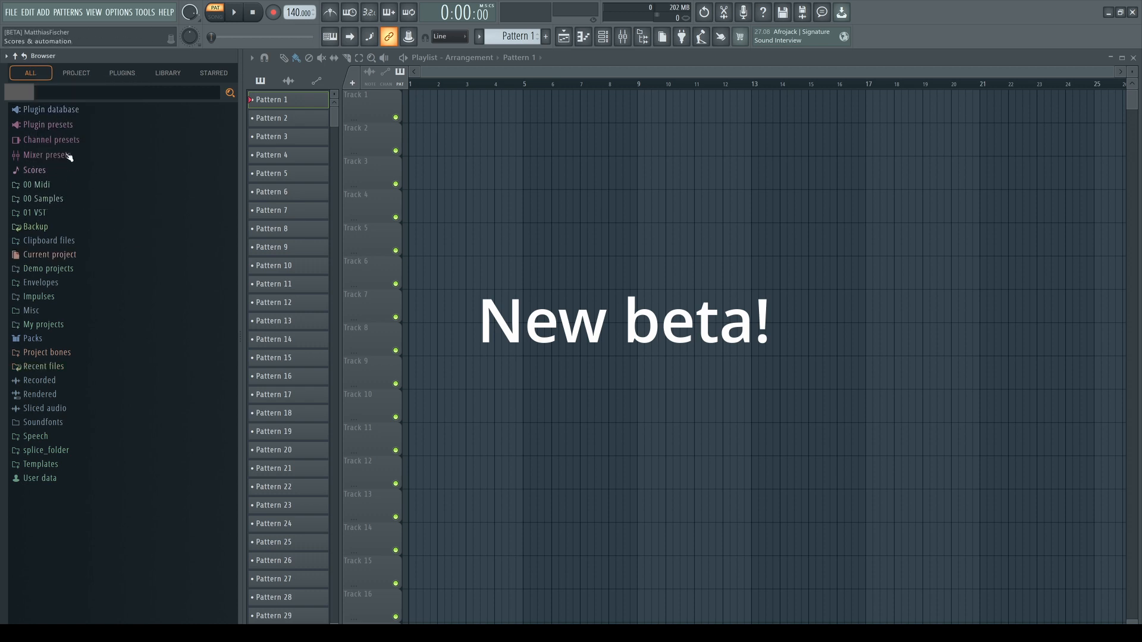
mouse_move(105, 173)
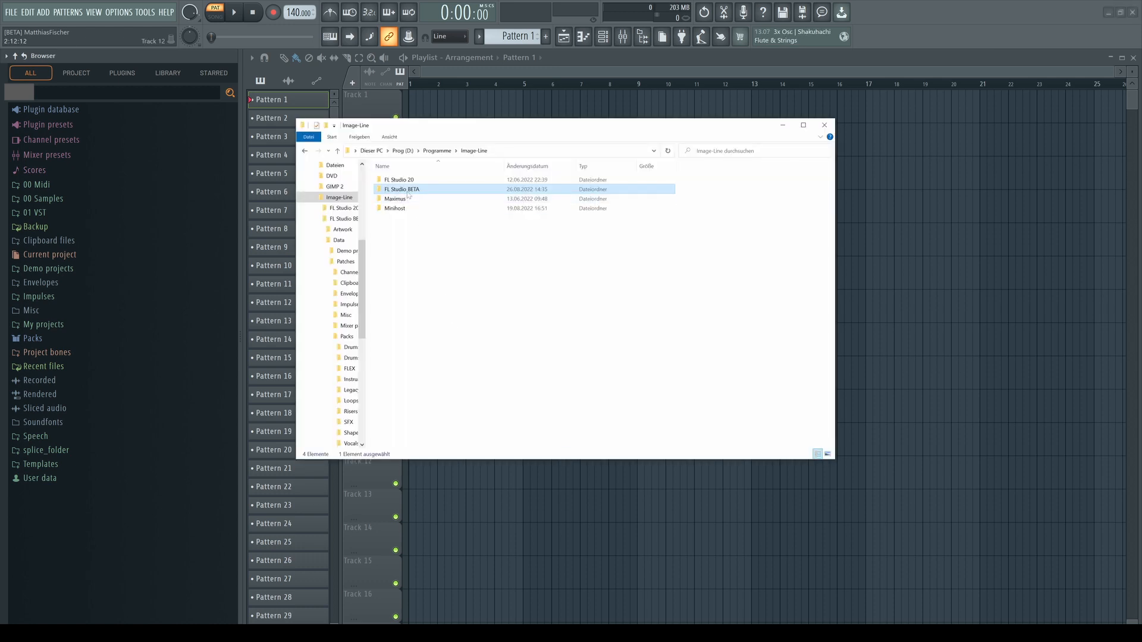
Navigate FL Studio BETA\Data\Patches and open Plugin database.nfo in Notepad
double_click(403, 189)
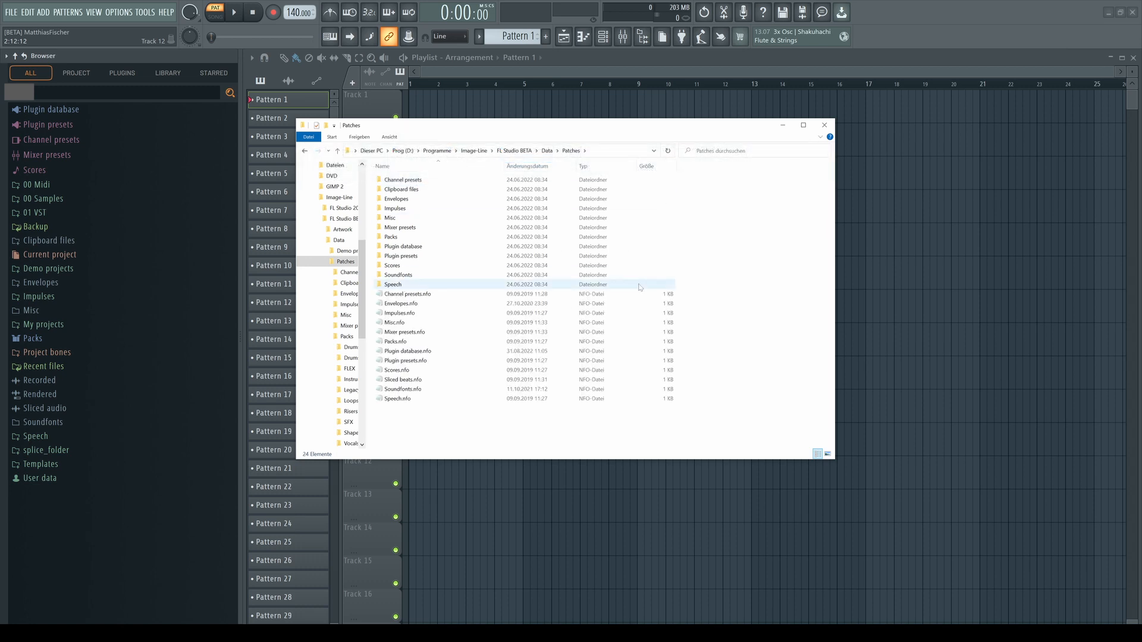
left_click(408, 294)
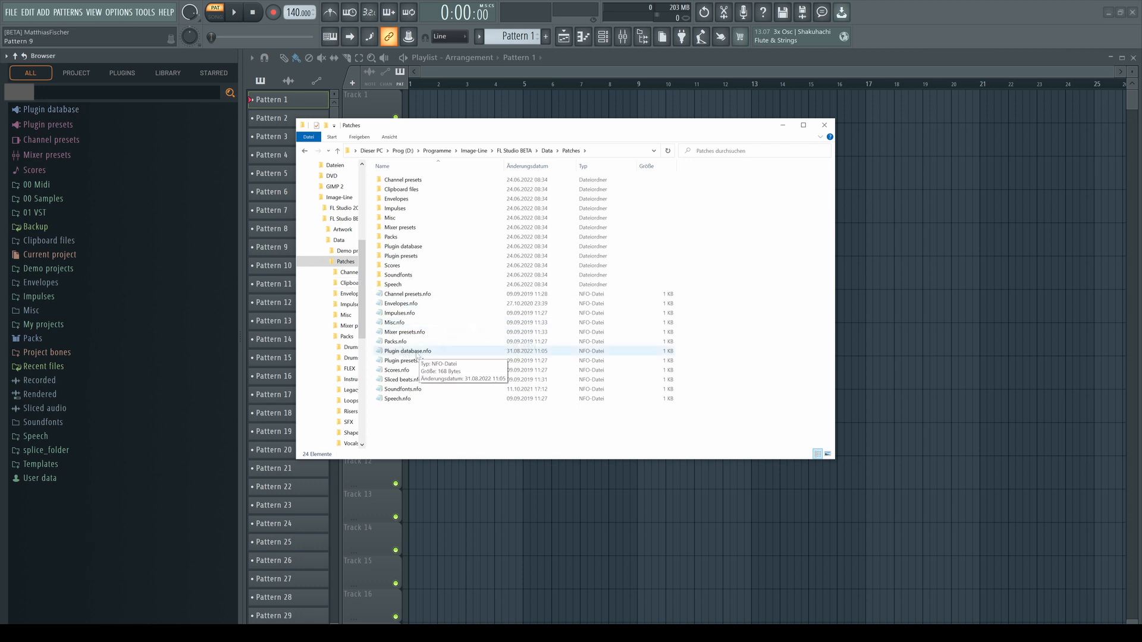
left_click(408, 350)
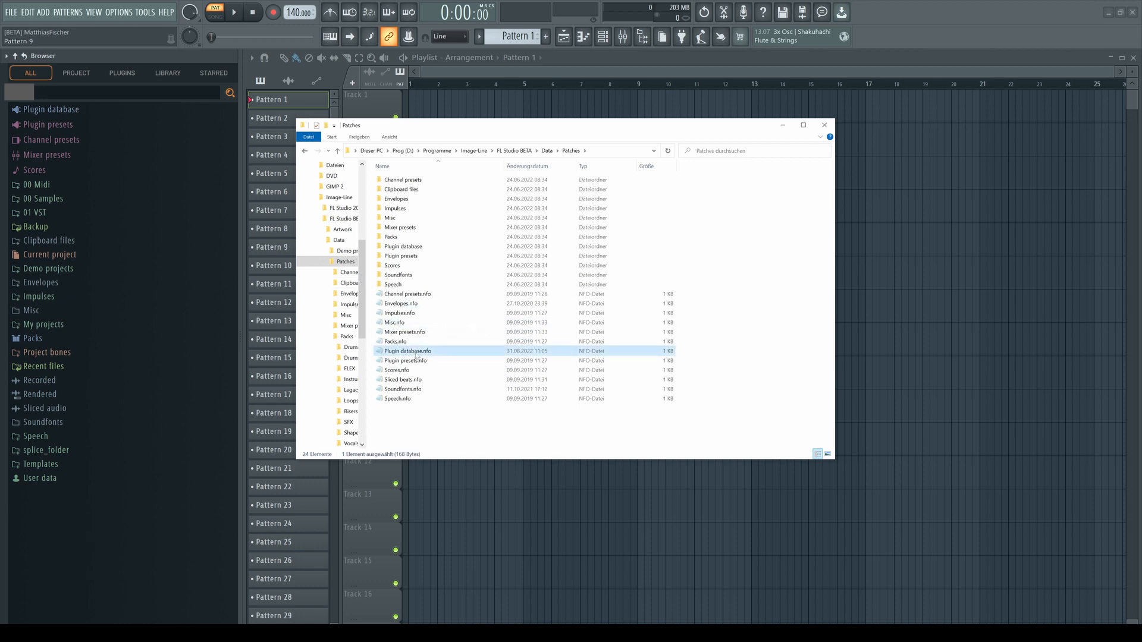
double_click(408, 351)
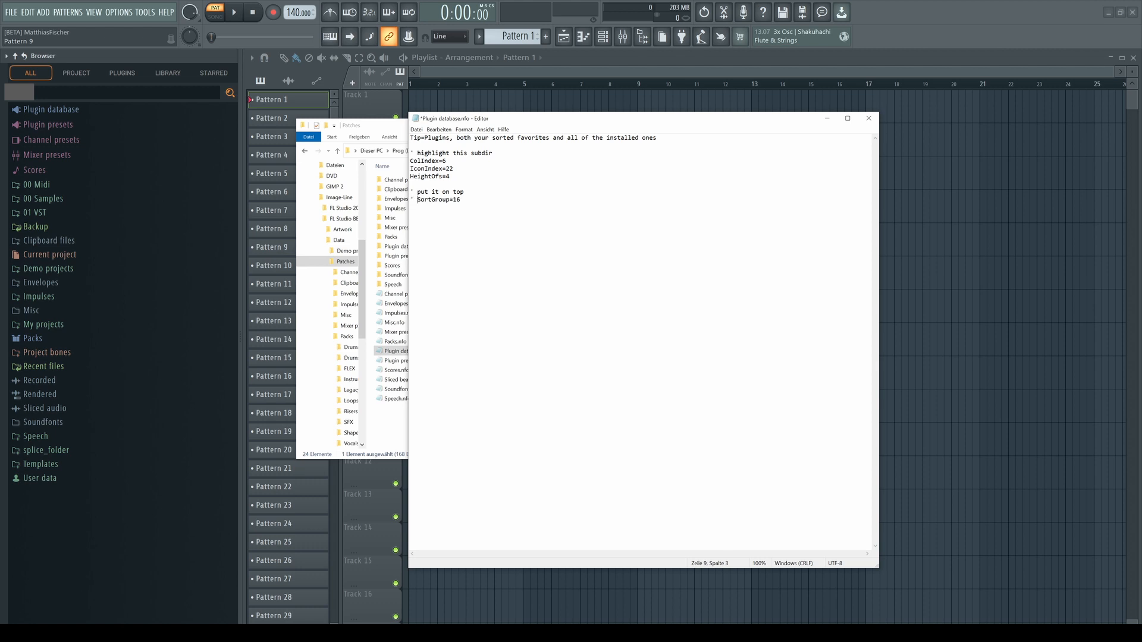
Save the edited .nfo file and close the Channel presets notes
left_click(416, 129)
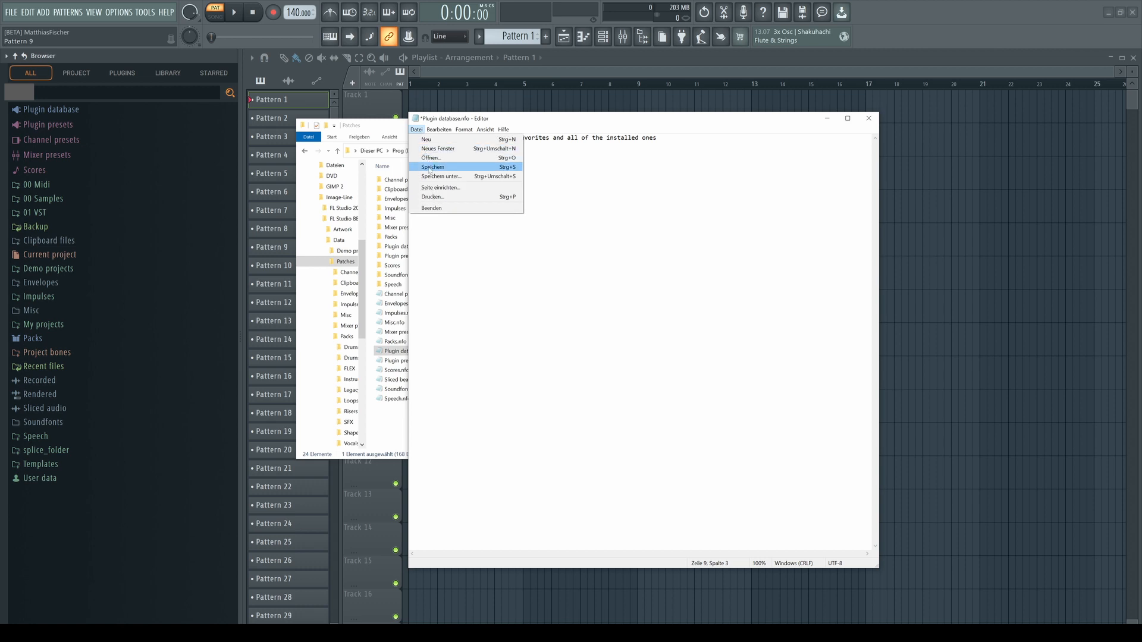
left_click(433, 166)
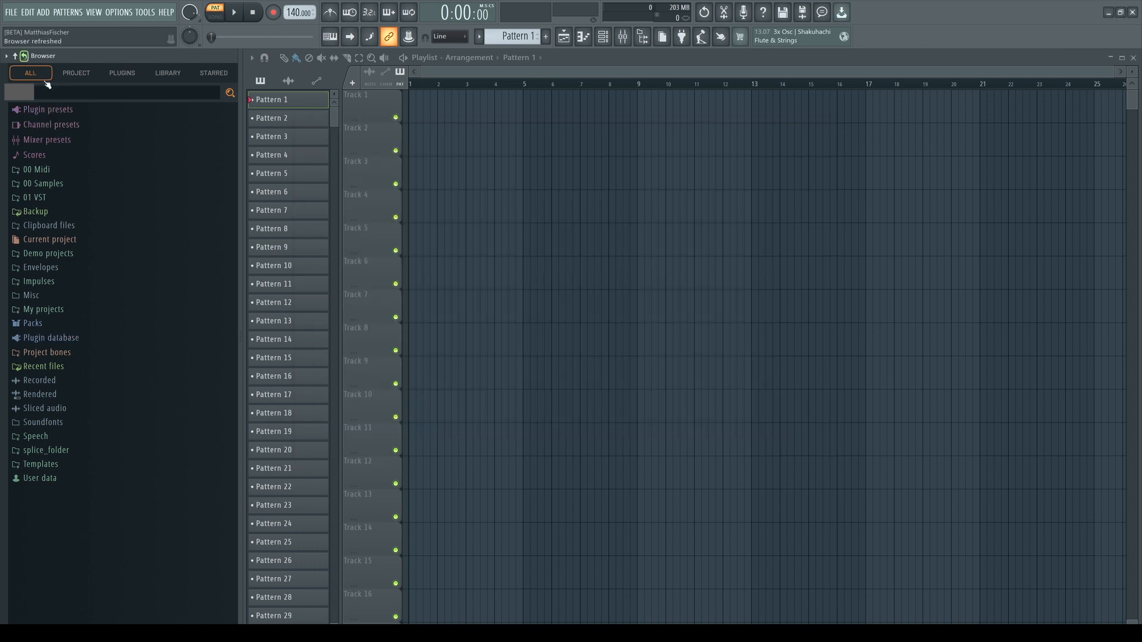
mouse_move(43, 336)
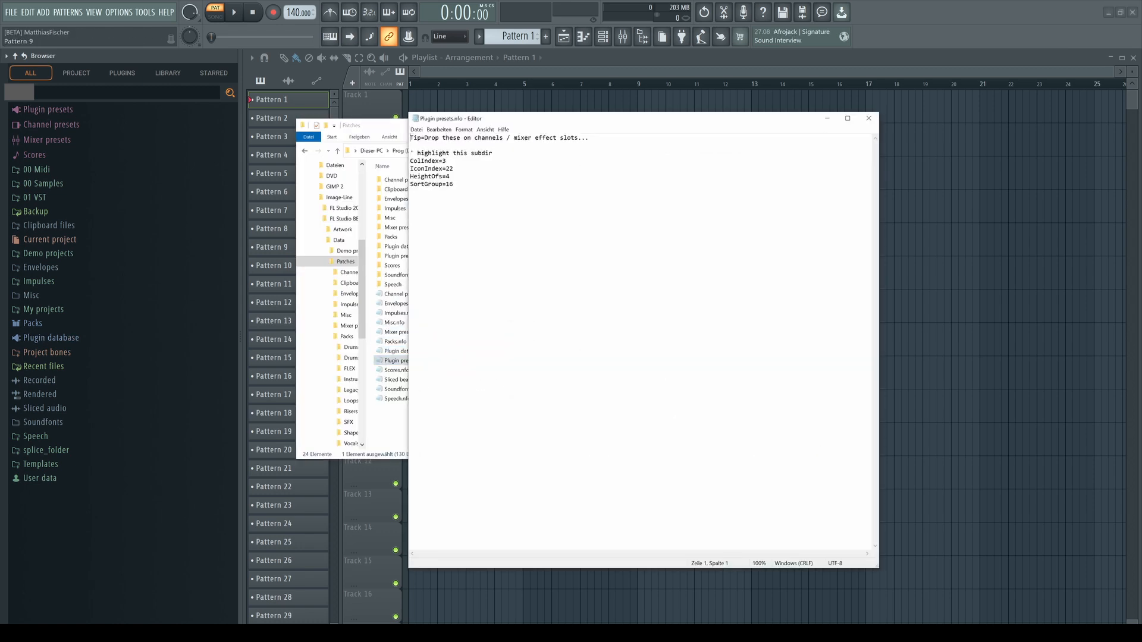
left_click(867, 117)
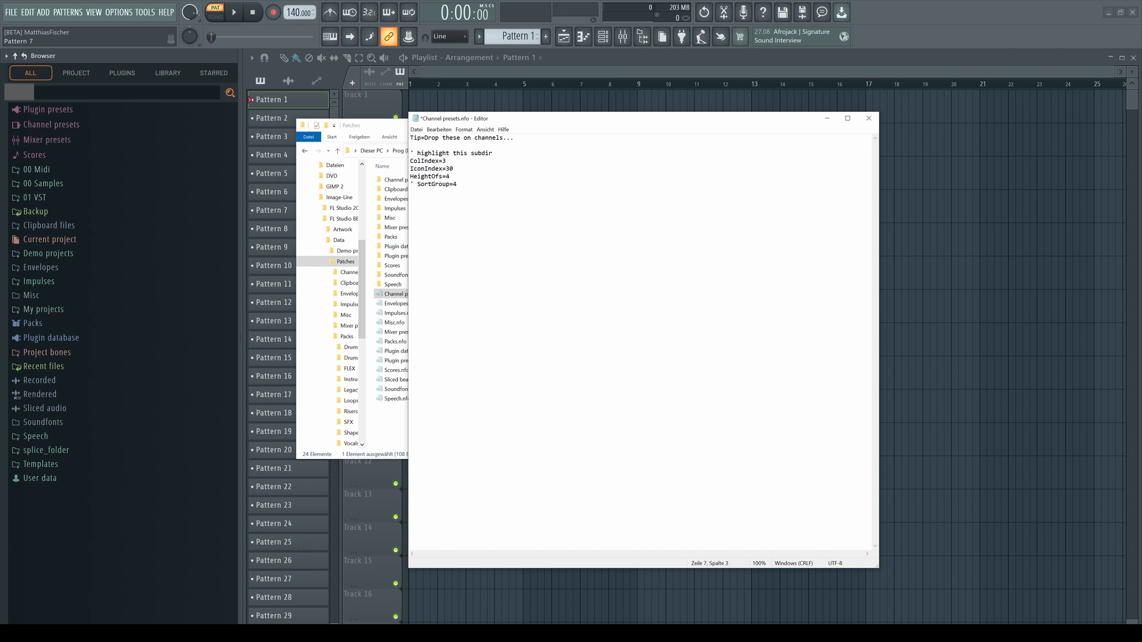
left_click(397, 332)
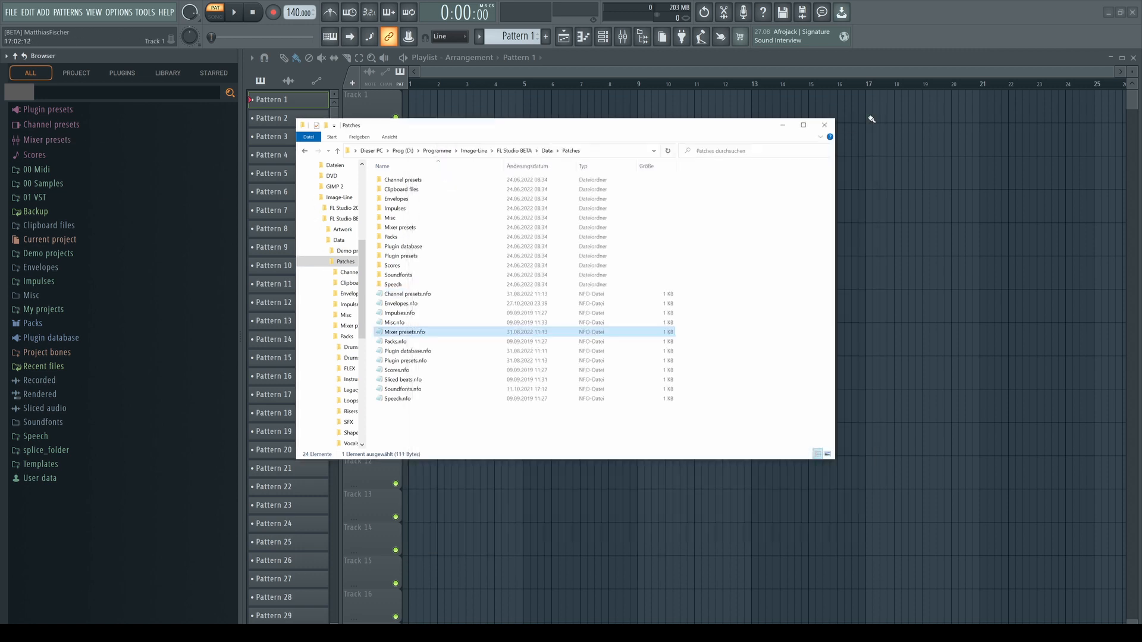
Read Scores.nfo's ColIndex/IconIndex/SortGroup settings, close it and return to FL Studio
double_click(400, 369)
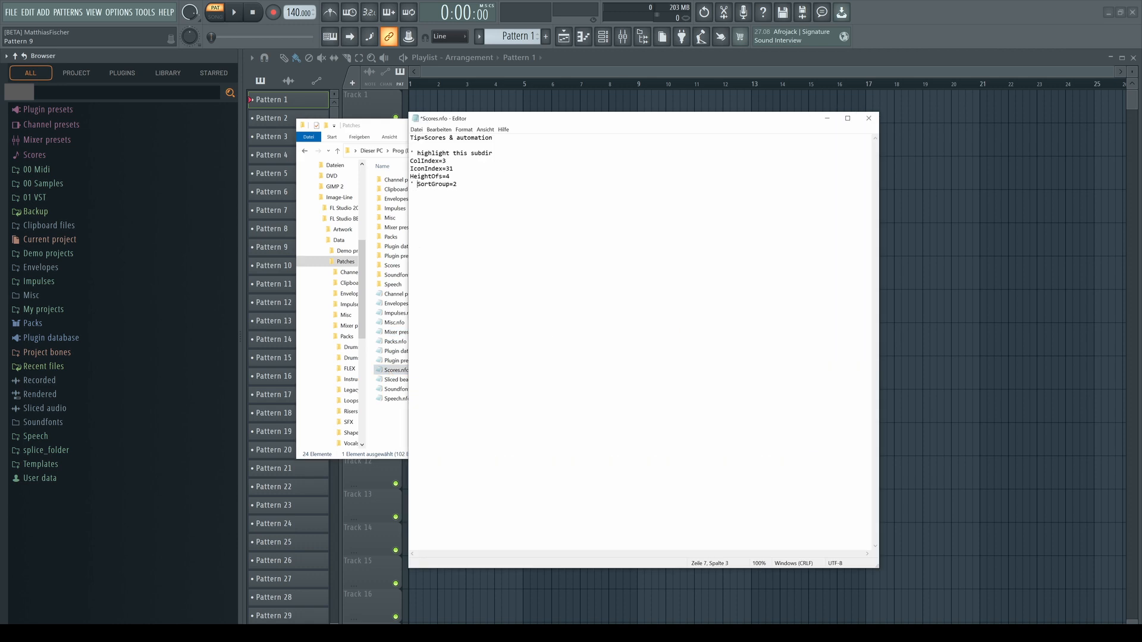
left_click(868, 117)
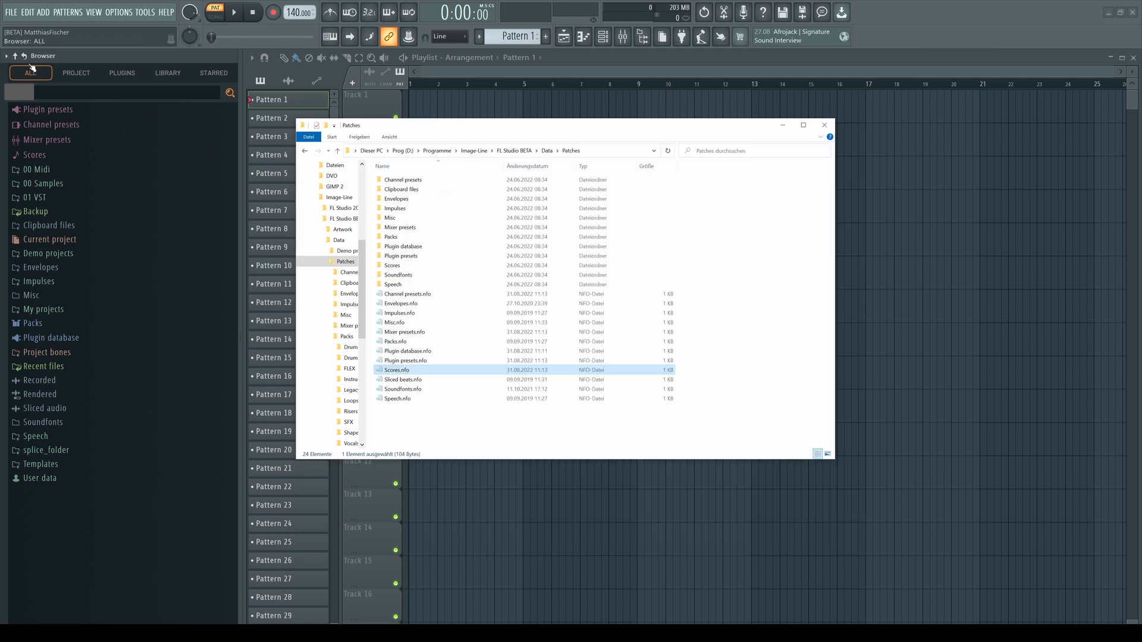
left_click(823, 125)
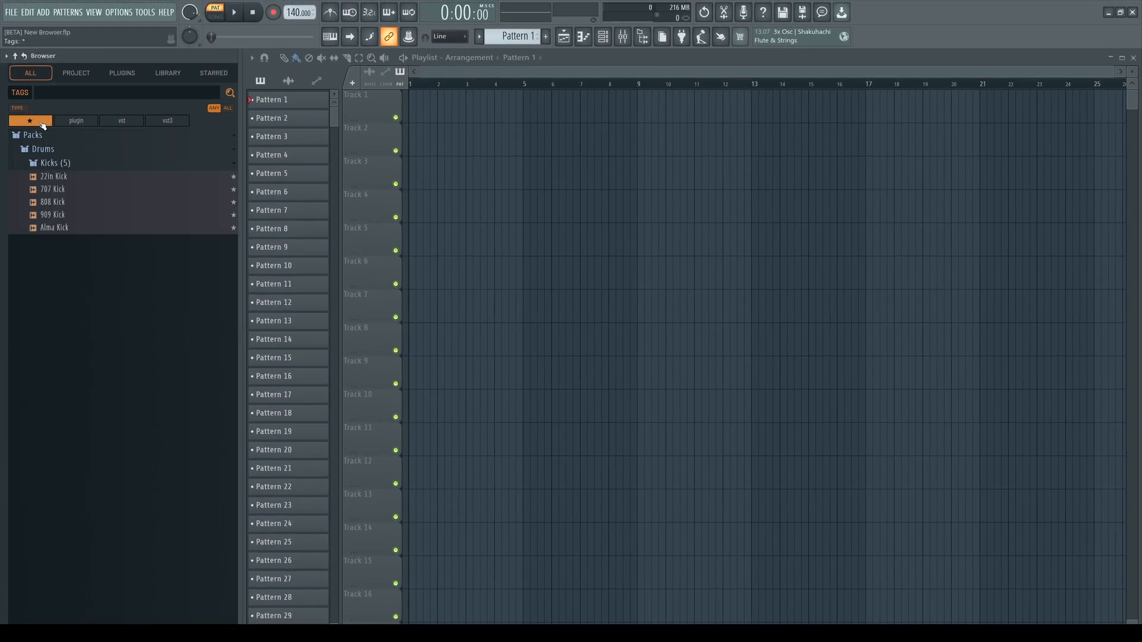
Toggle the starred, vst and plugin tag filters on and off in the browser's tag bar
left_click(76, 120)
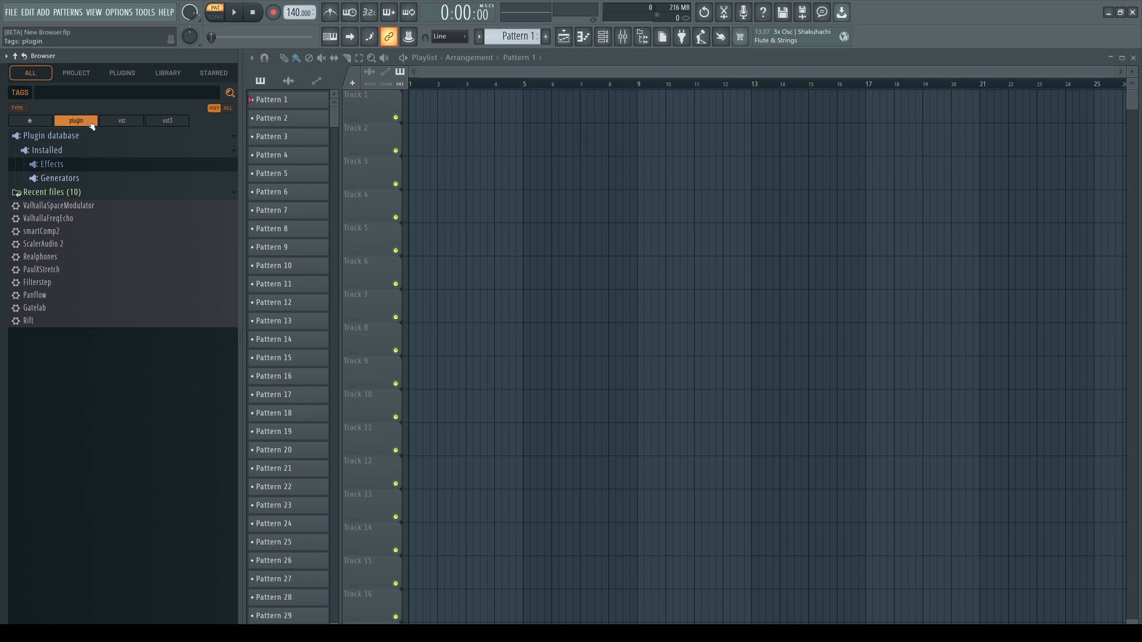
left_click(121, 120)
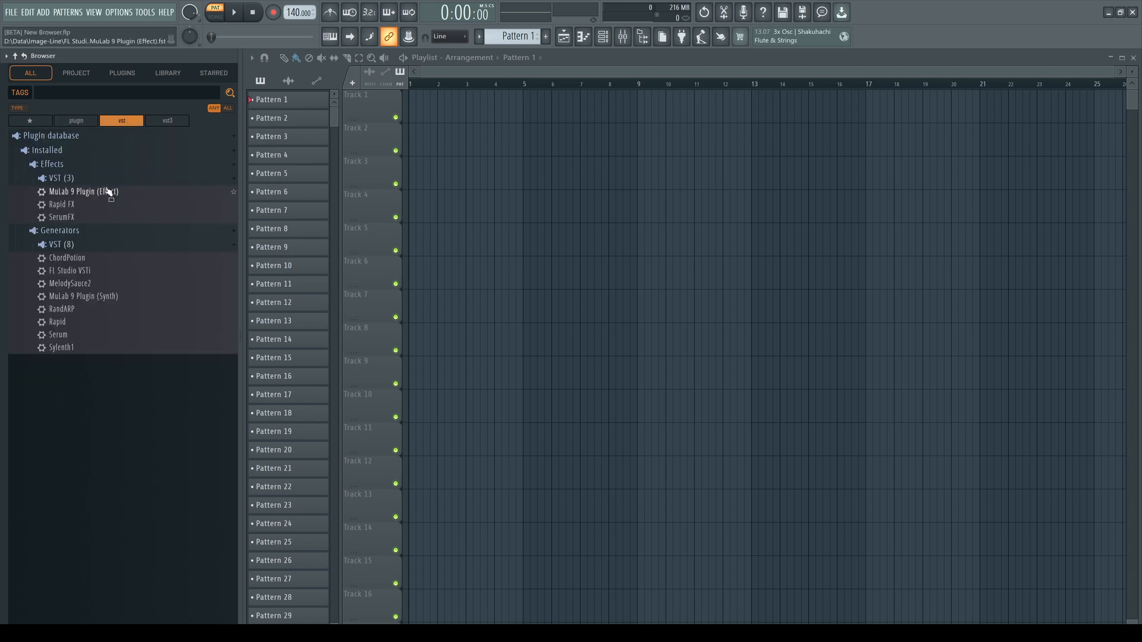
left_click(121, 120)
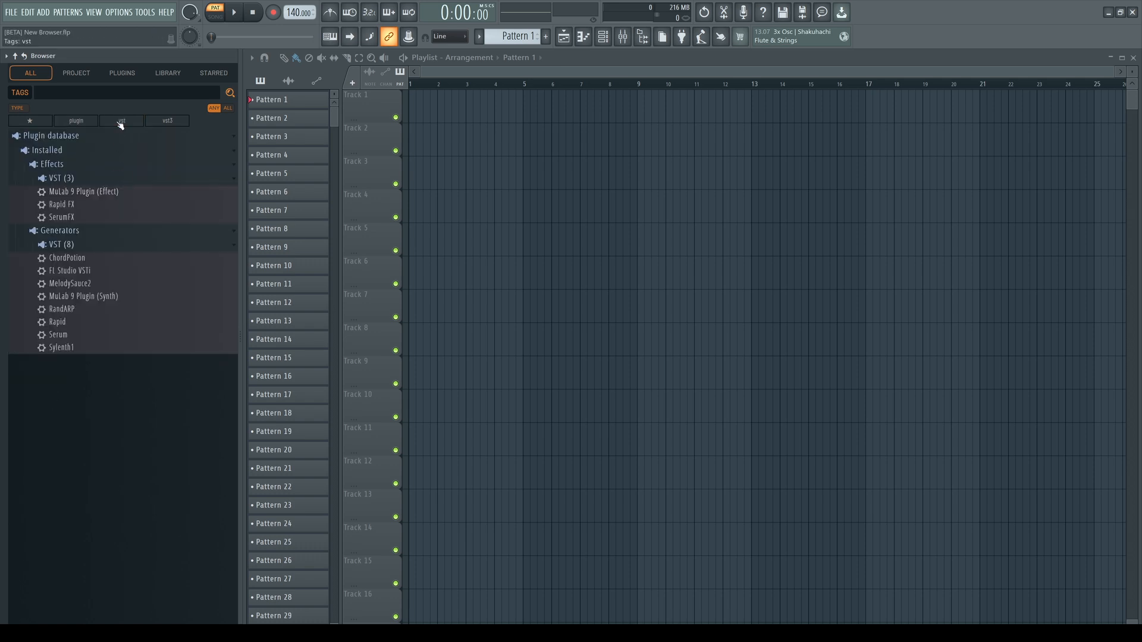
left_click(166, 120)
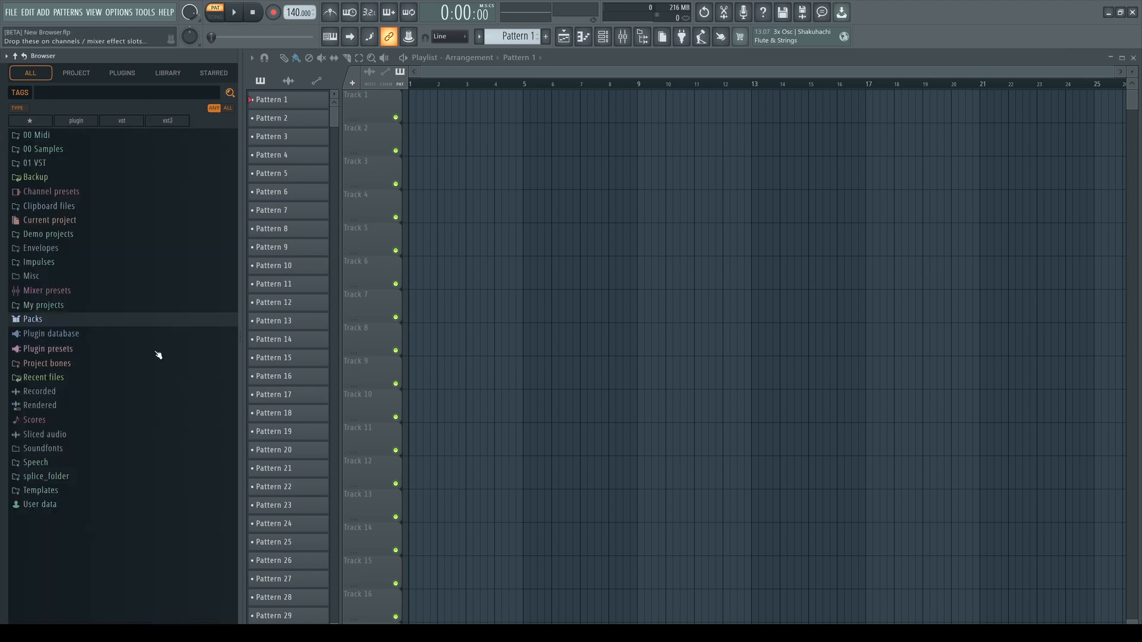
Create a 'clap' tag on Attack Clap 01 and tag another clap sample with it
left_click(32, 319)
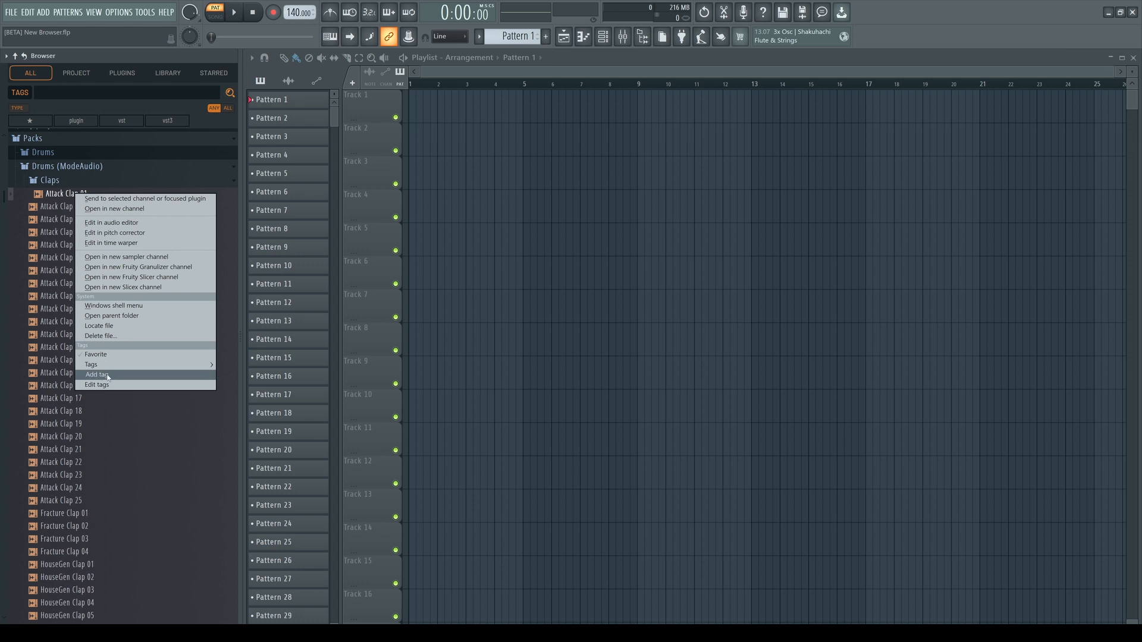
left_click(95, 375)
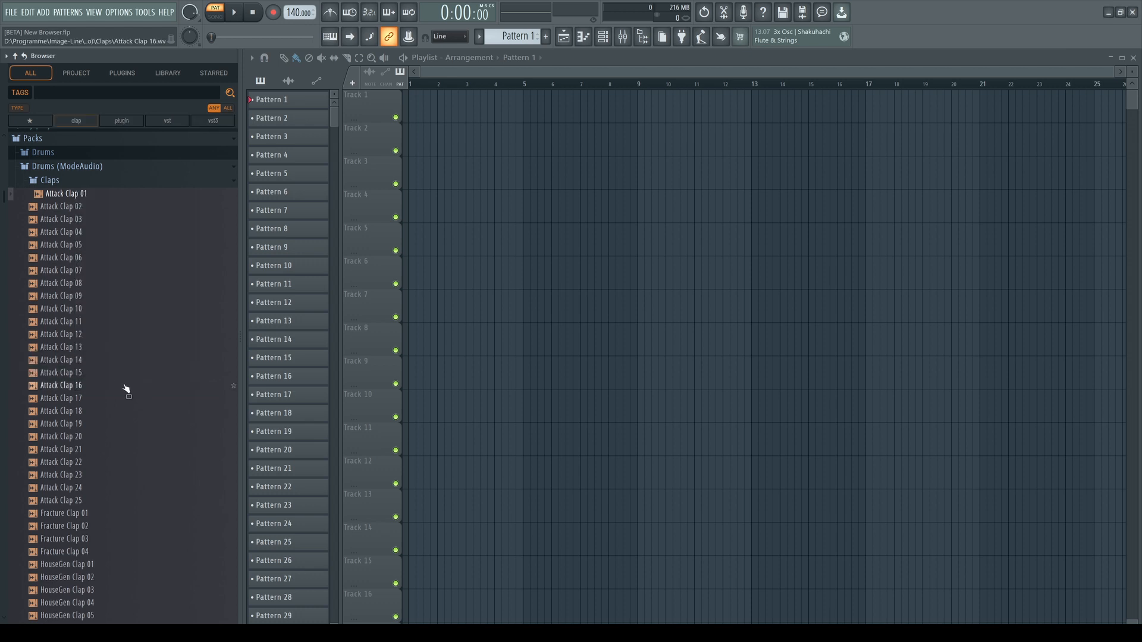
left_click(75, 120)
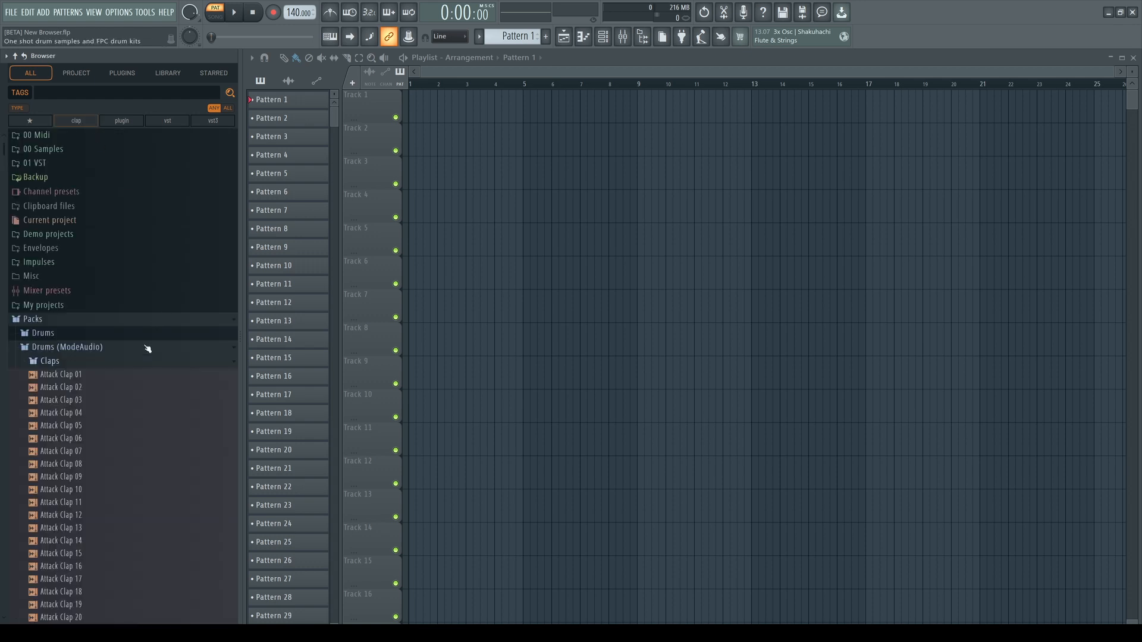
right_click(61, 387)
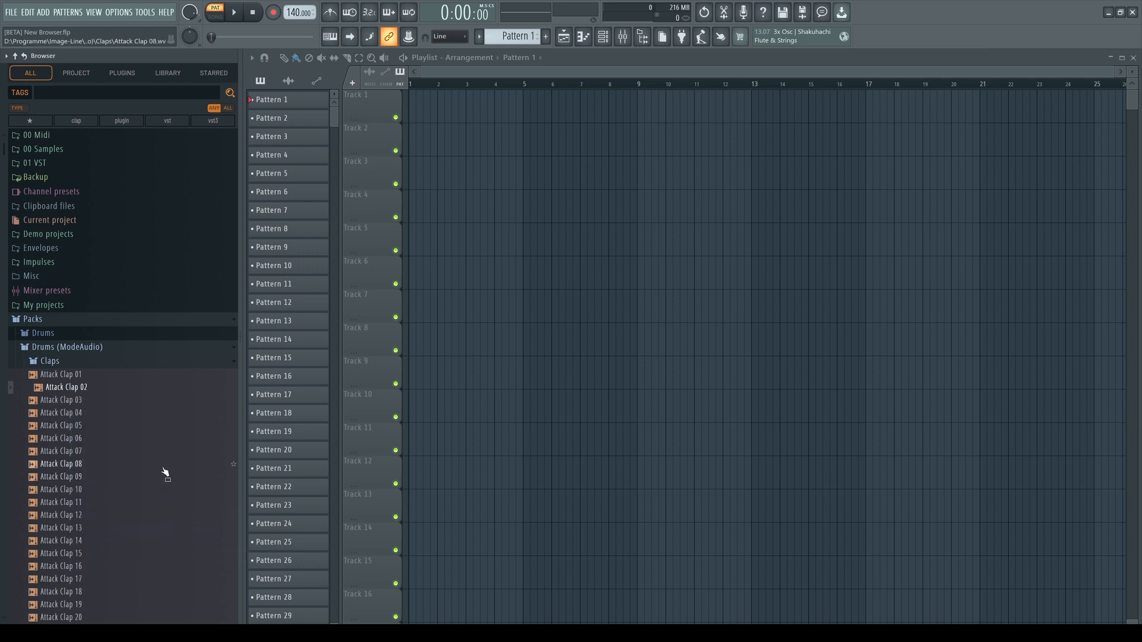
left_click(75, 120)
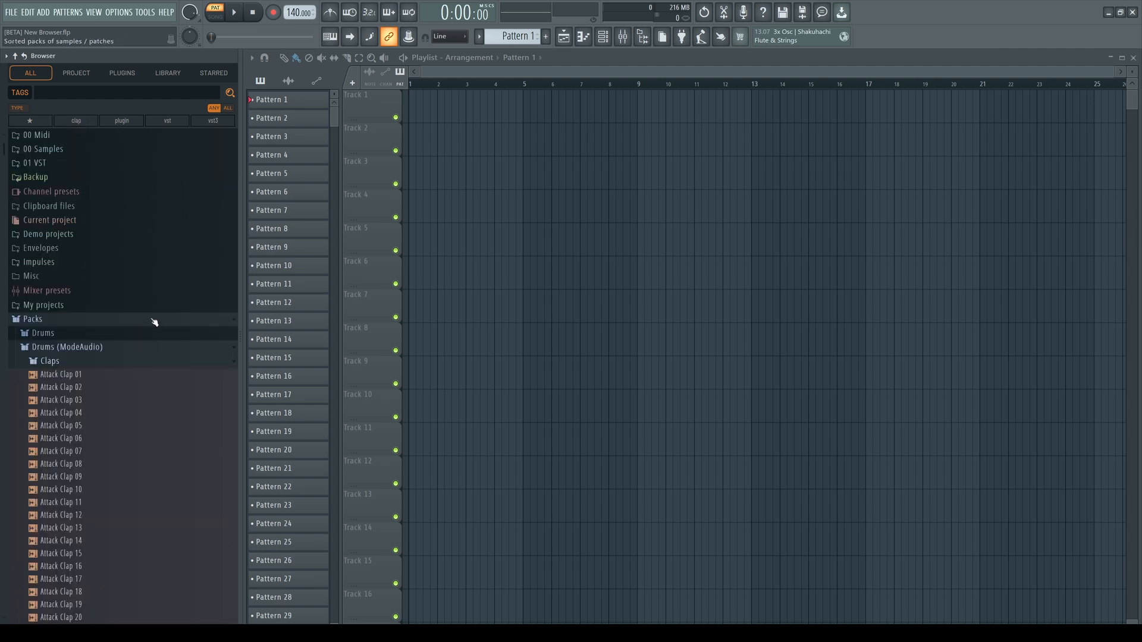
right_click(61, 374)
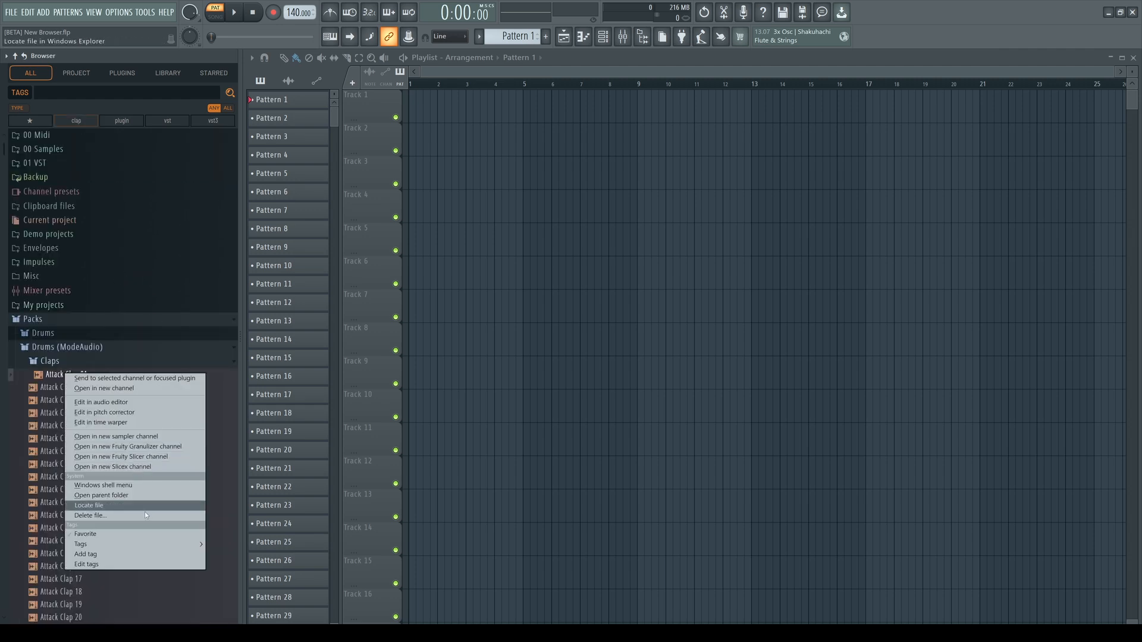
mouse_move(79, 543)
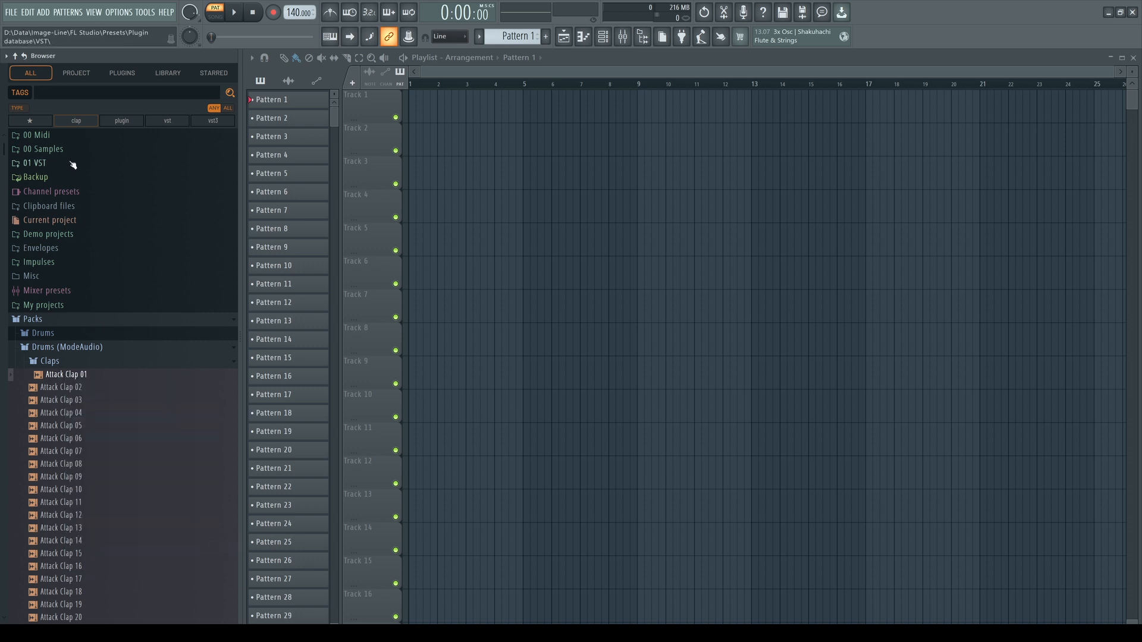
Filter the browser by the clap tag, clear the filter, then delete the clap tag
left_click(75, 120)
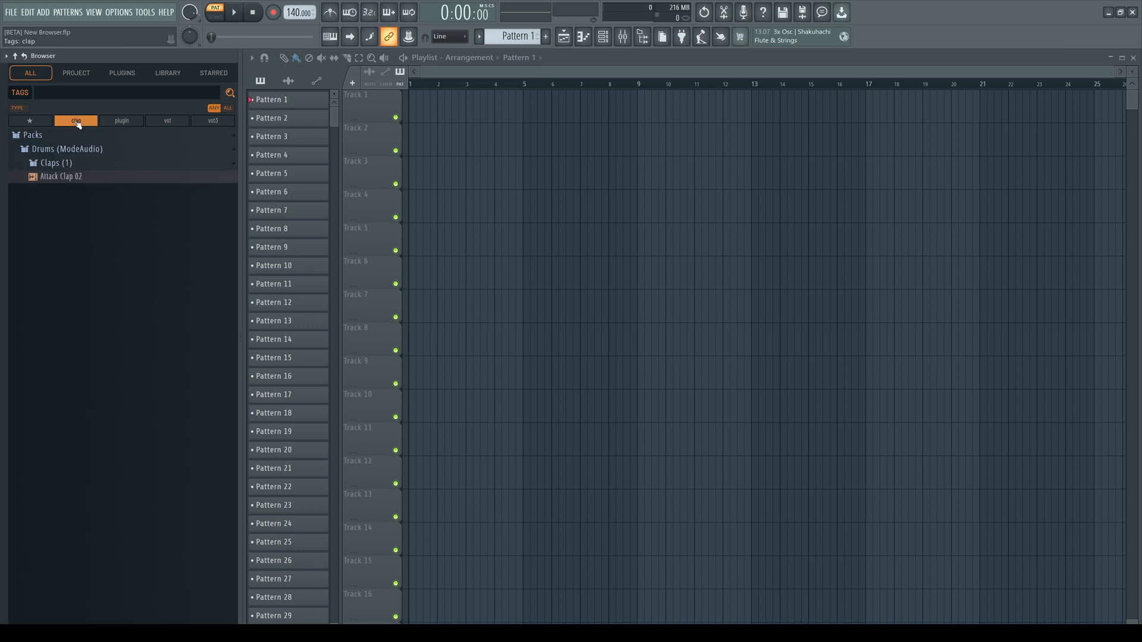
left_click(75, 120)
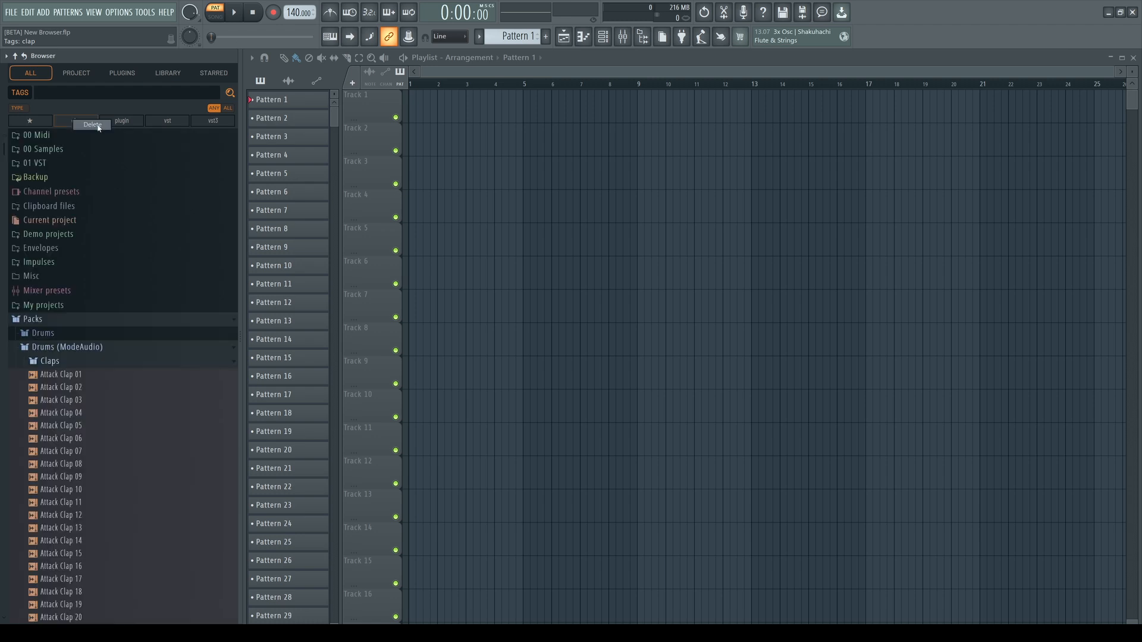
left_click(75, 120)
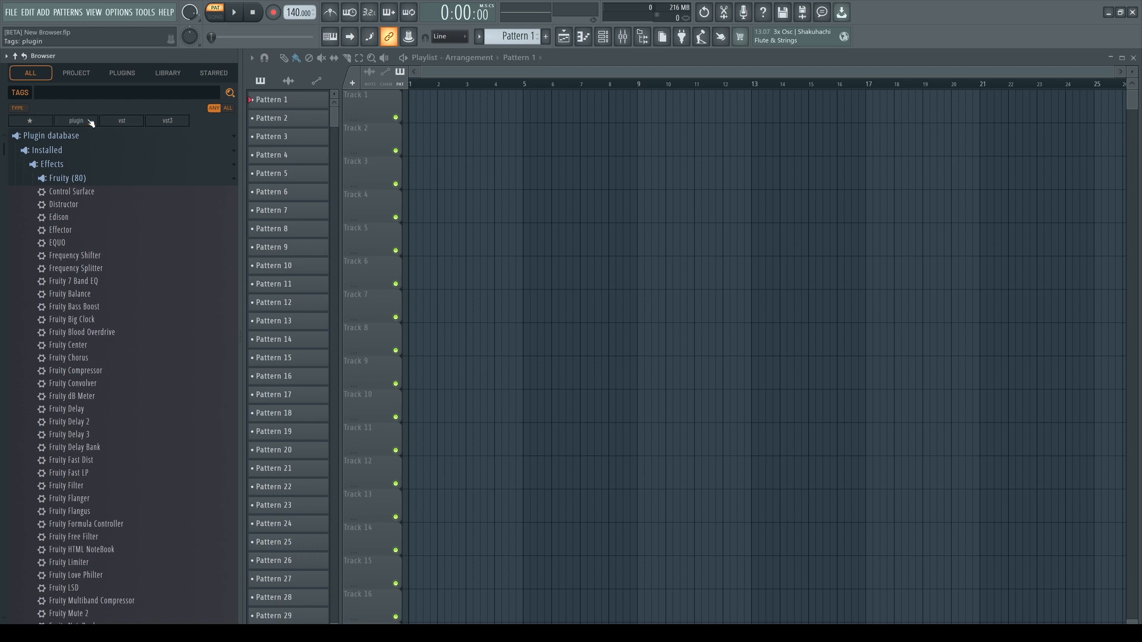
right_click(62, 375)
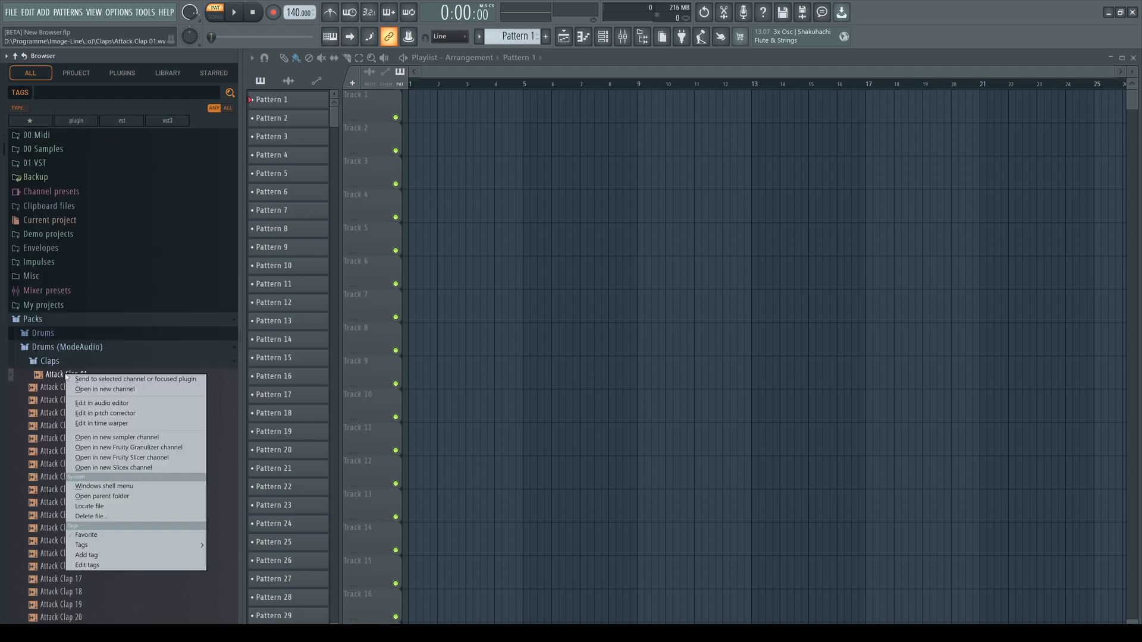
mouse_move(82, 545)
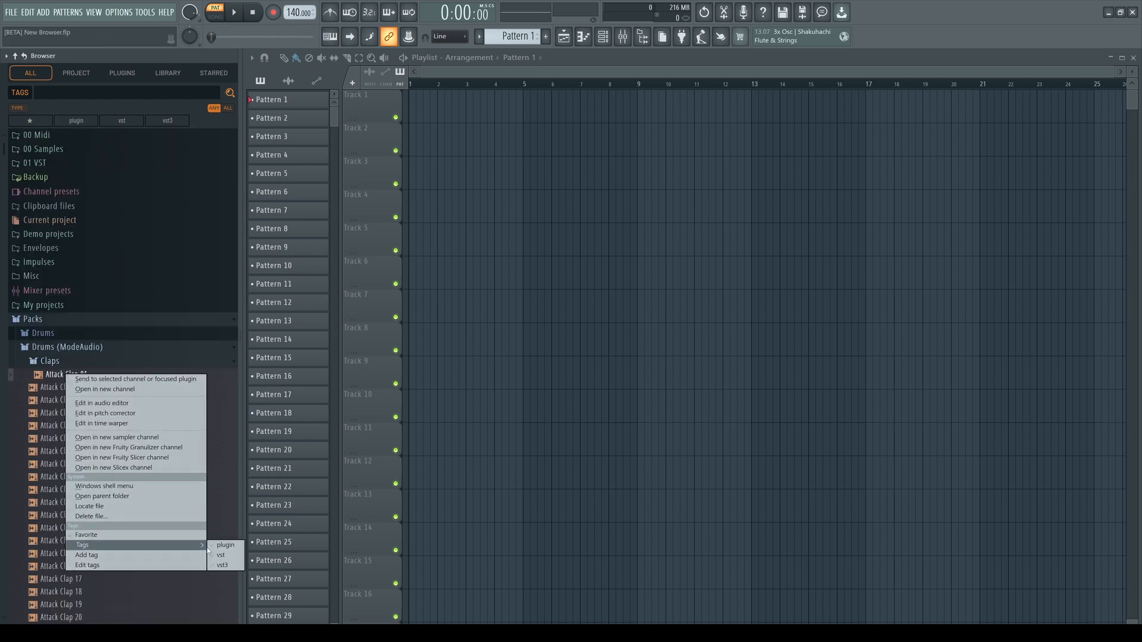
left_click(190, 227)
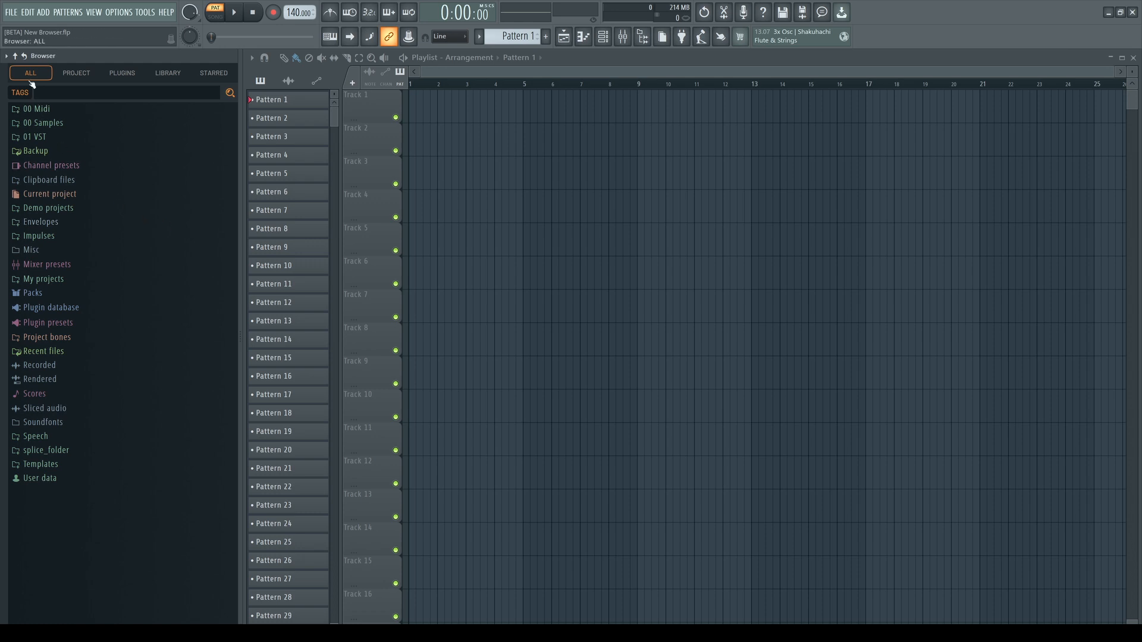
Expand 00 Samples > 02 Atmospheres > ATE and preview ATE FX Loop 010, replaying from the waveform
right_click(30, 73)
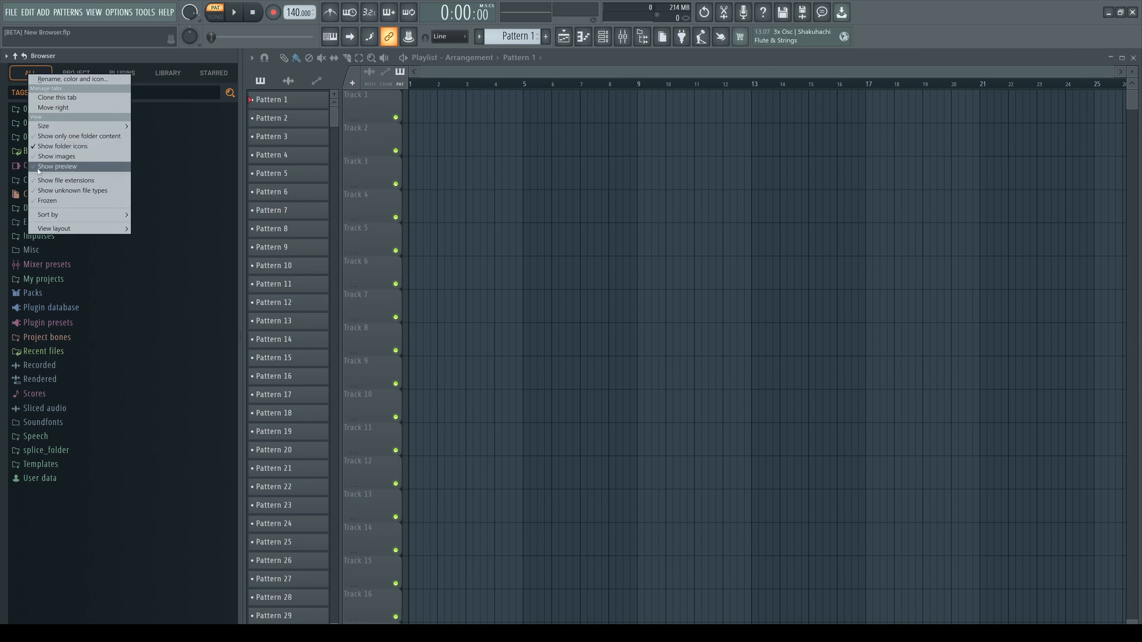
mouse_move(57, 166)
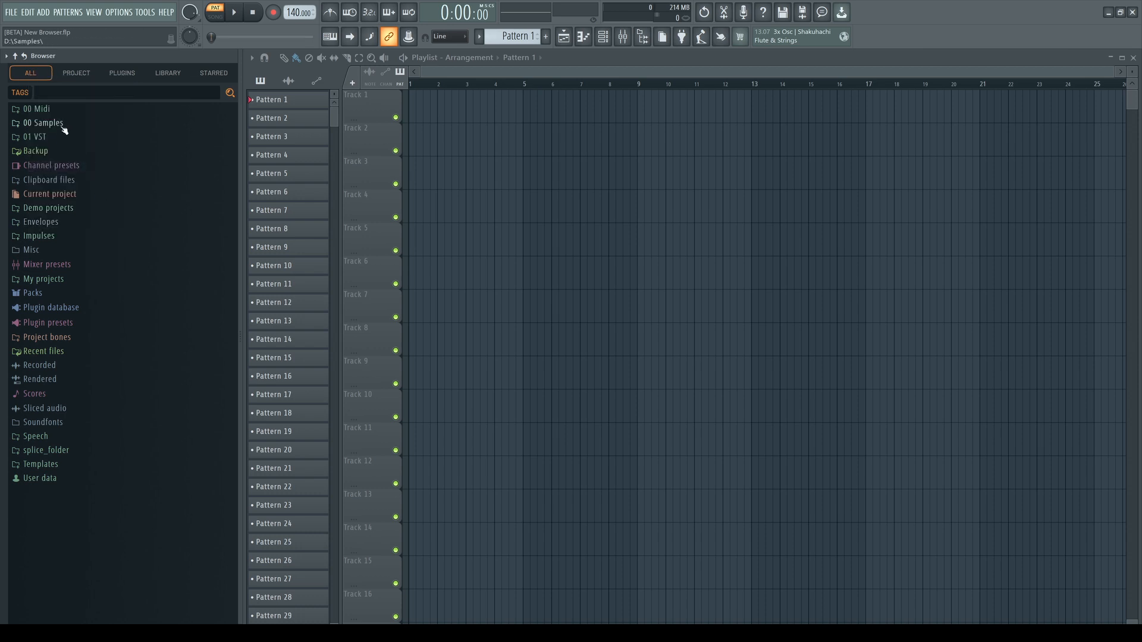
left_click(43, 123)
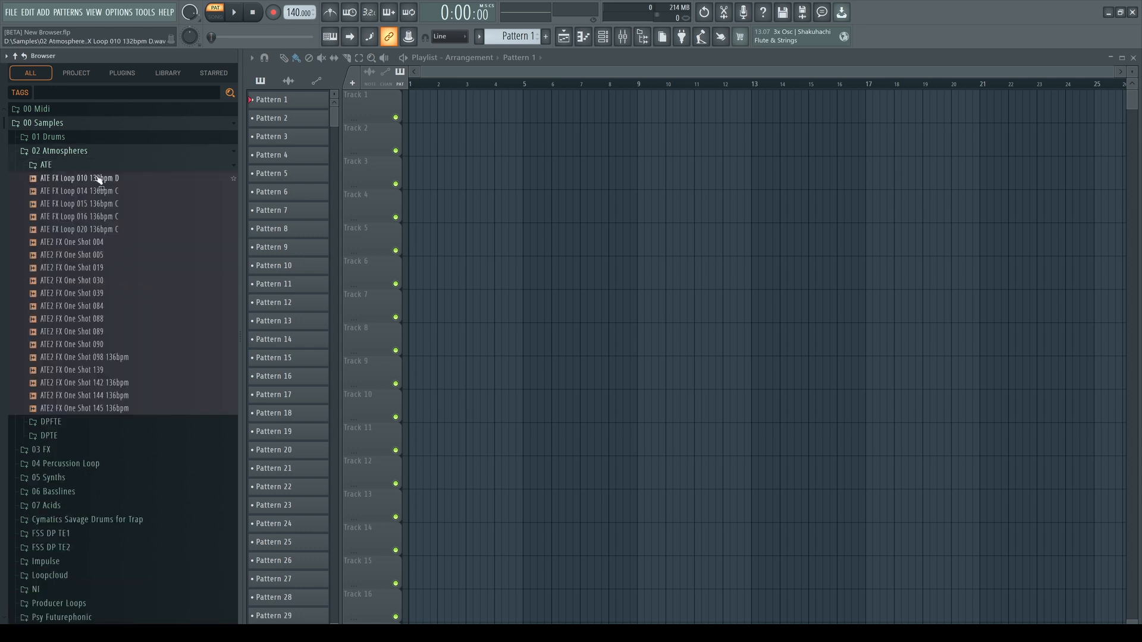
left_click(80, 177)
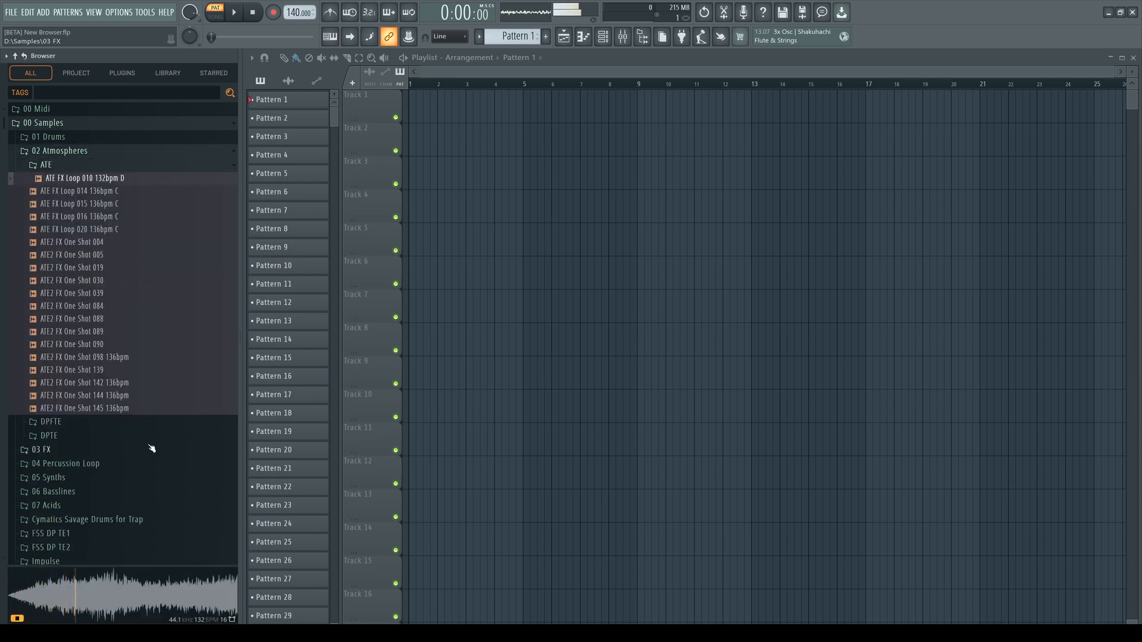
left_click(65, 462)
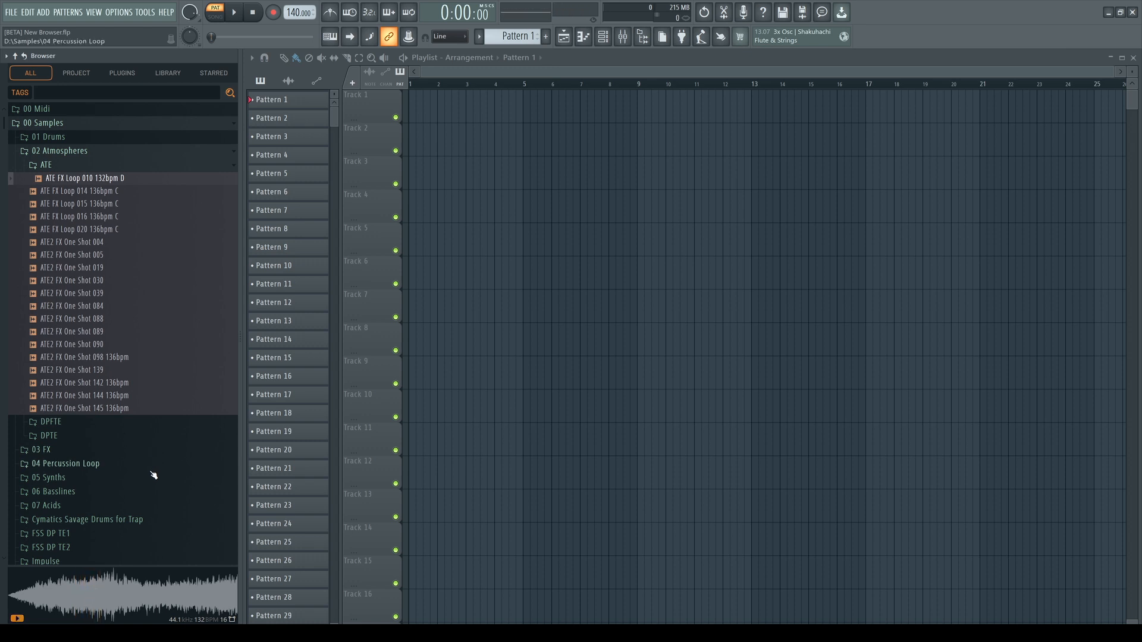
left_click(46, 560)
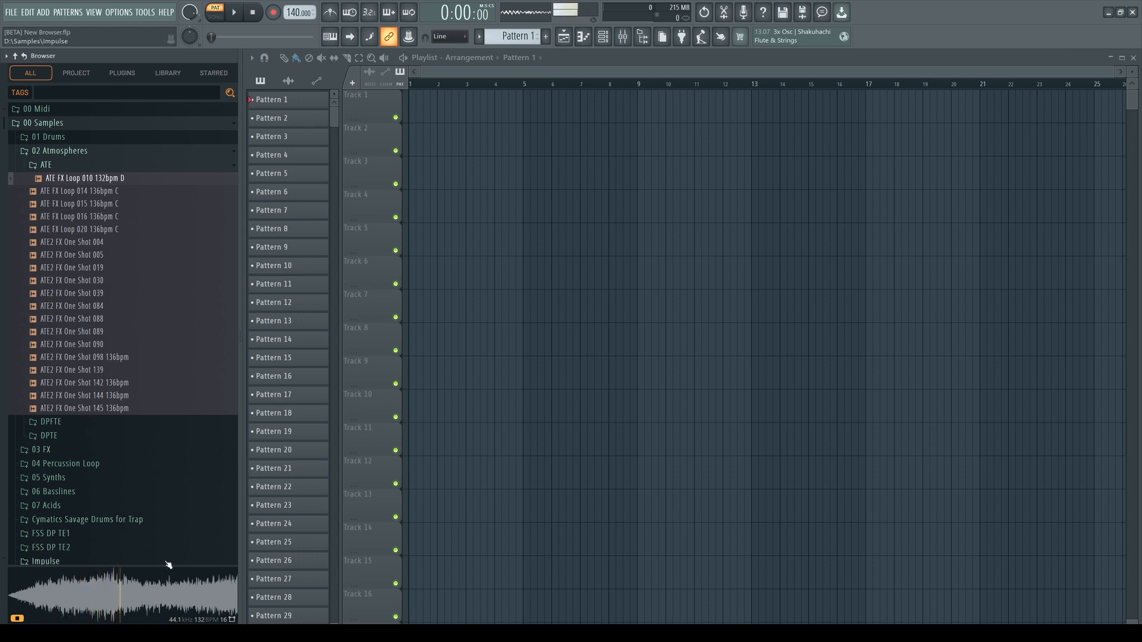
left_click(50, 547)
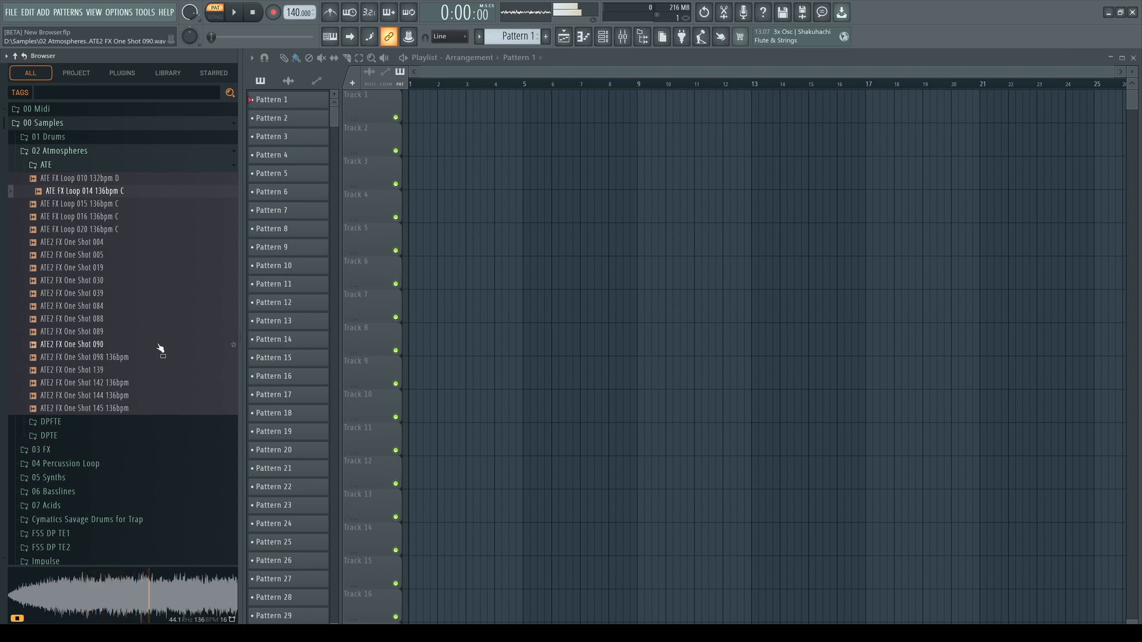
Preview ATE FX Loop 015 and a Perc 006 loop during project playback, then bring up Browser options
left_click(83, 203)
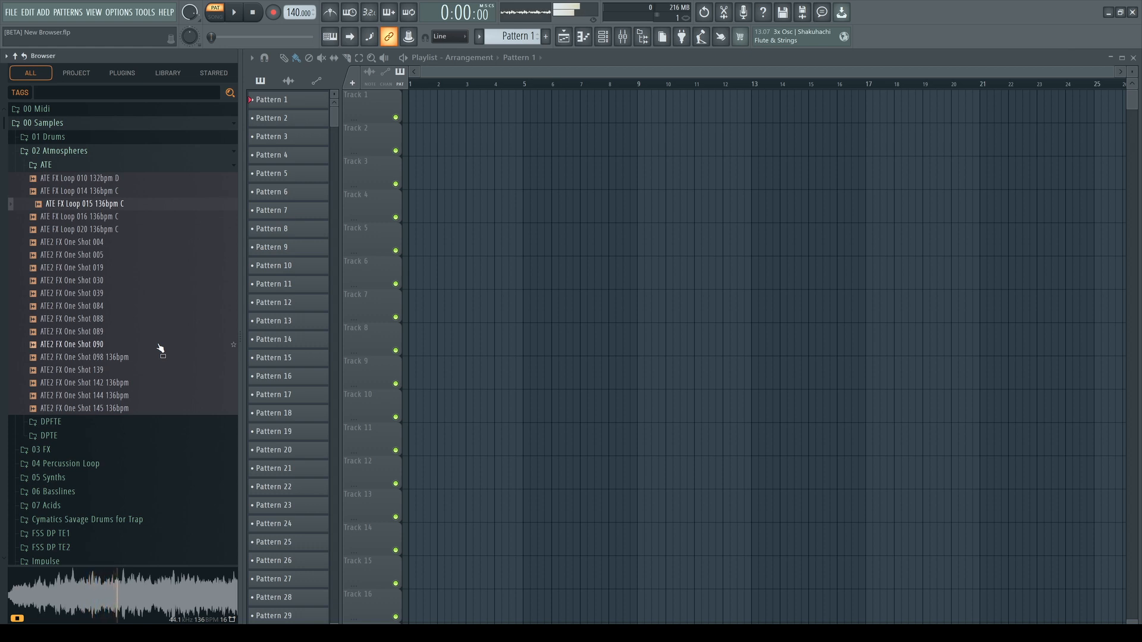
left_click(83, 216)
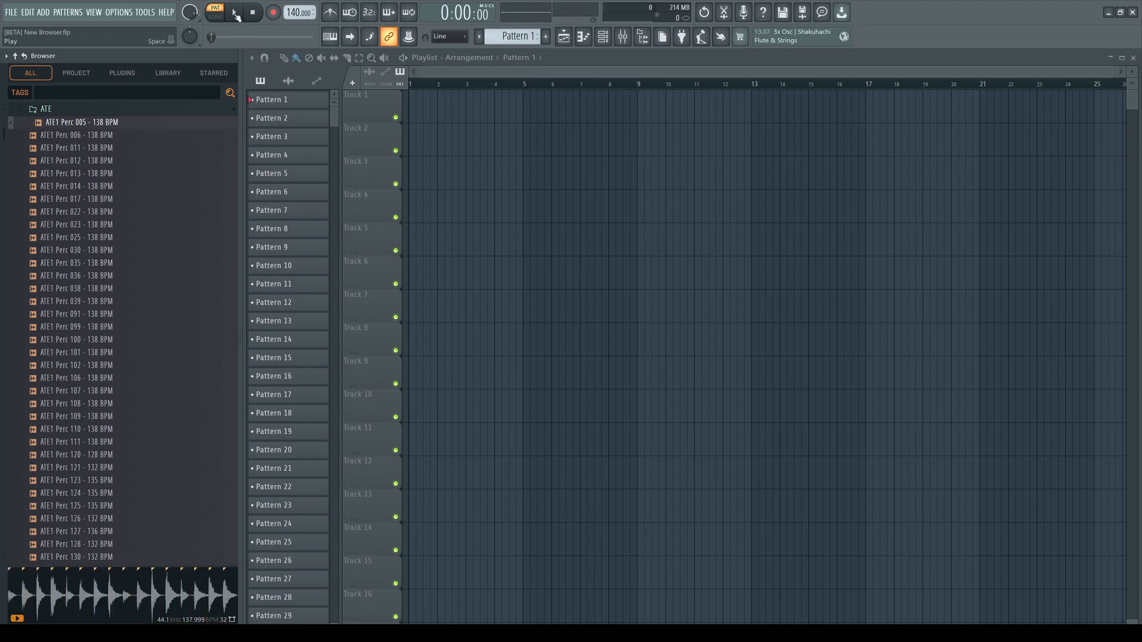
left_click(76, 134)
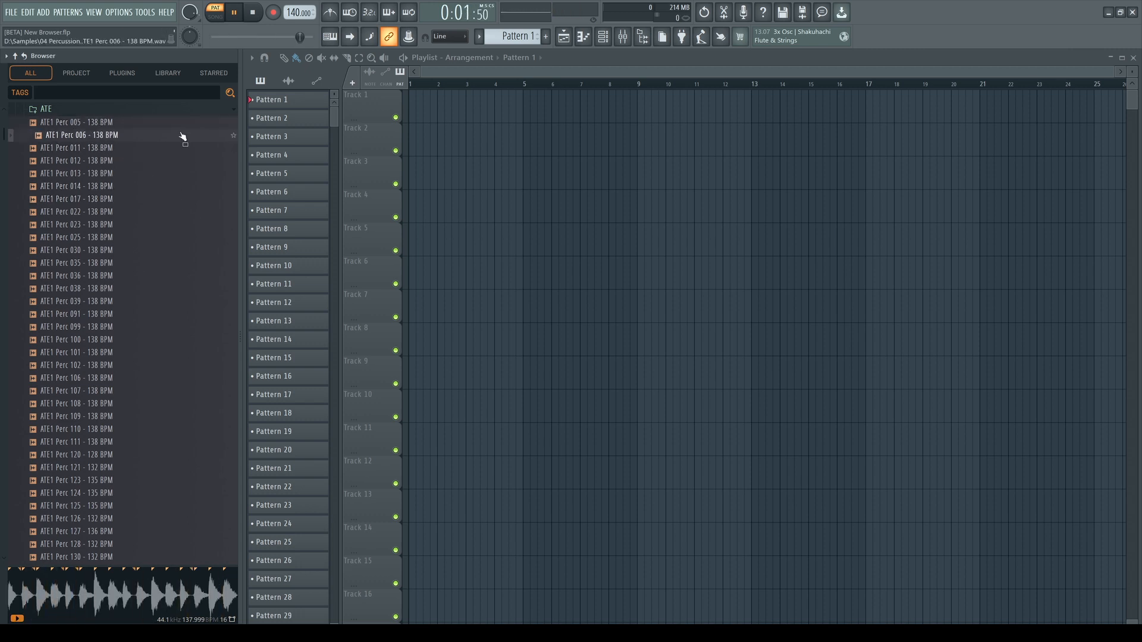
left_click(6, 56)
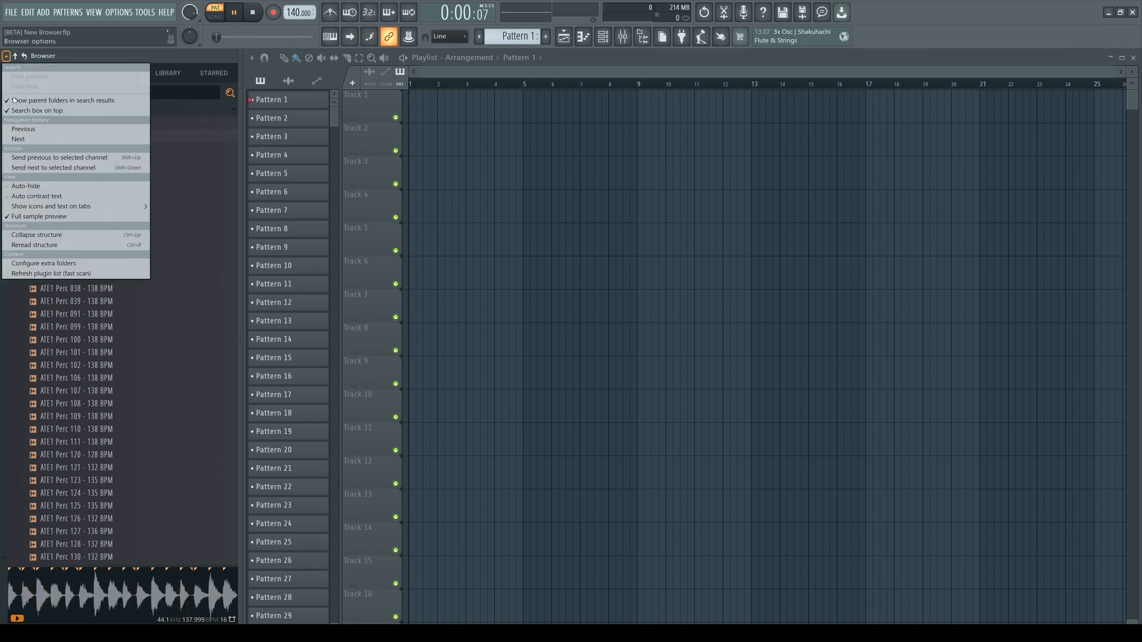
Start the project playing from the transport
left_click(76, 199)
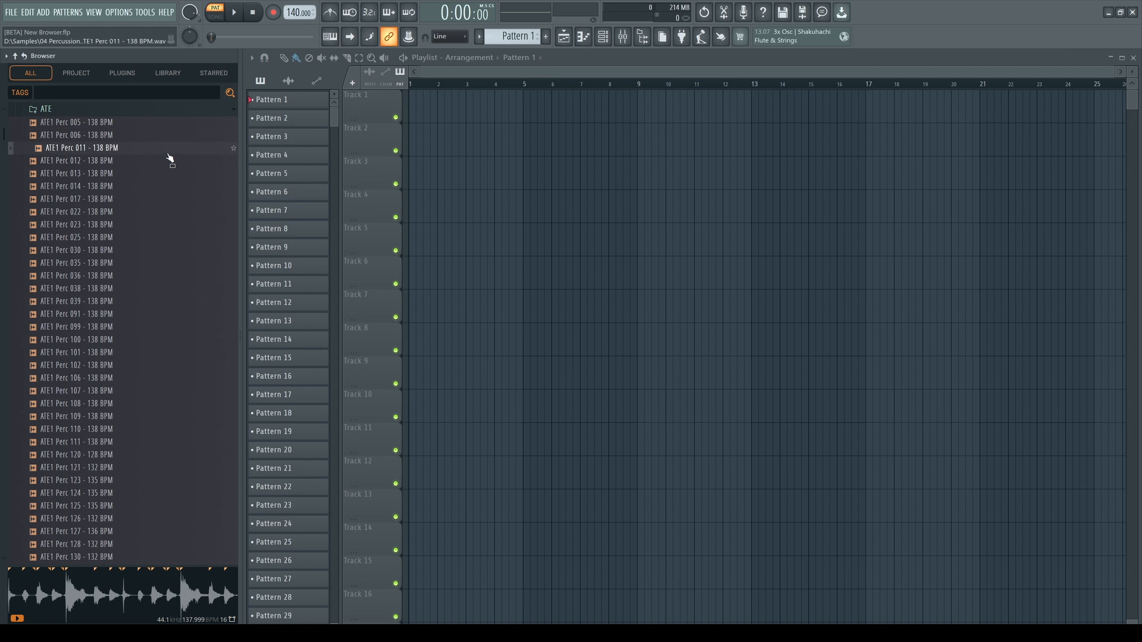
left_click(5, 56)
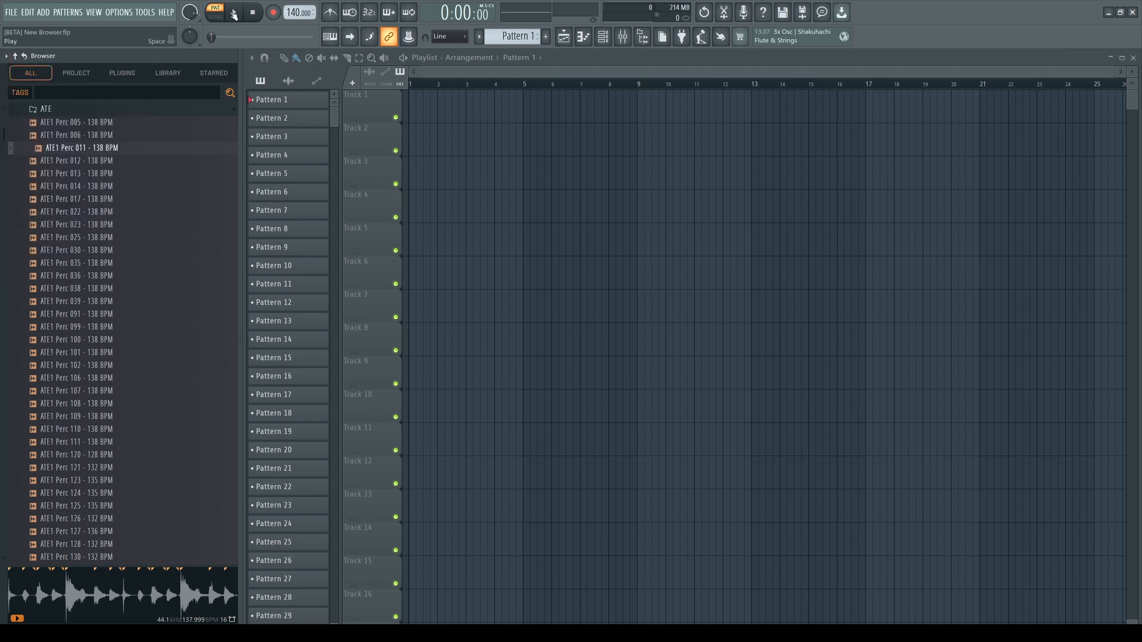
left_click(76, 122)
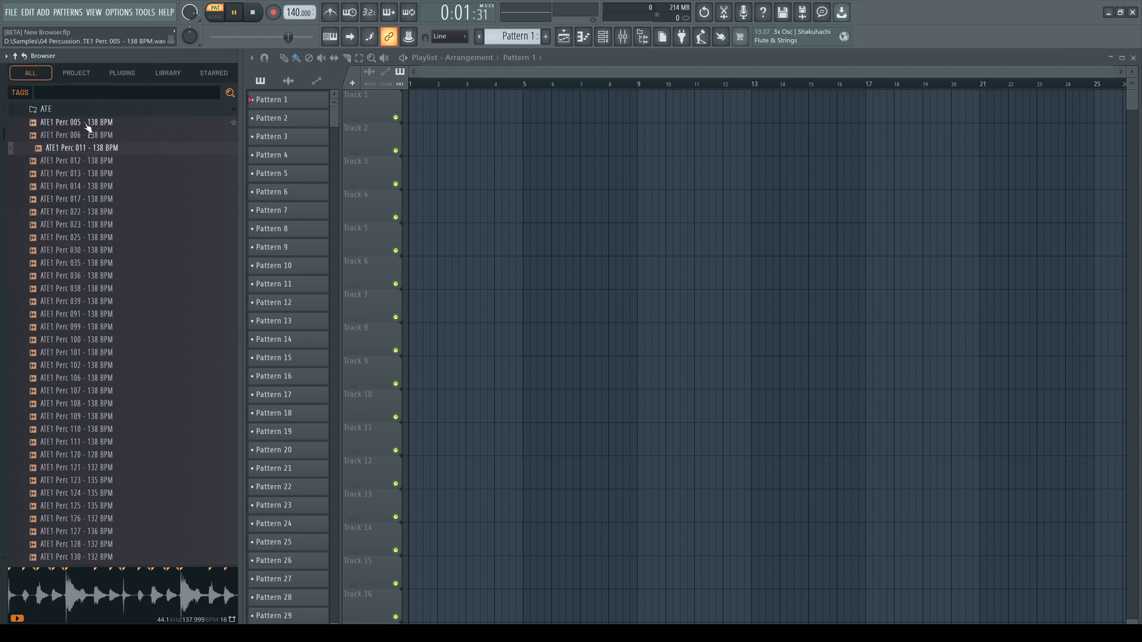
Audition ATE1 Perc 005, 006 and 011 in sync with the playing project
left_click(82, 147)
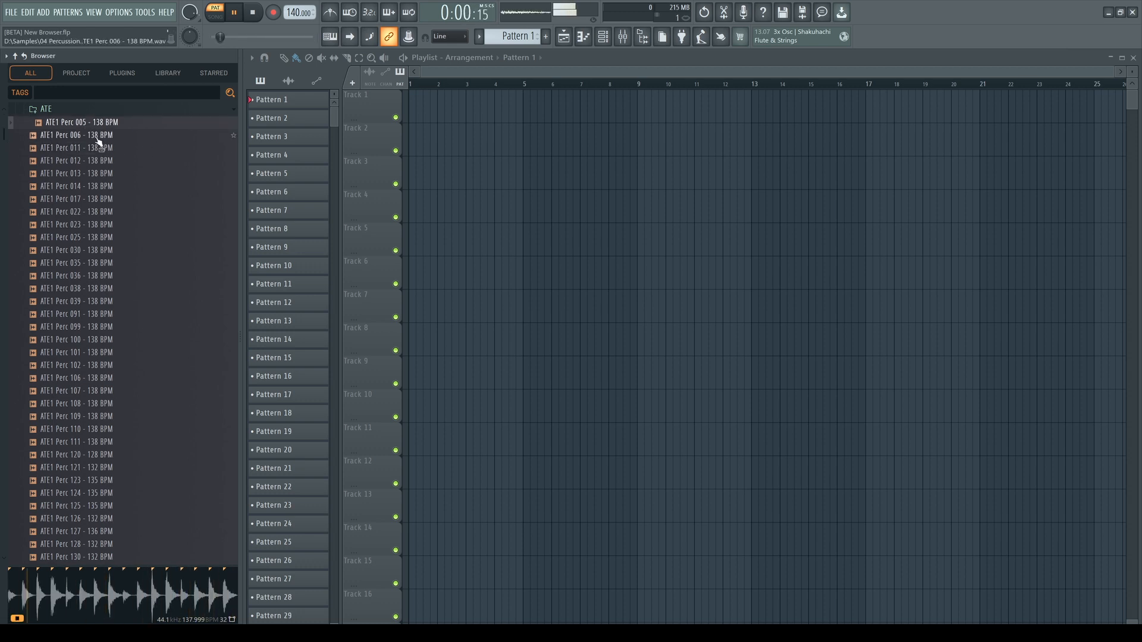
left_click(76, 135)
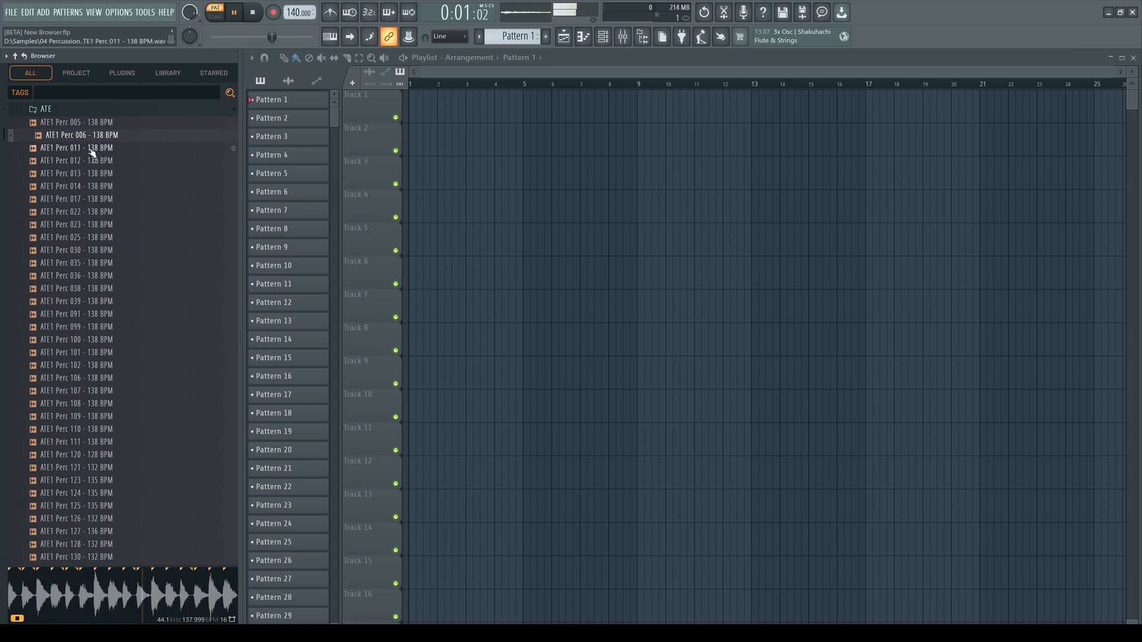
left_click(76, 224)
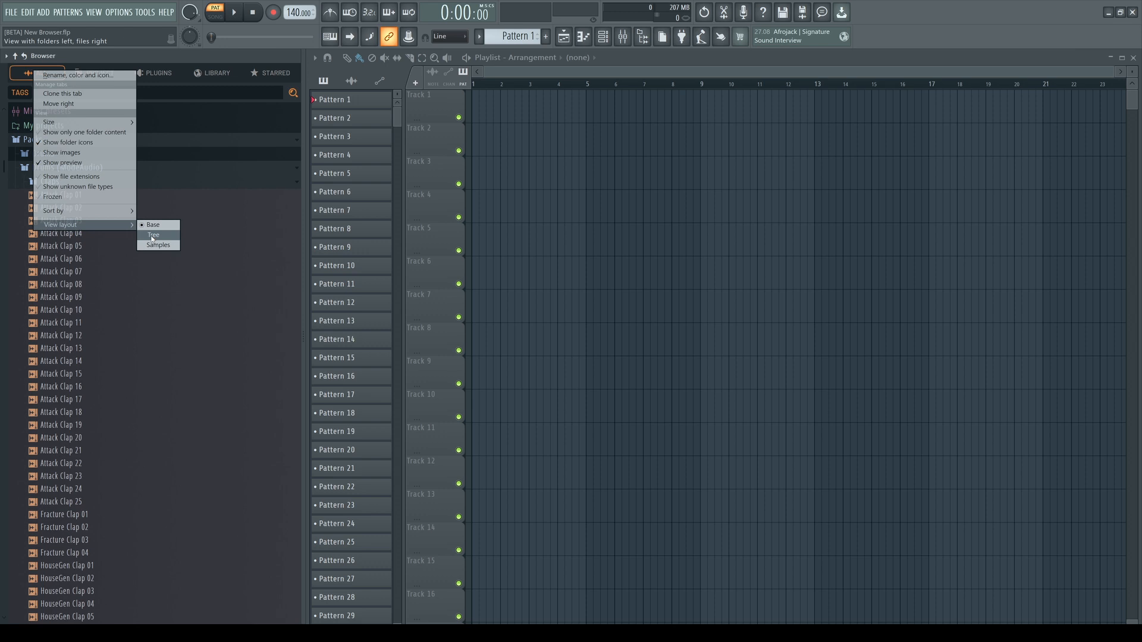
Lay the browser out with folders left and files right, then show samples as waveform thumbnails
left_click(153, 236)
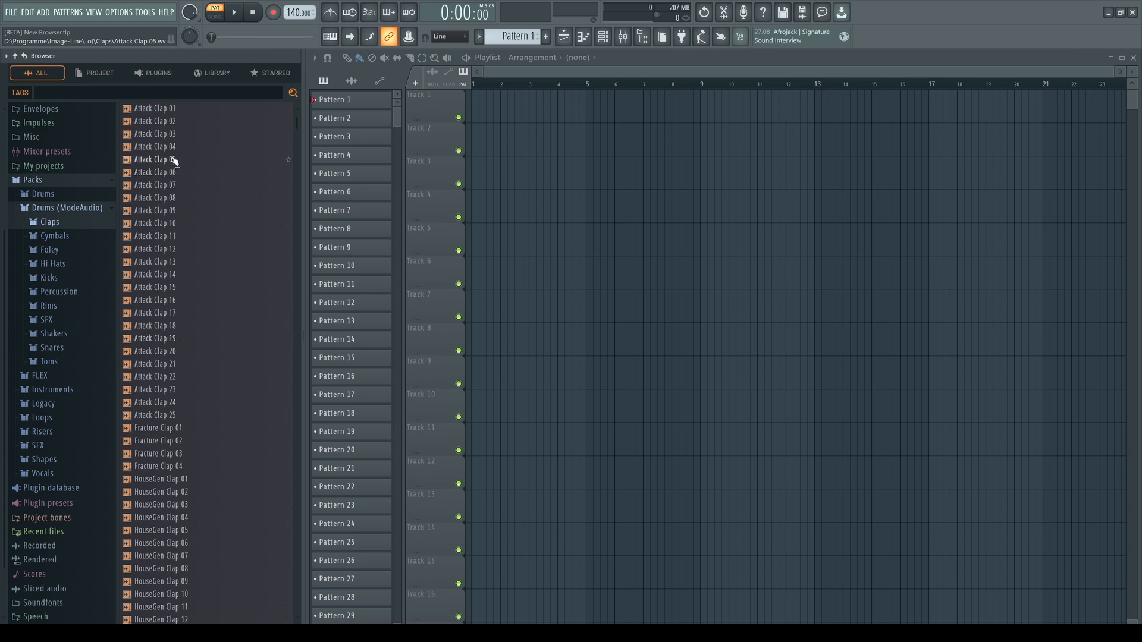
left_click(154, 134)
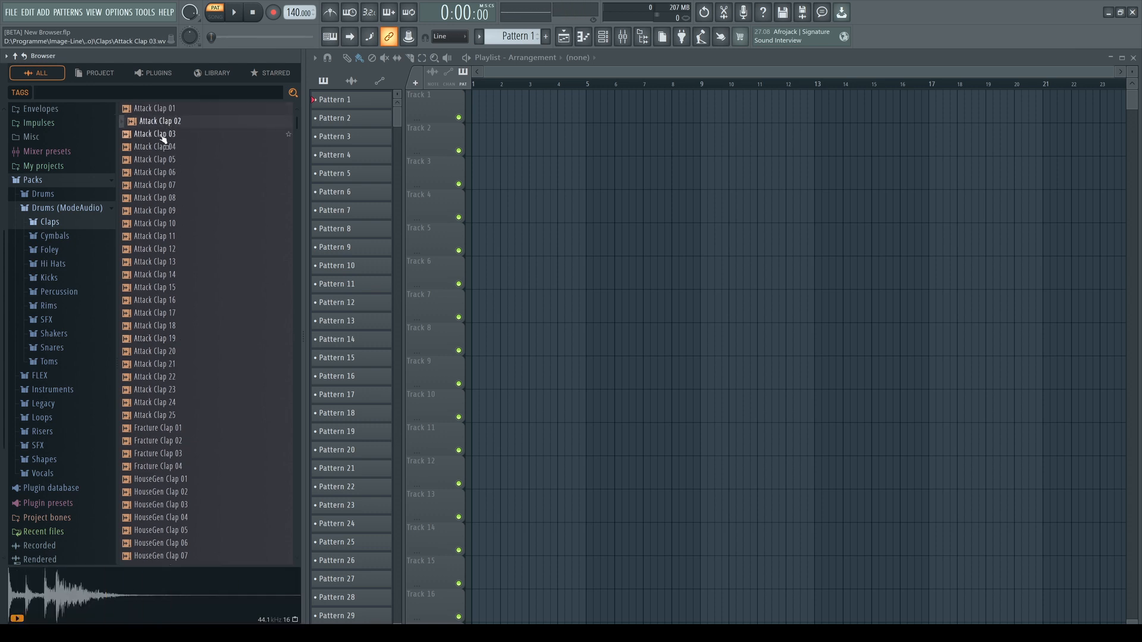
right_click(36, 72)
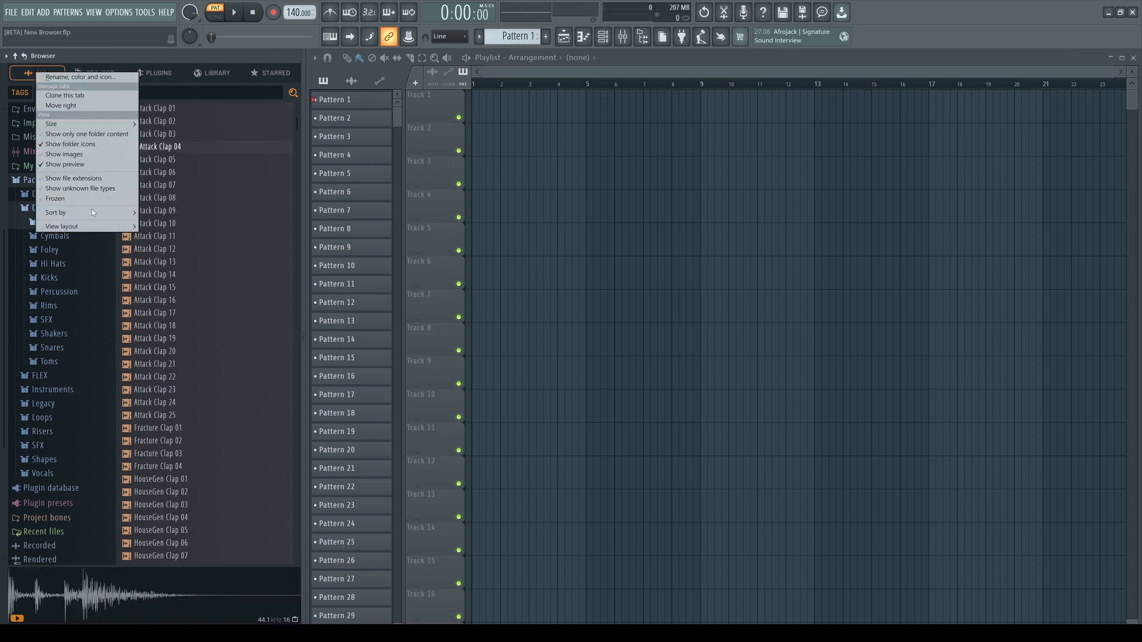
left_click(64, 154)
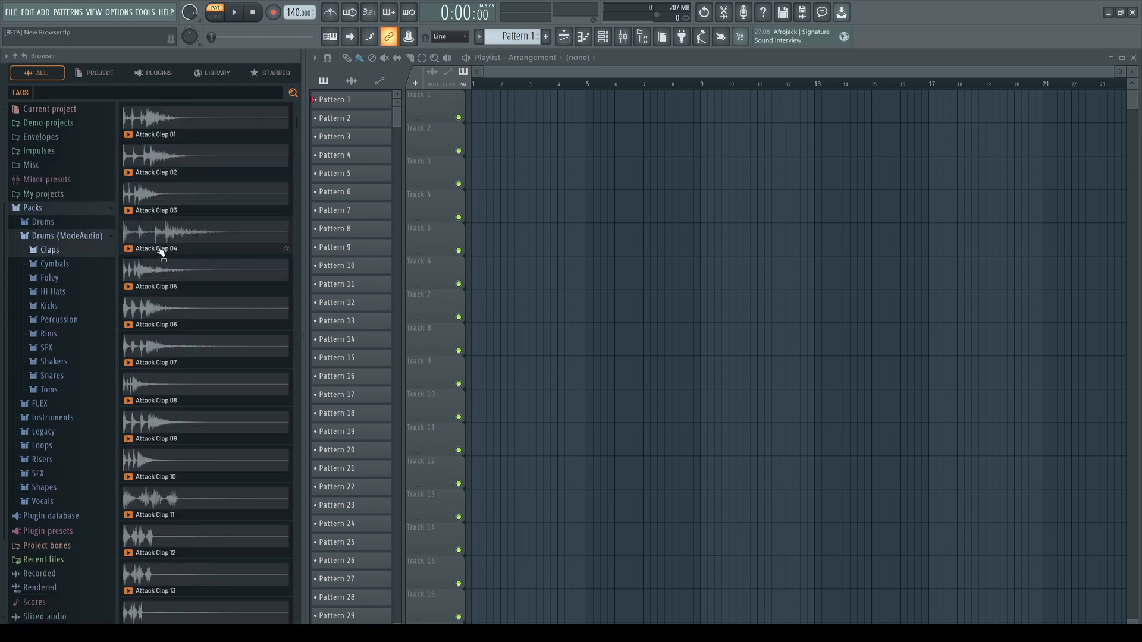
Browse through the Foley and Hi Hats drum folders and preview Attack Hat 06
scroll("down", 3)
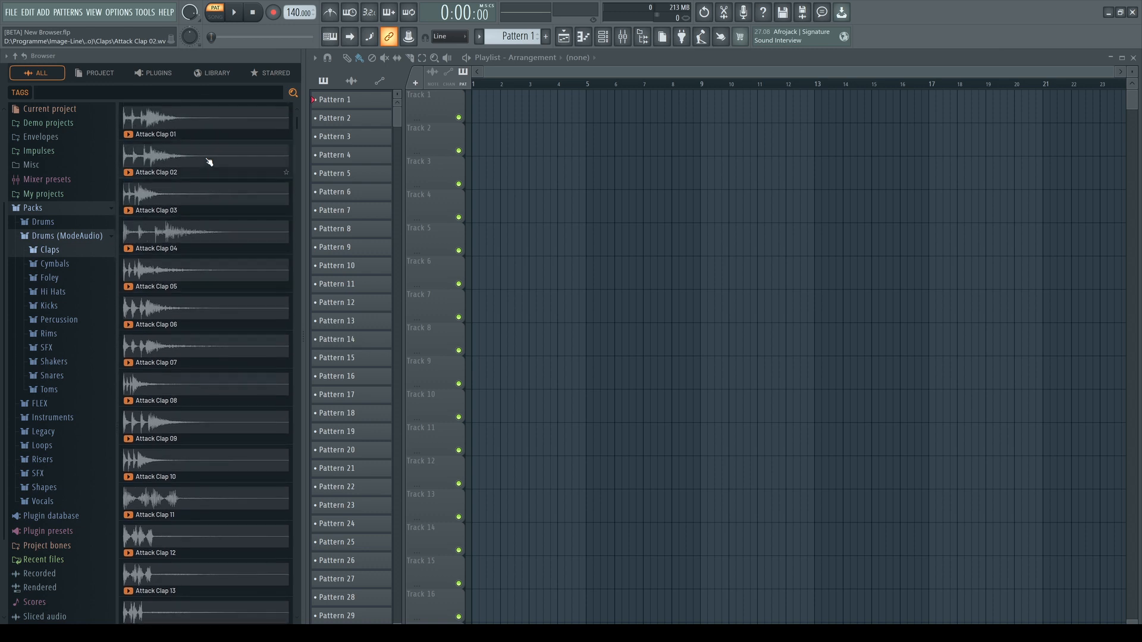
left_click(48, 277)
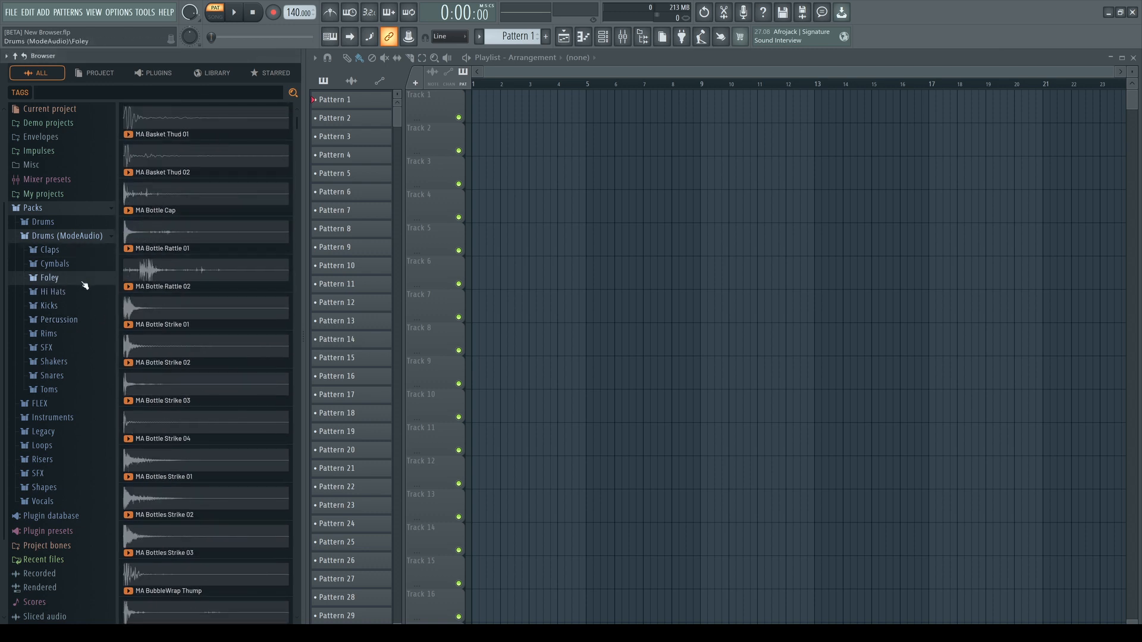
left_click(53, 291)
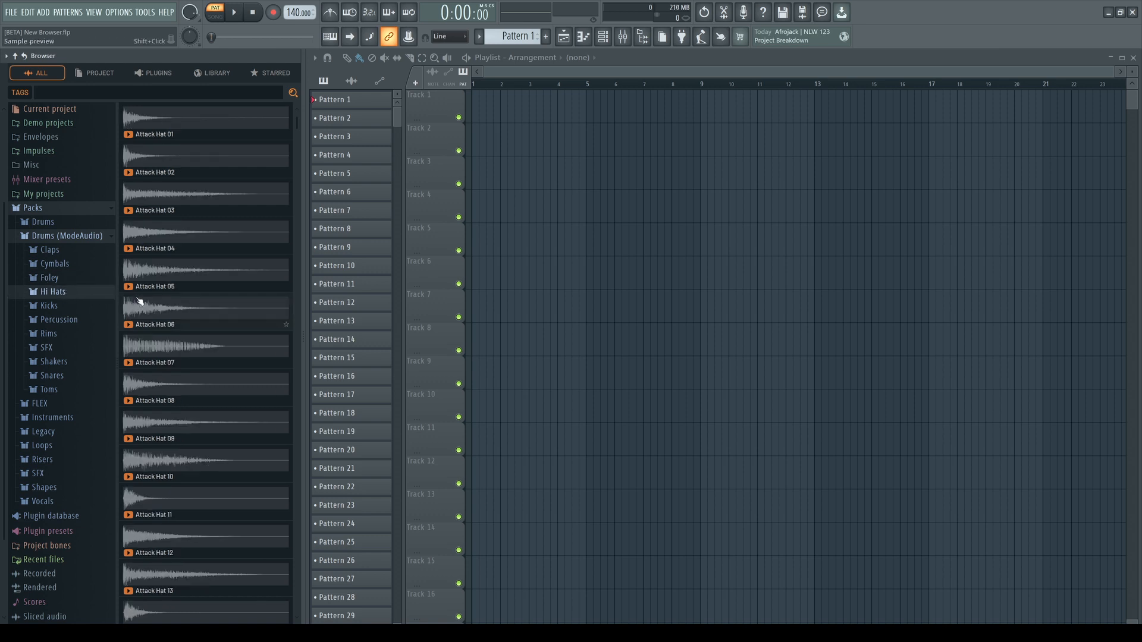
left_click(47, 306)
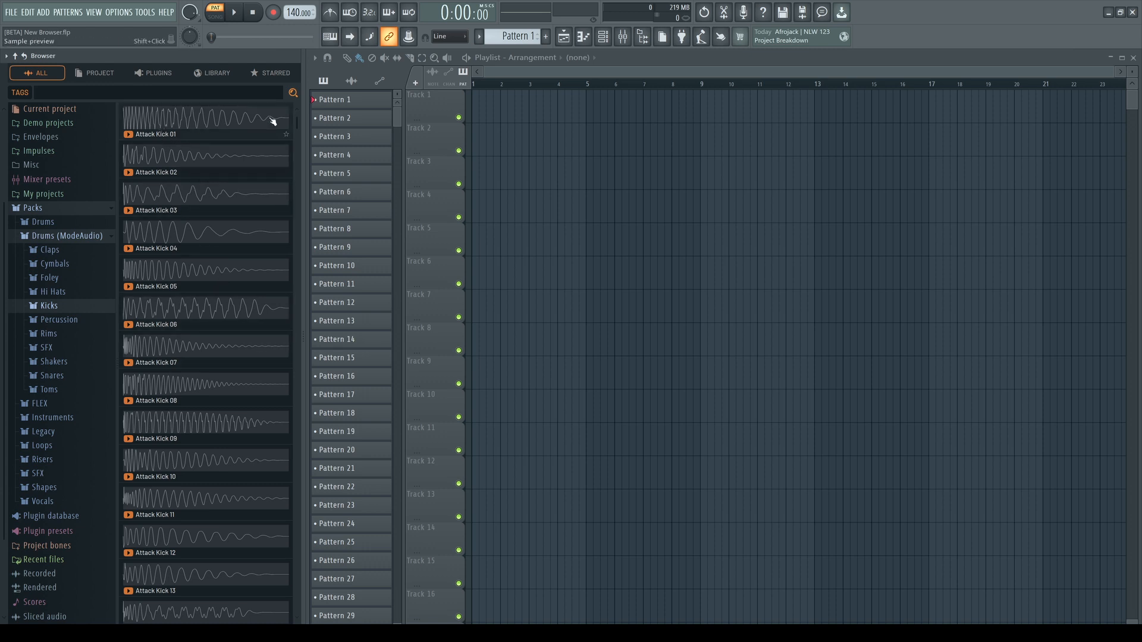
mouse_move(243, 460)
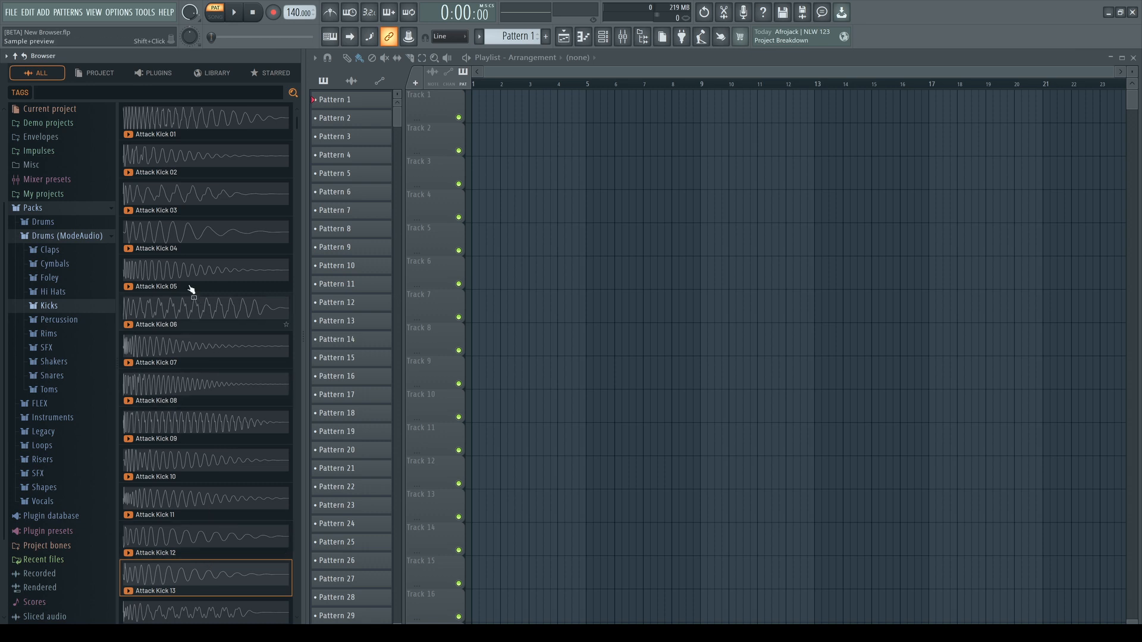
mouse_move(175, 154)
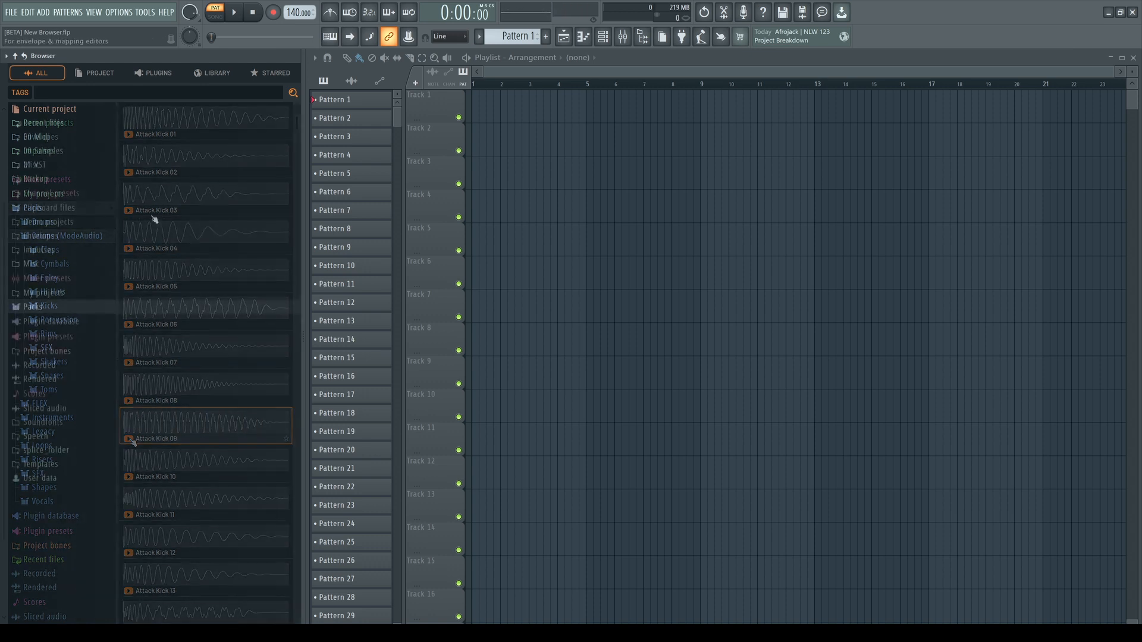
Restore the mixed folders-and-files layout and move to the Plugins tab
right_click(36, 73)
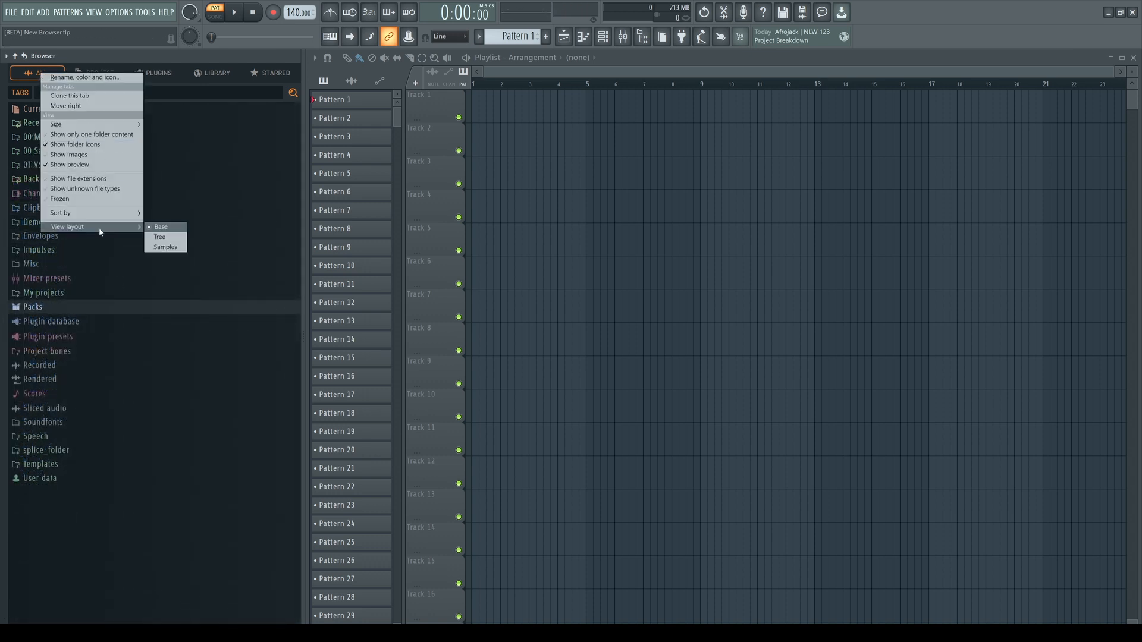
left_click(160, 226)
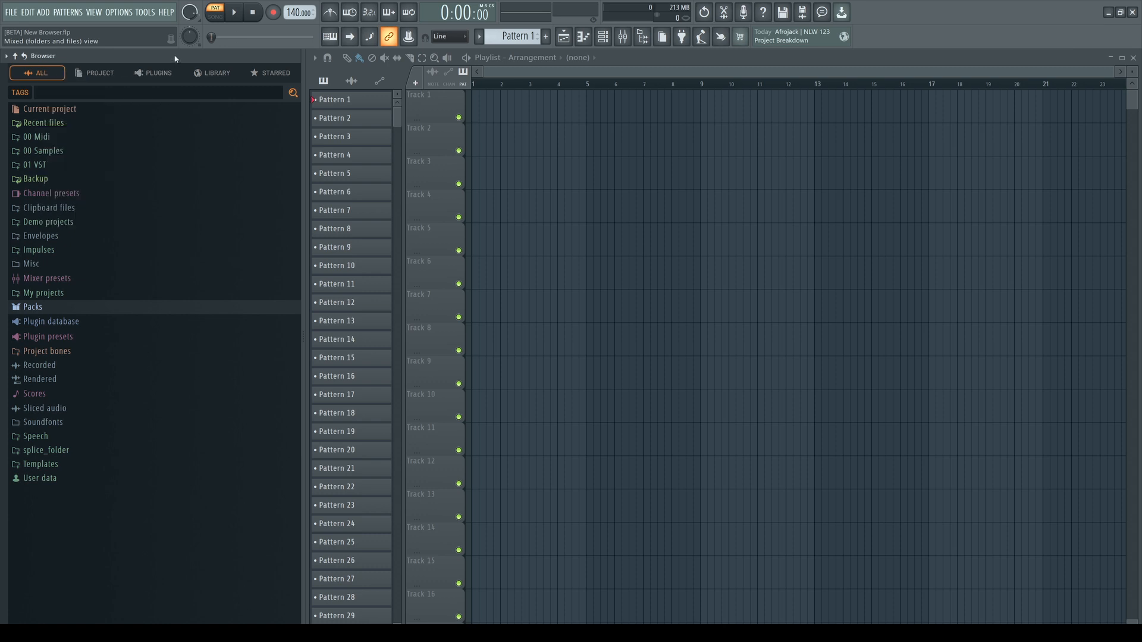
right_click(95, 72)
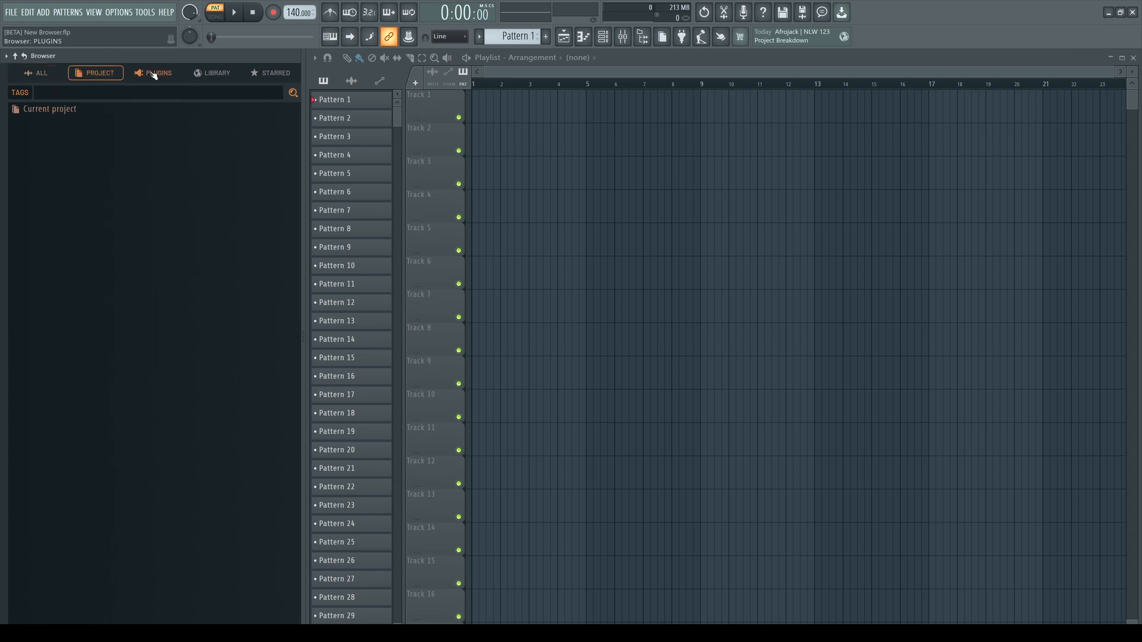
left_click(159, 72)
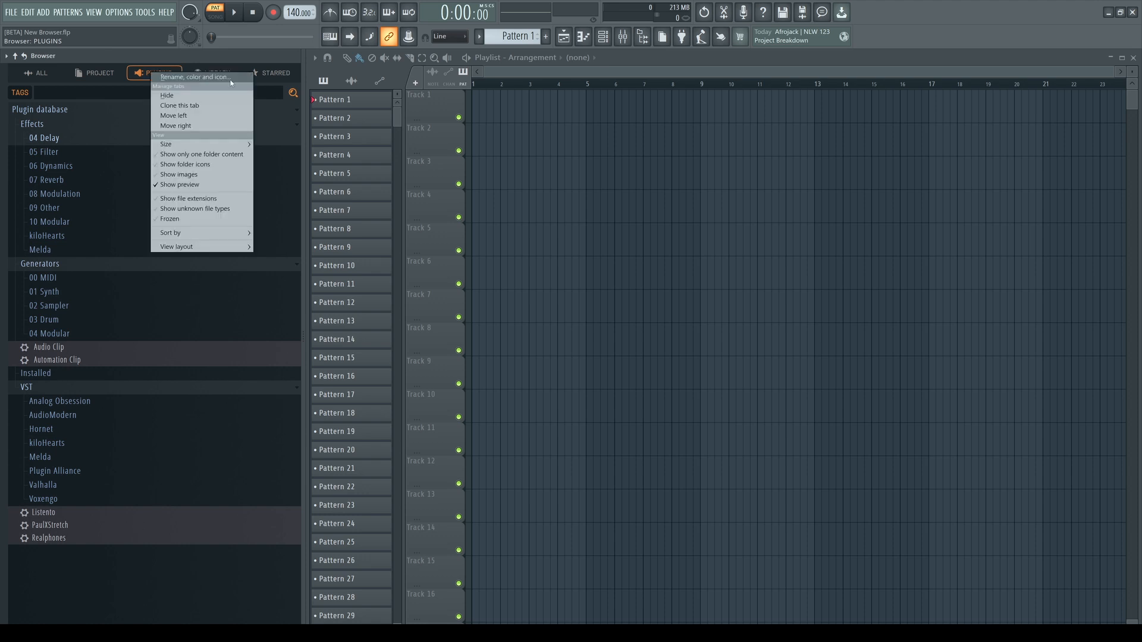
mouse_move(176, 246)
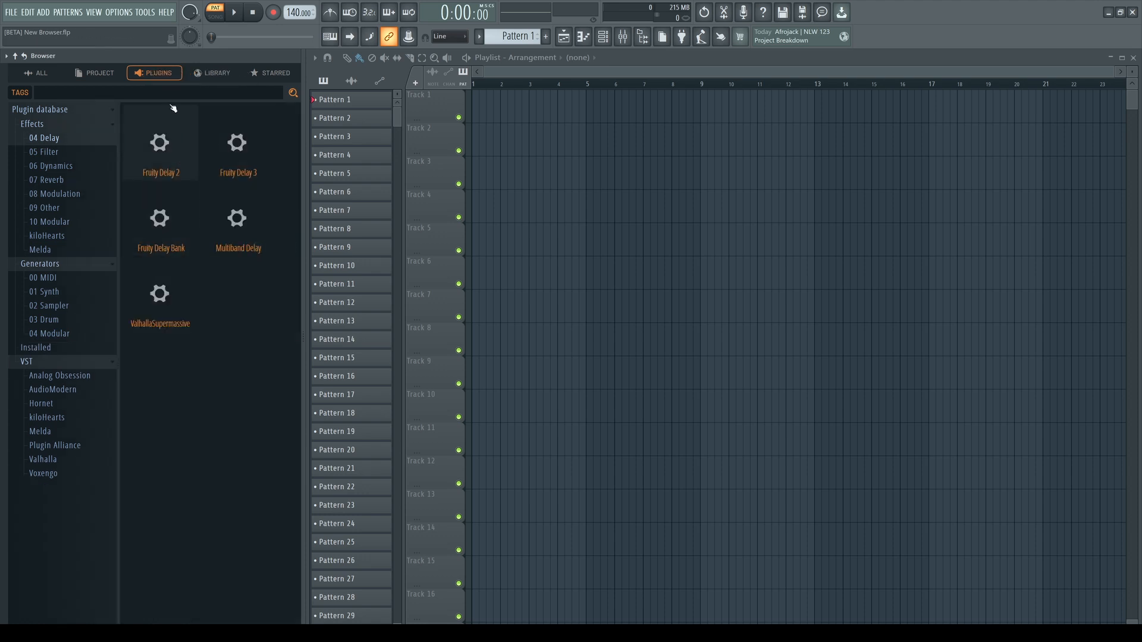
Enable Show images so plugins display their pictures, then switch to the Starred sounds
right_click(158, 73)
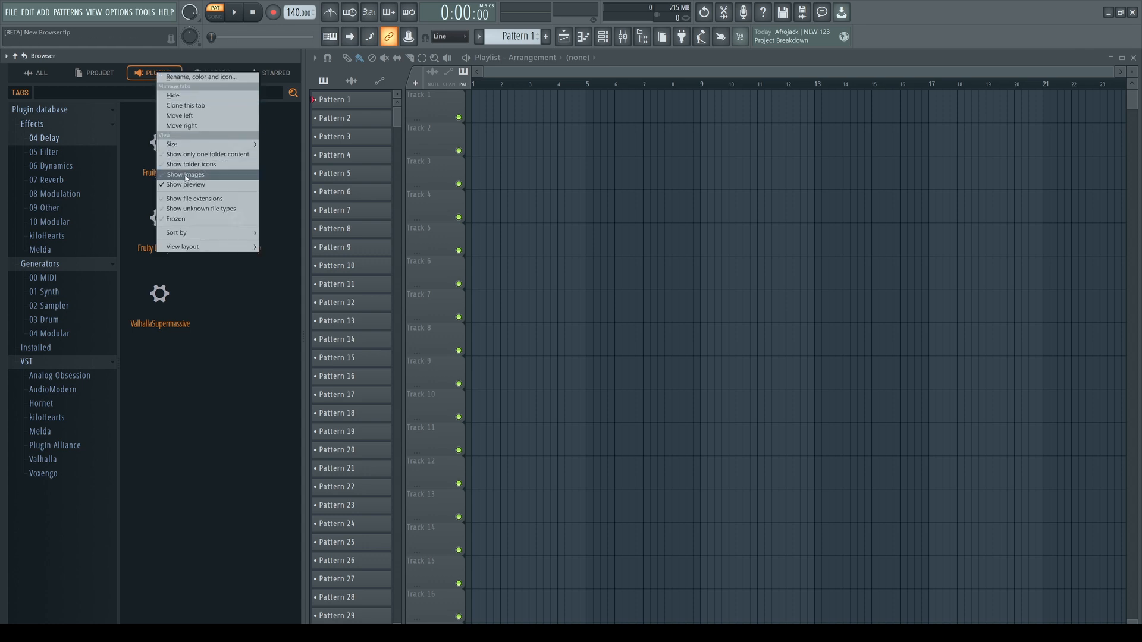
left_click(185, 174)
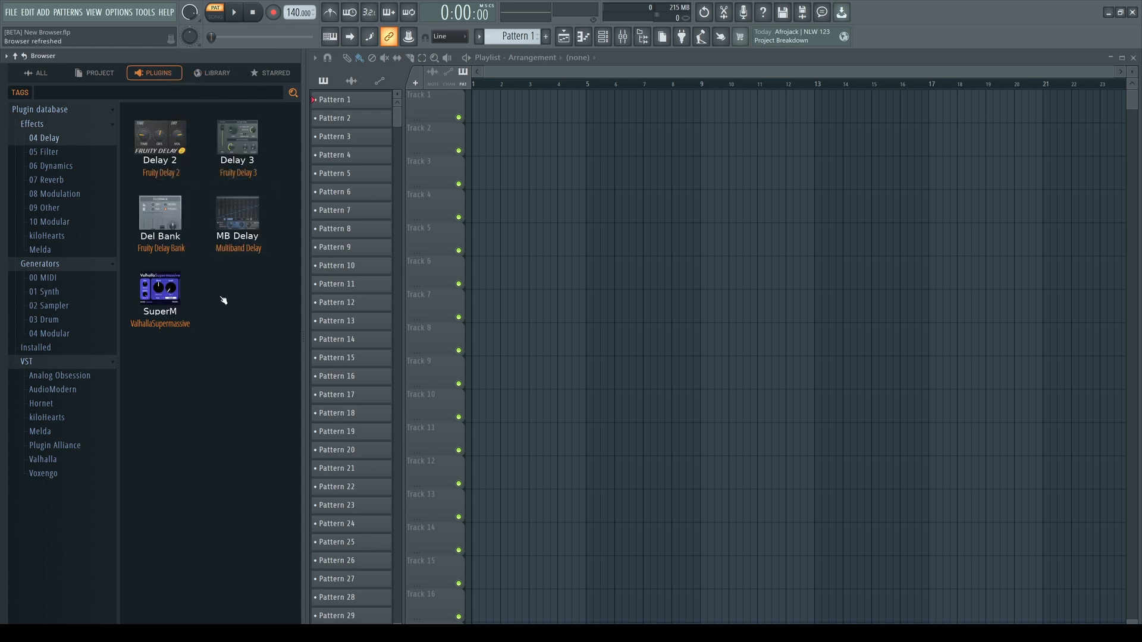
right_click(212, 73)
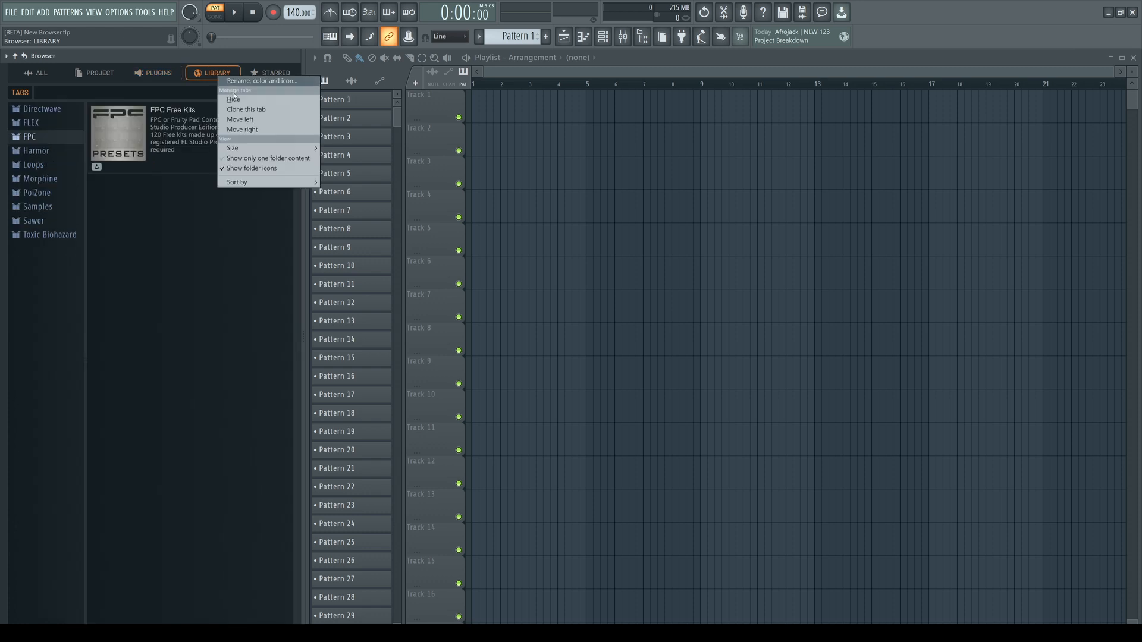
left_click(276, 73)
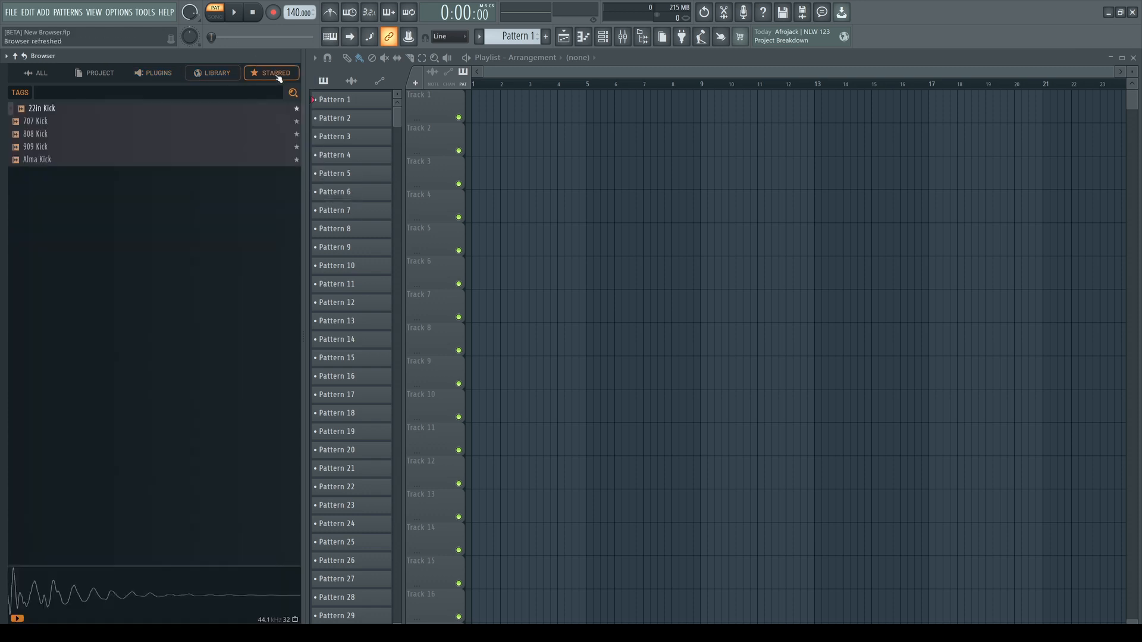
right_click(275, 73)
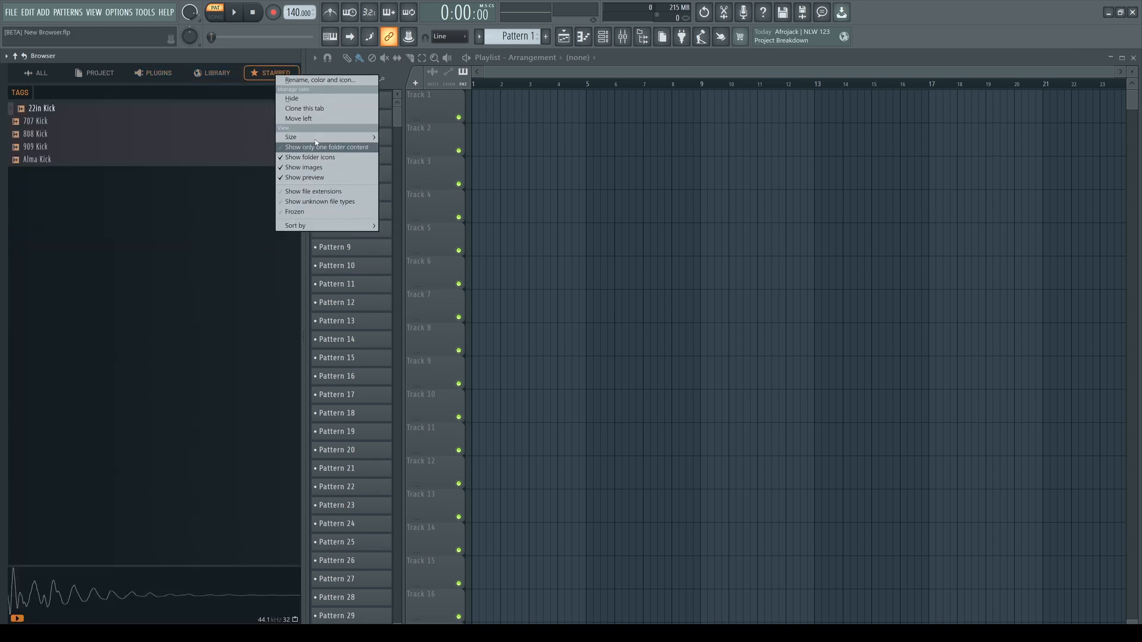
Search the browser for Delay and pick Fruity Delay 3 from the results
left_click(158, 73)
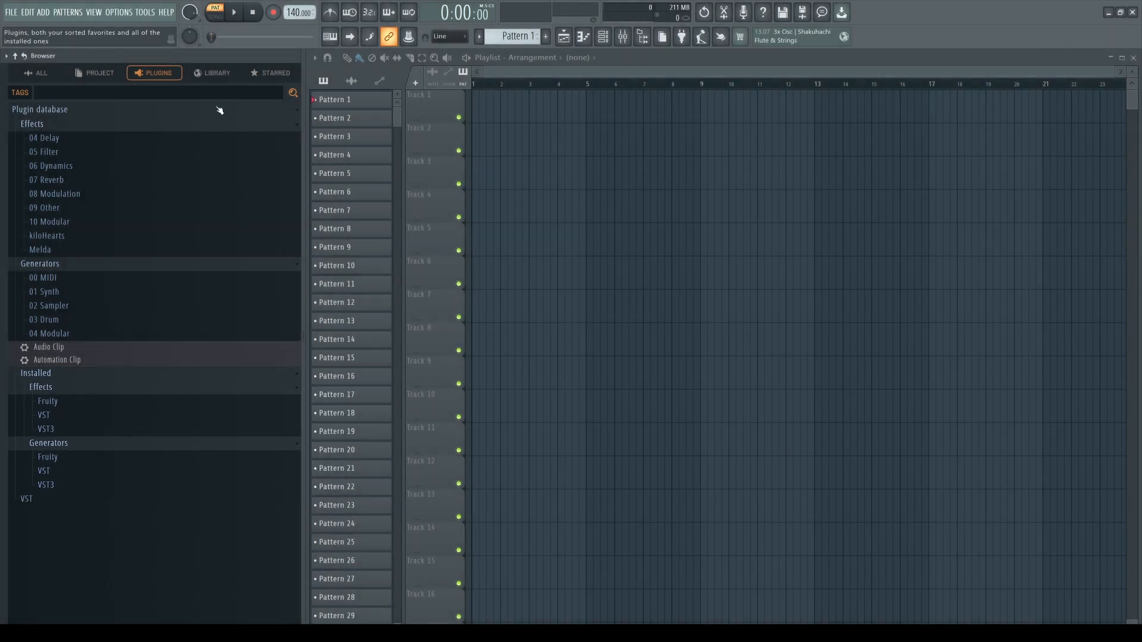
type("Delay")
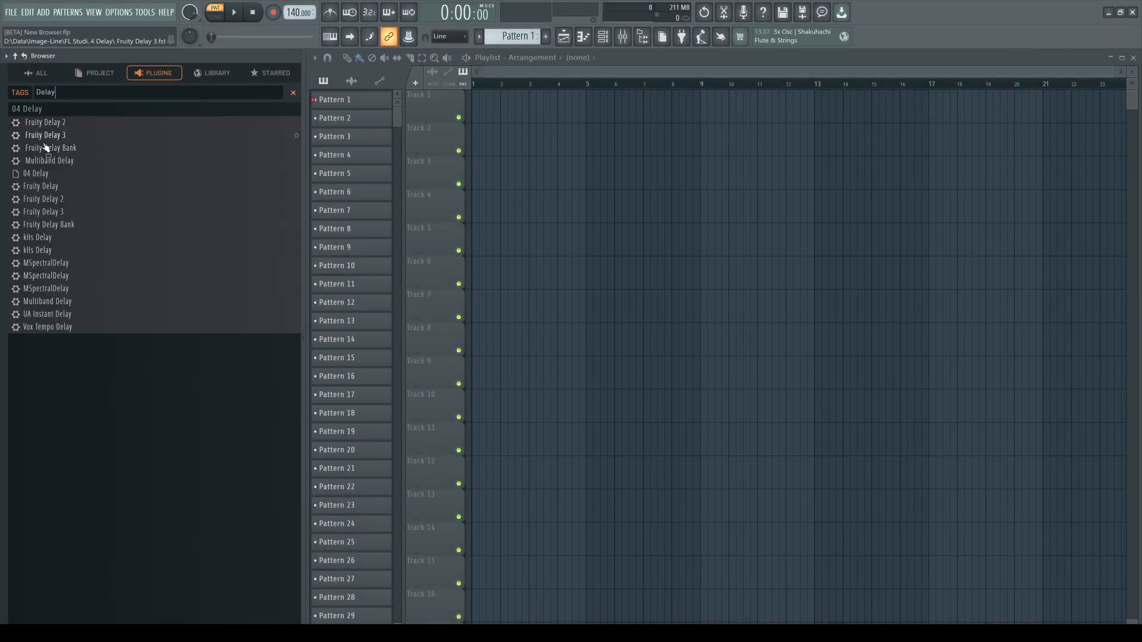
left_click(51, 147)
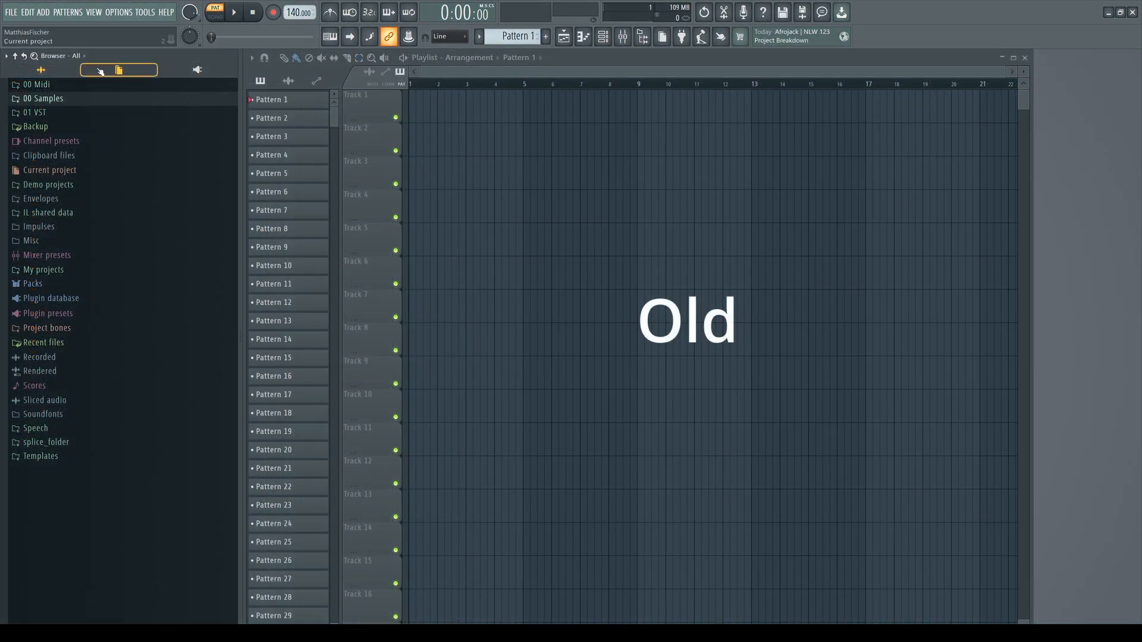
Give the 00 Samples folder its own browser tab
left_click(75, 56)
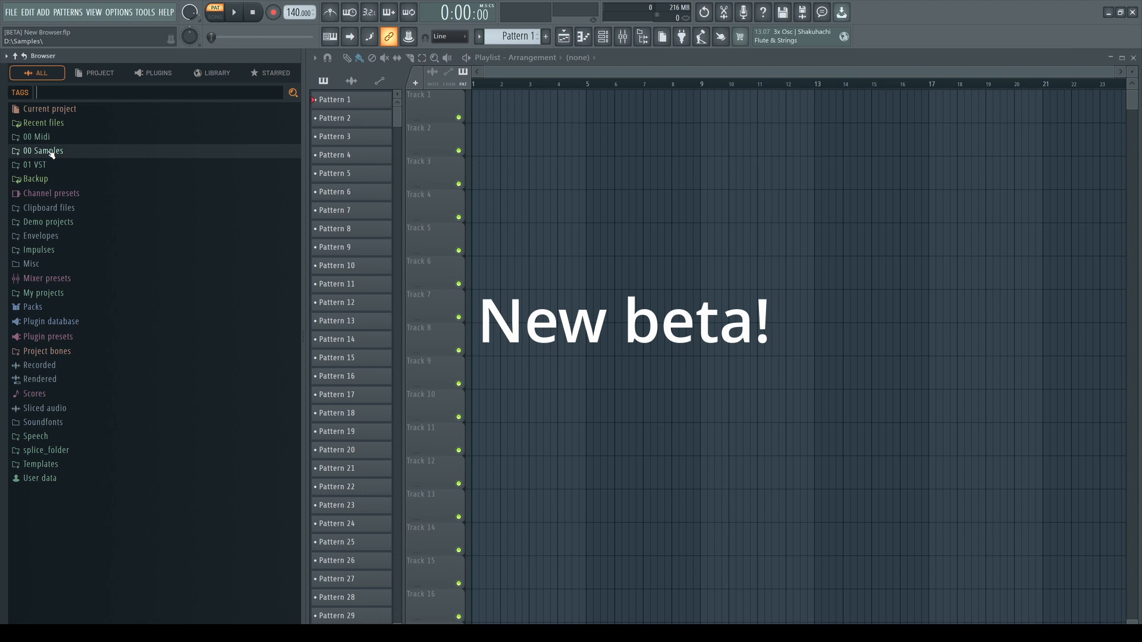
right_click(43, 151)
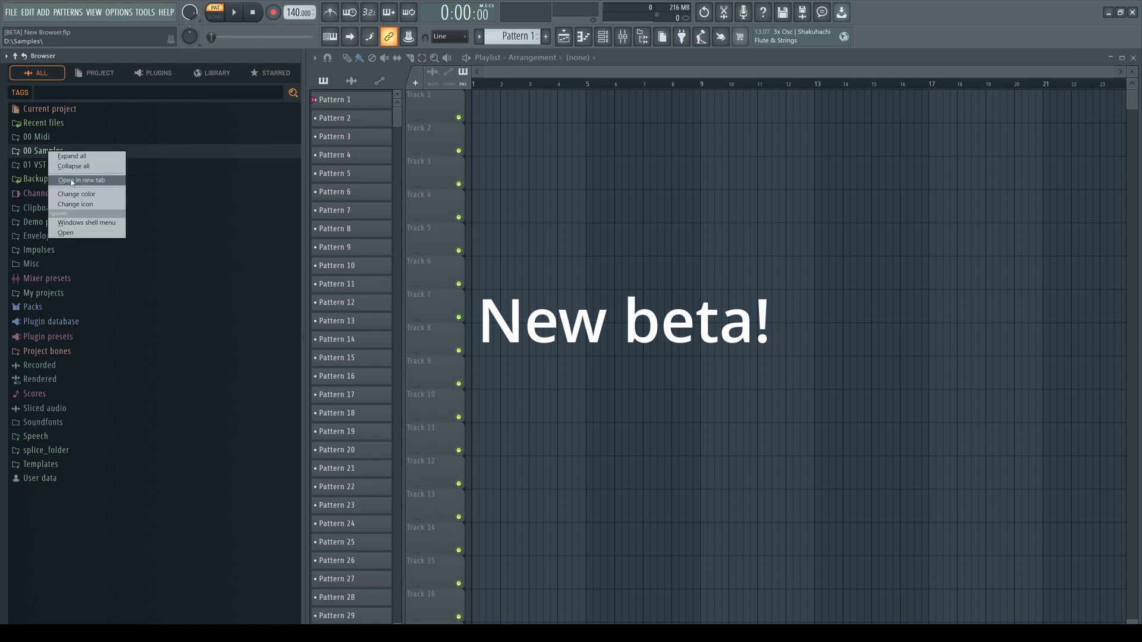
left_click(79, 181)
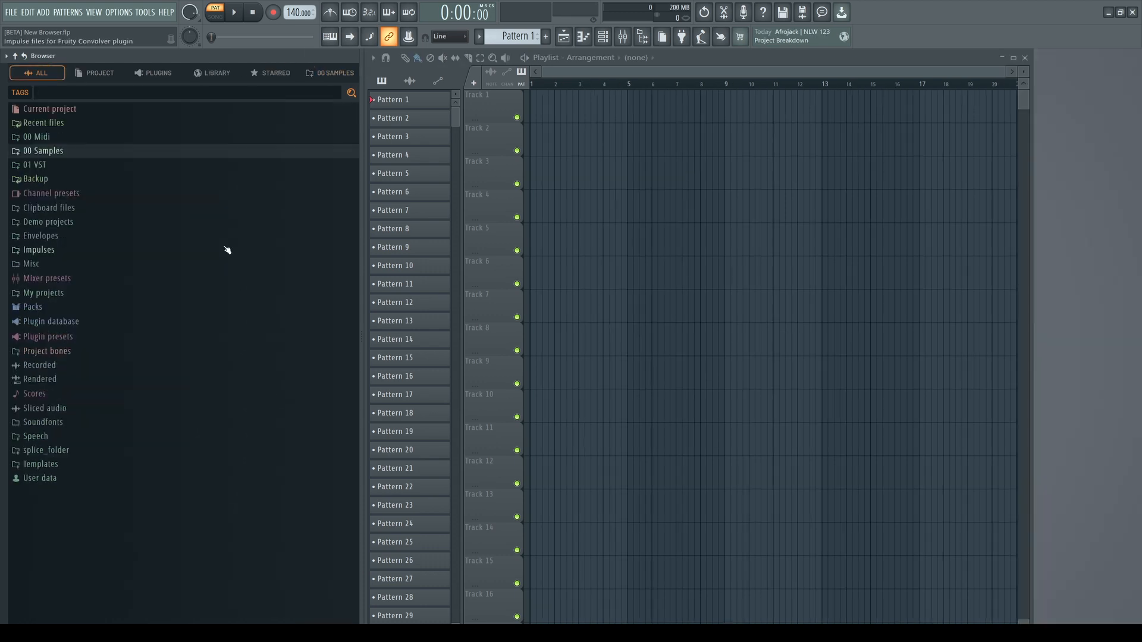
Add the 00 Midi folder to the custom tab, then remove it again
right_click(35, 136)
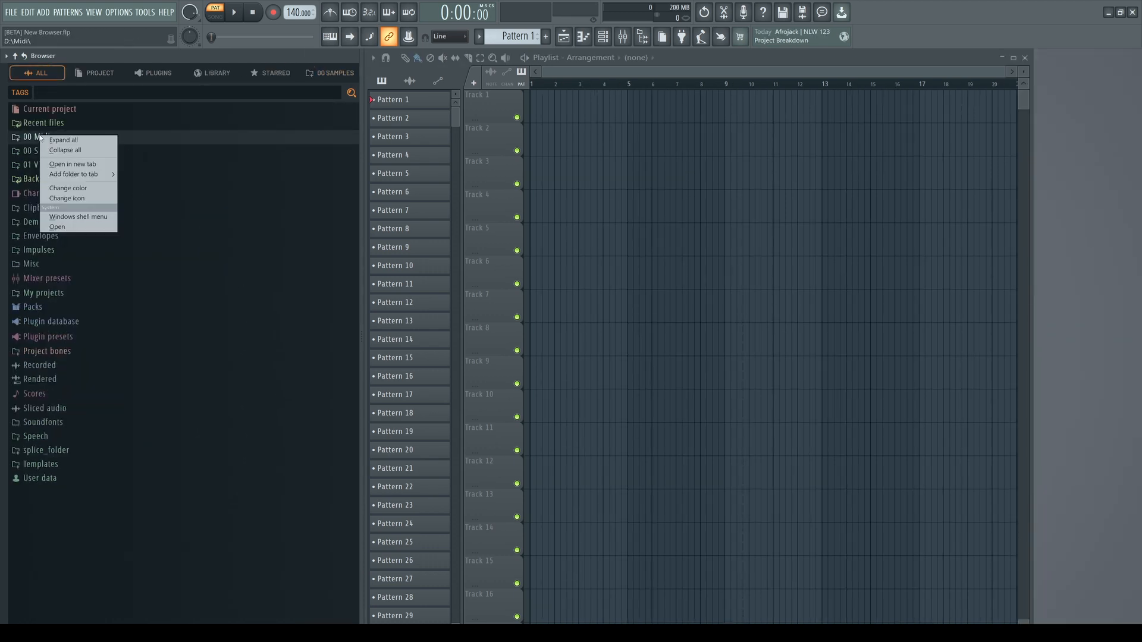
mouse_move(73, 173)
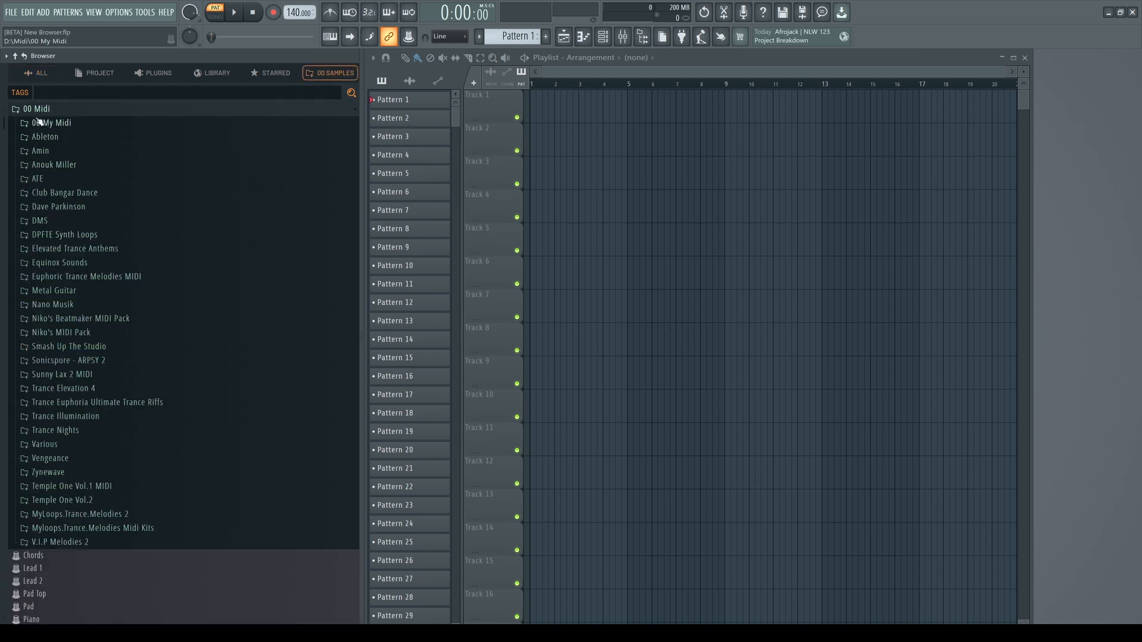
left_click(37, 108)
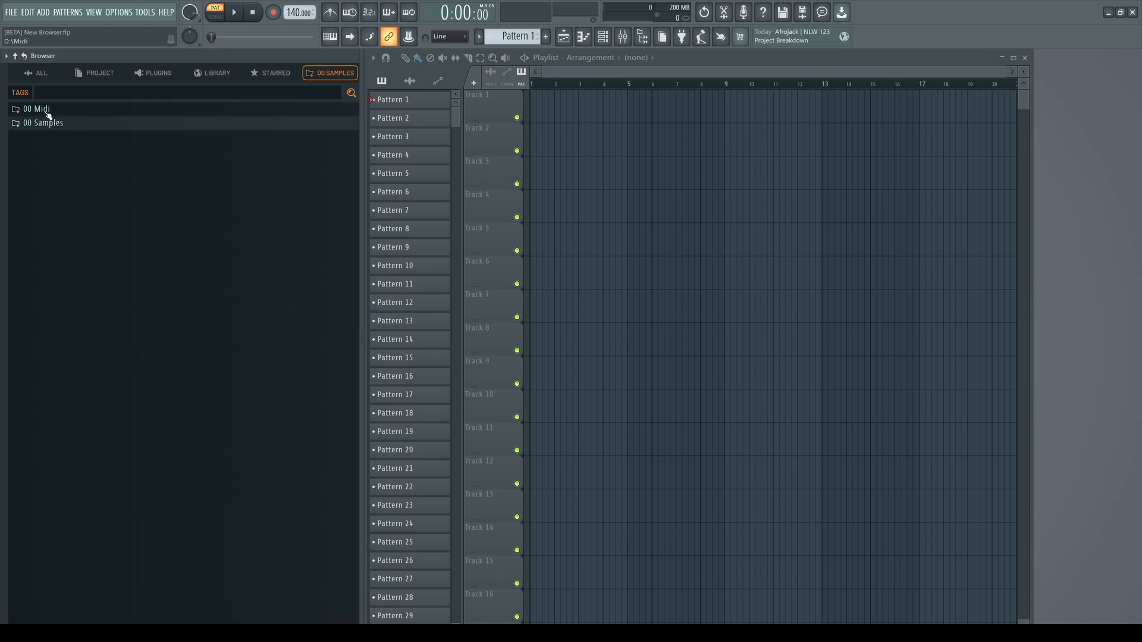
right_click(35, 109)
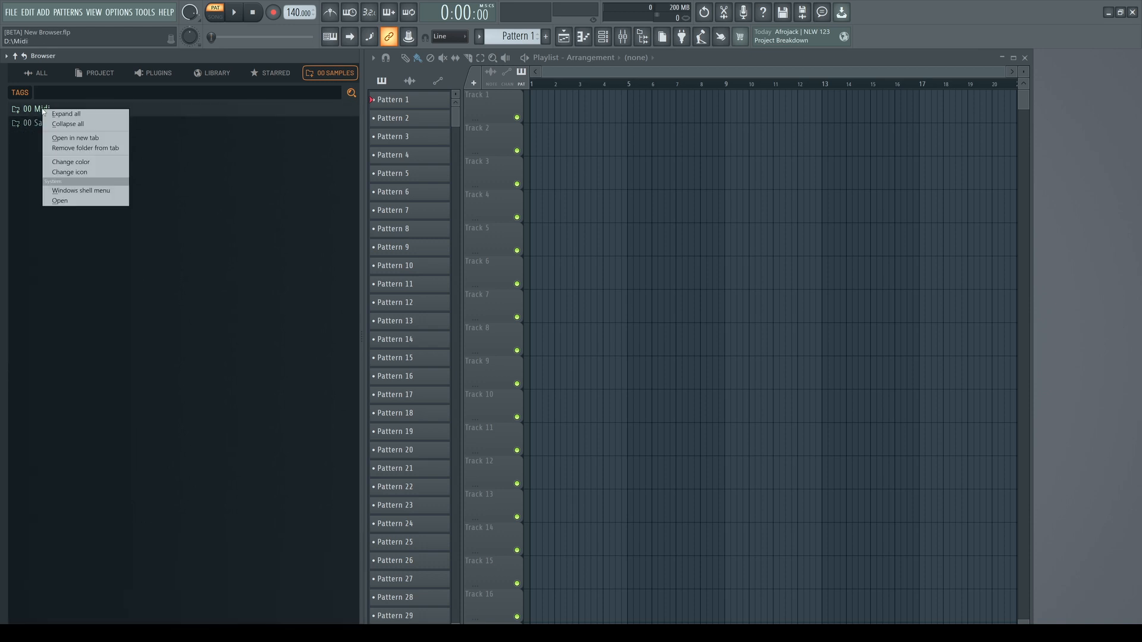
mouse_move(86, 147)
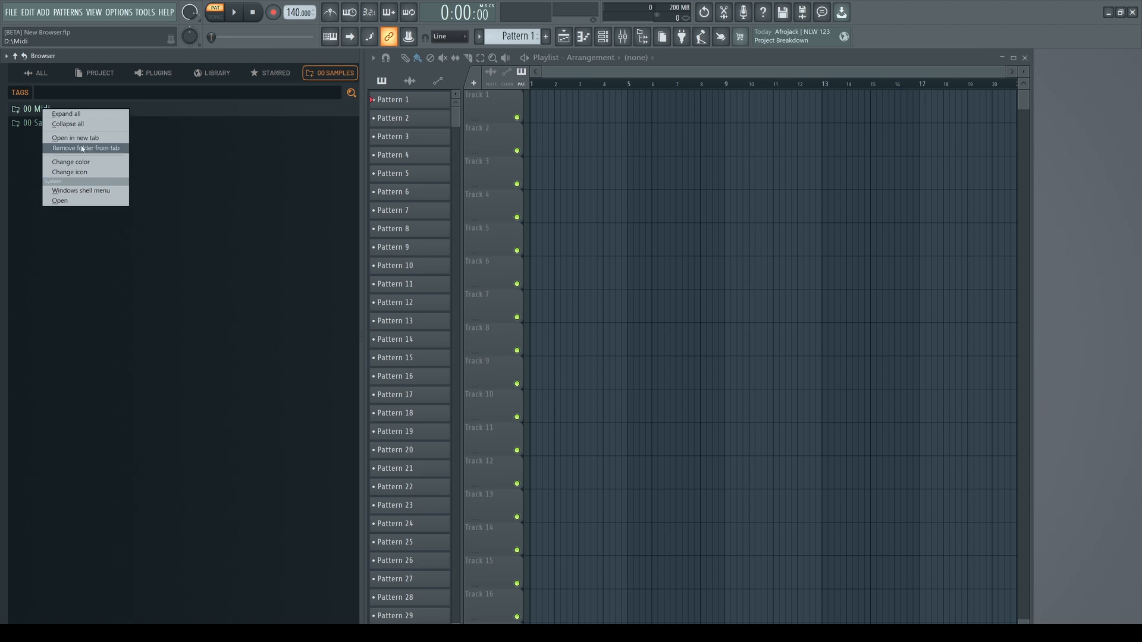
left_click(86, 147)
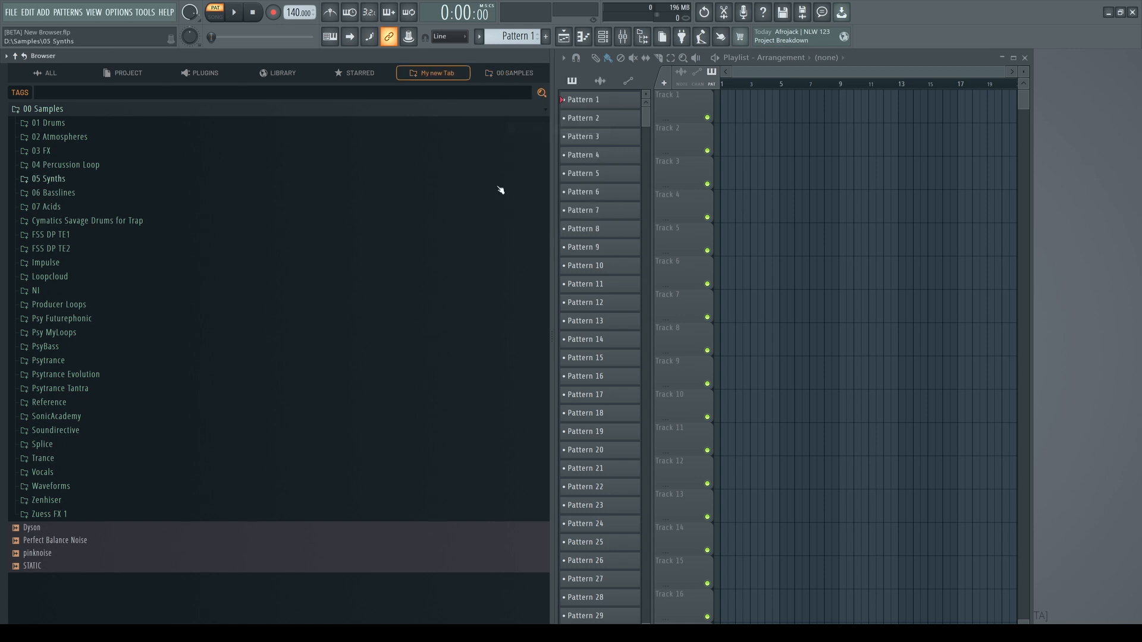
Move My new Tab one place right and bring up Rename, color and icon for 00 SAMPLES
right_click(432, 72)
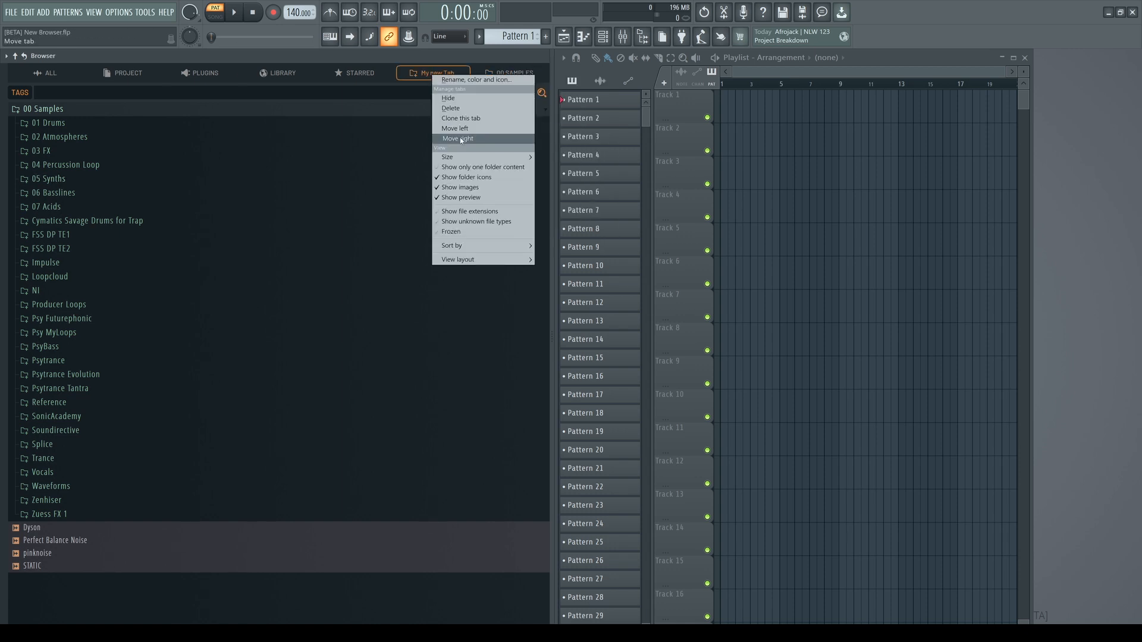
left_click(456, 138)
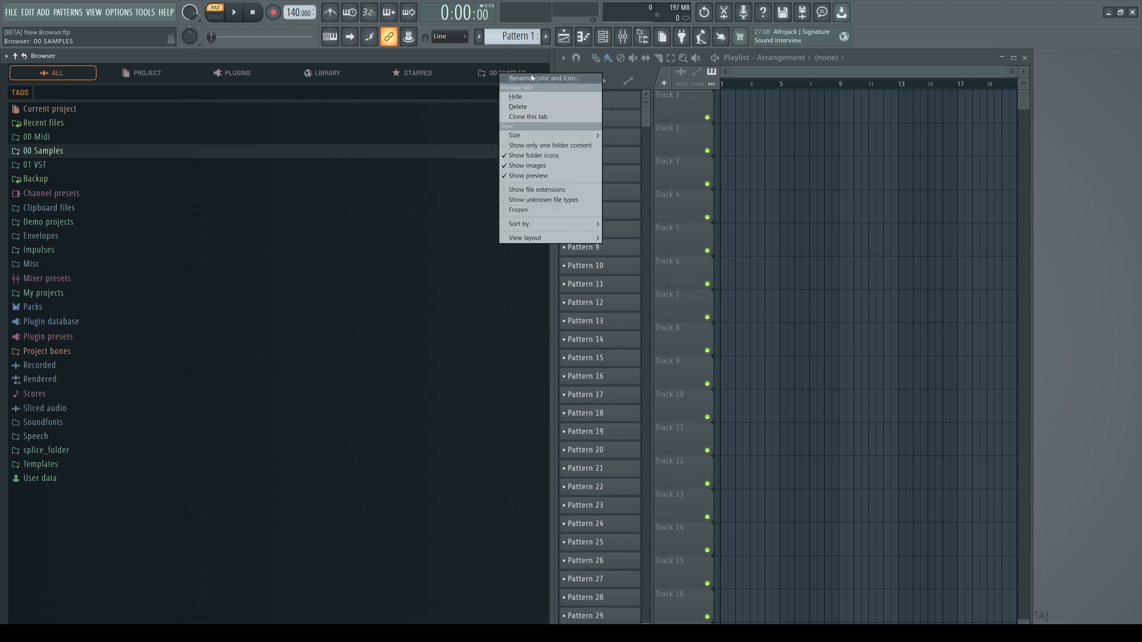
left_click(542, 78)
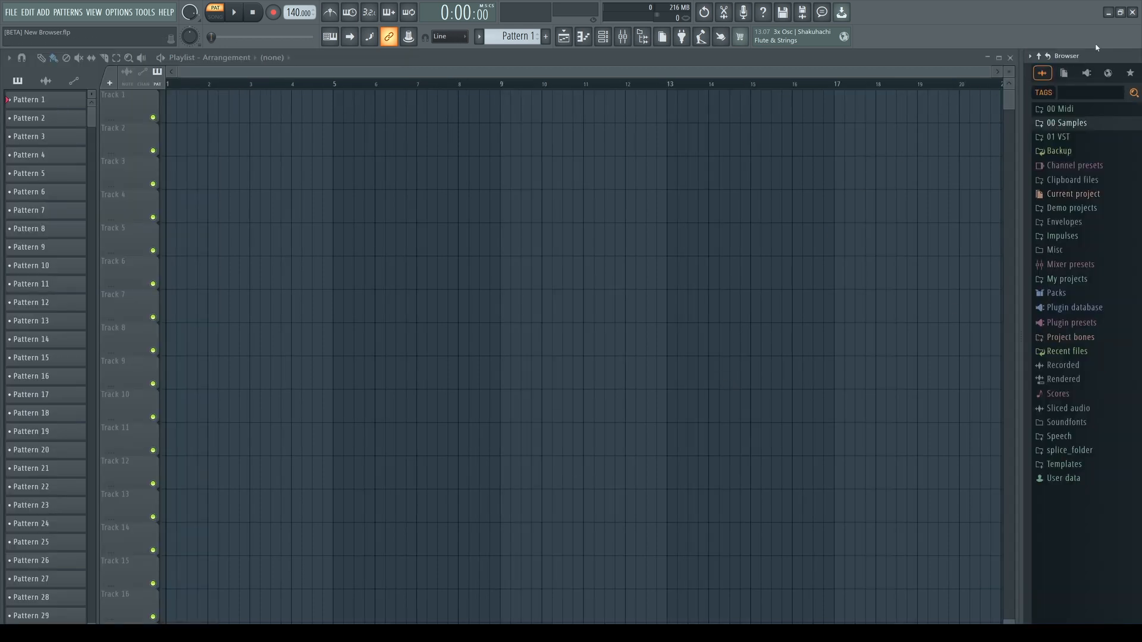
Float the browser over the playlist and browse into 00 Samples' ATE sample folder
left_click_drag(443, 165, 570, 464)
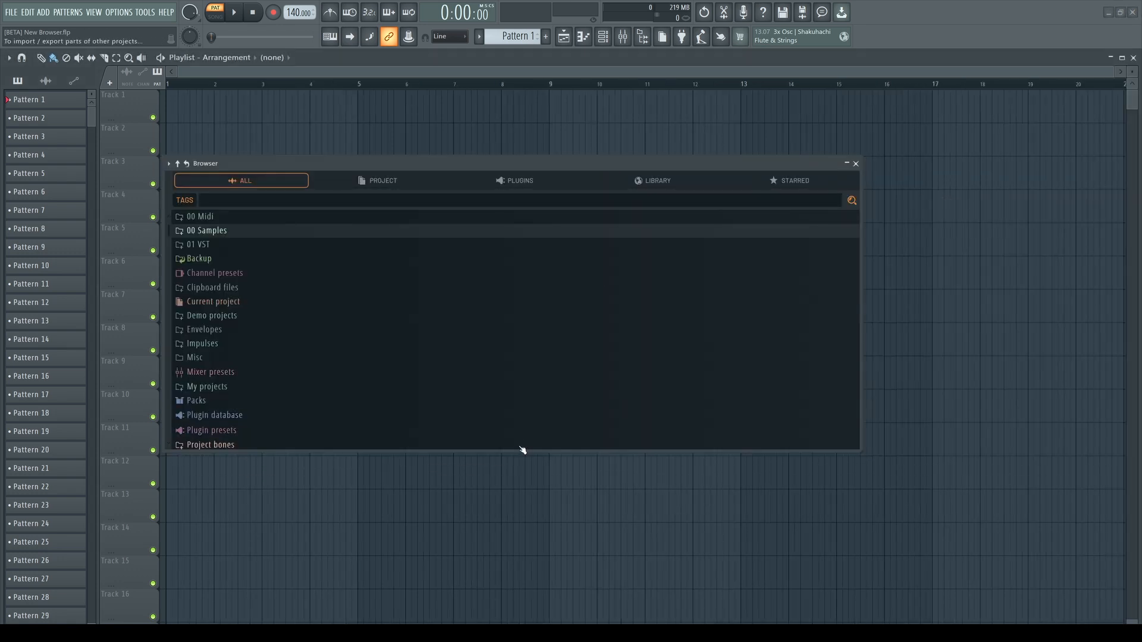
left_click(169, 163)
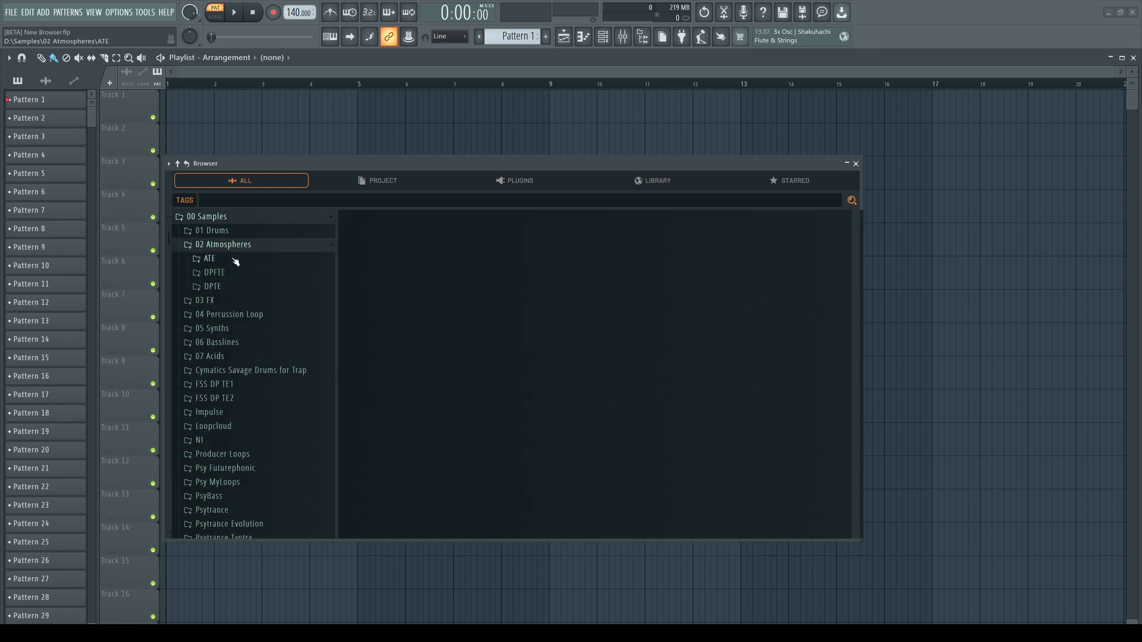
left_click(209, 258)
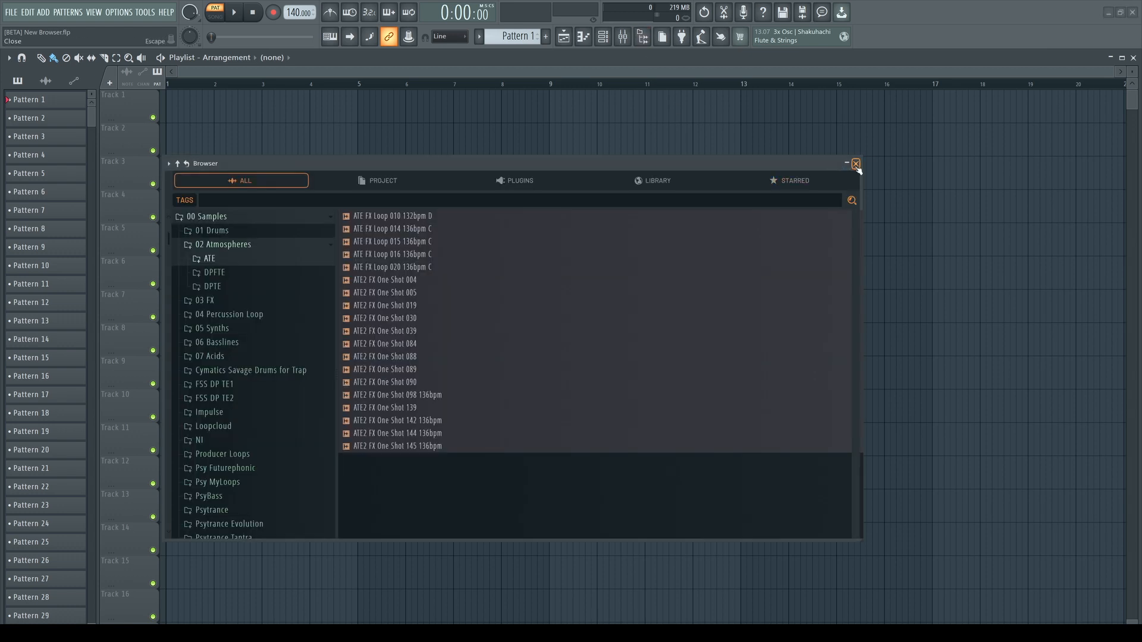
Switch the floating browser to its Plugins list
left_click(393, 215)
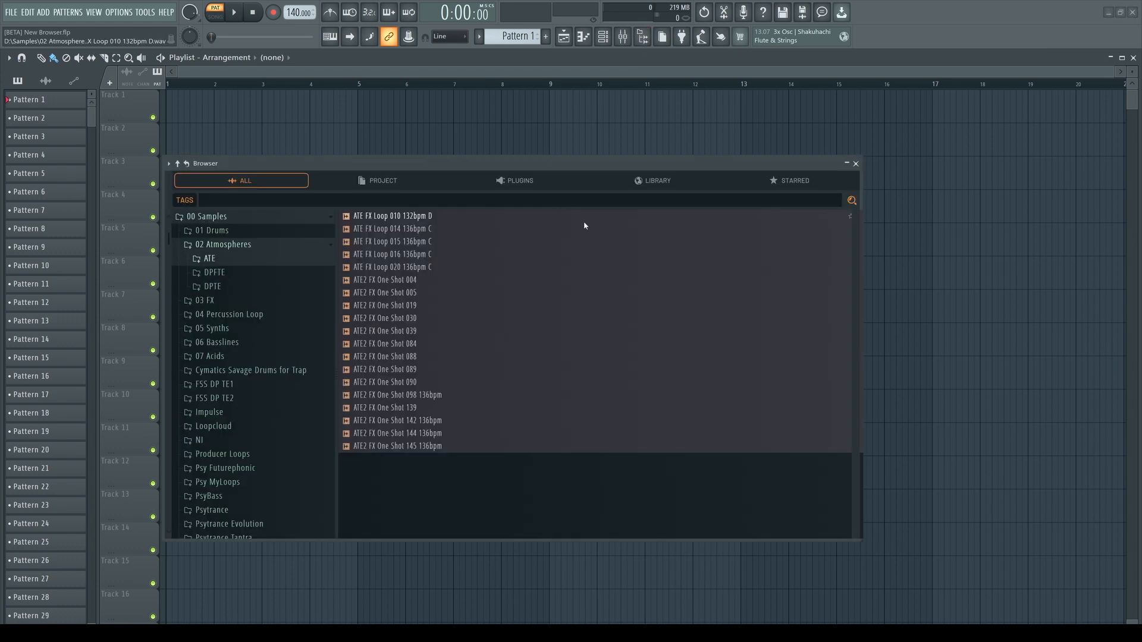
mouse_move(586, 229)
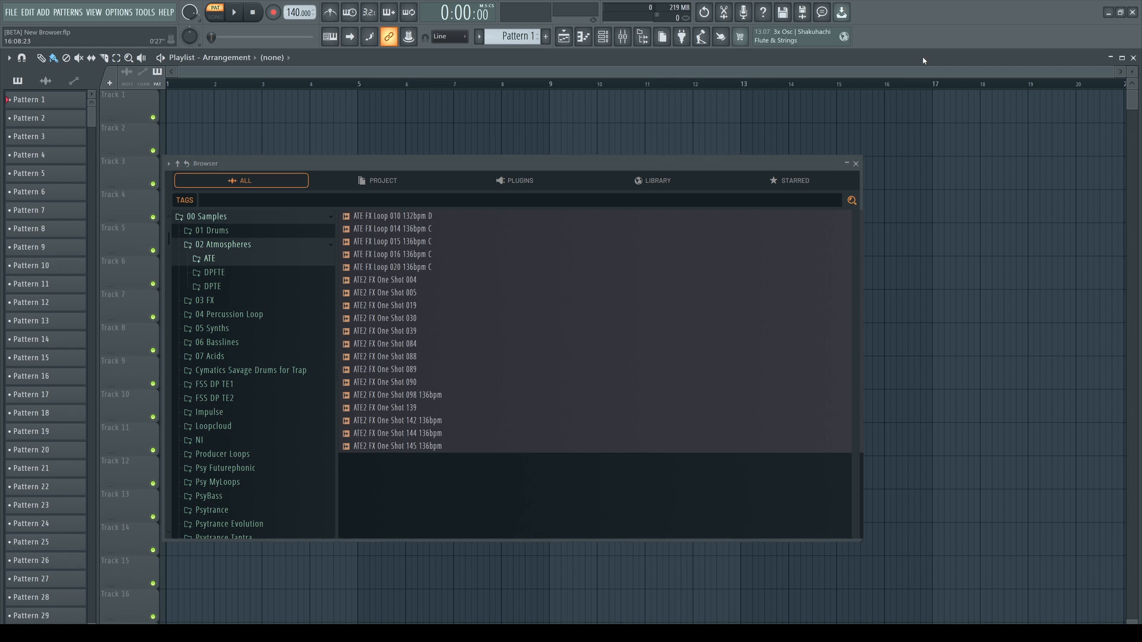
left_click(515, 180)
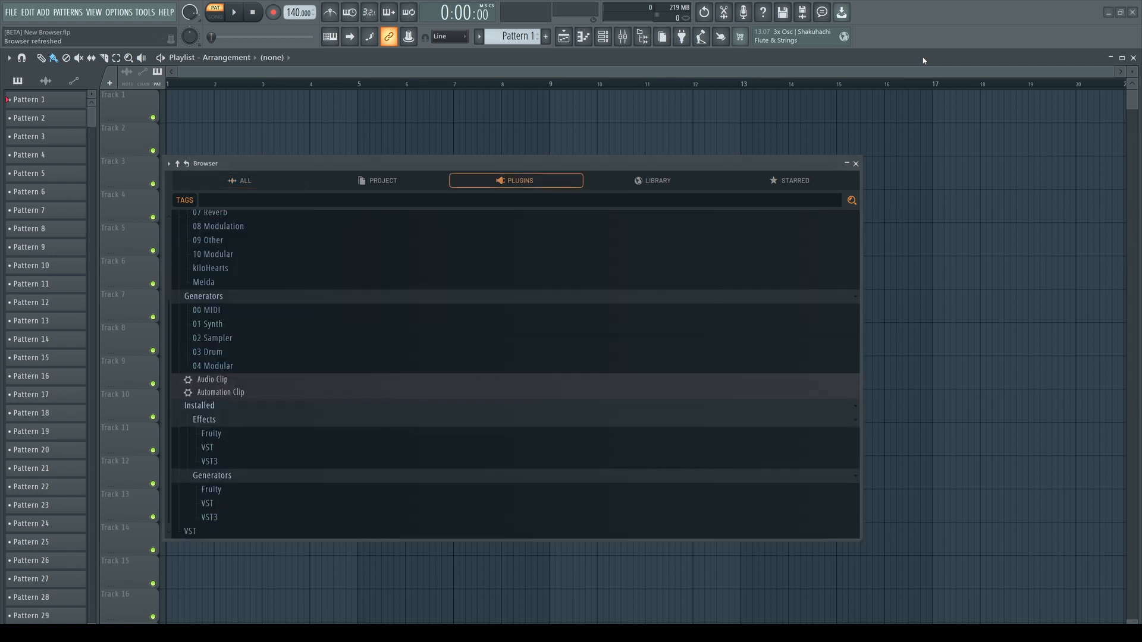